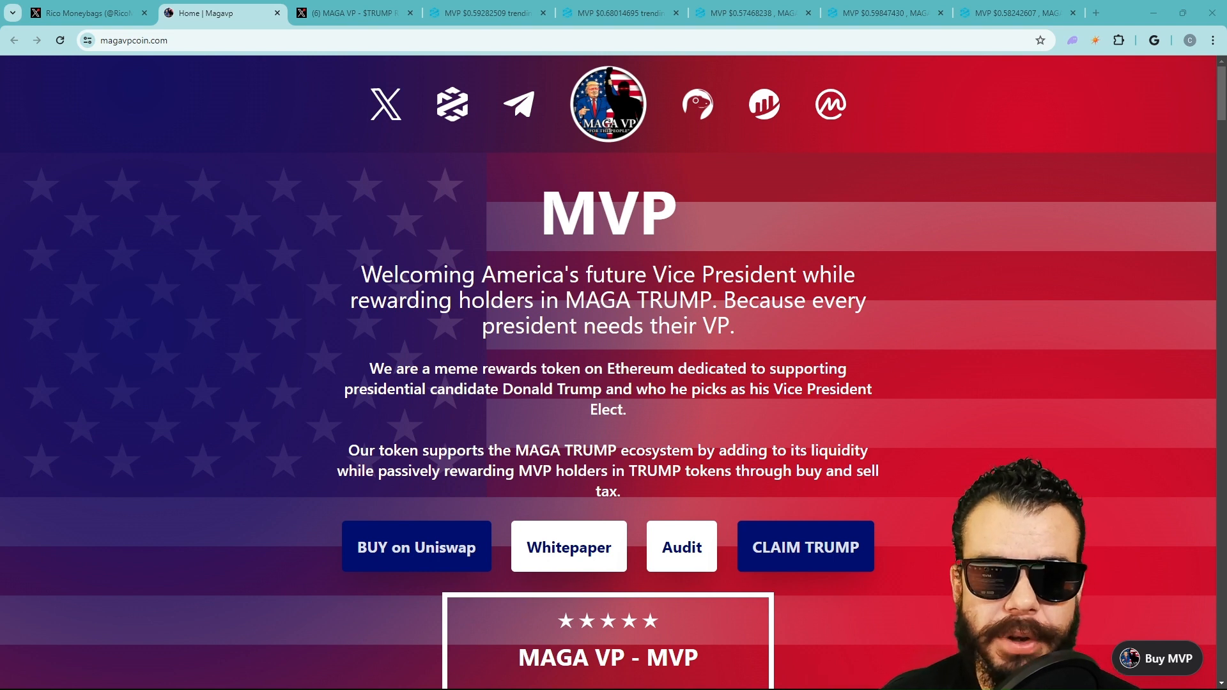
mouse_move(255, 276)
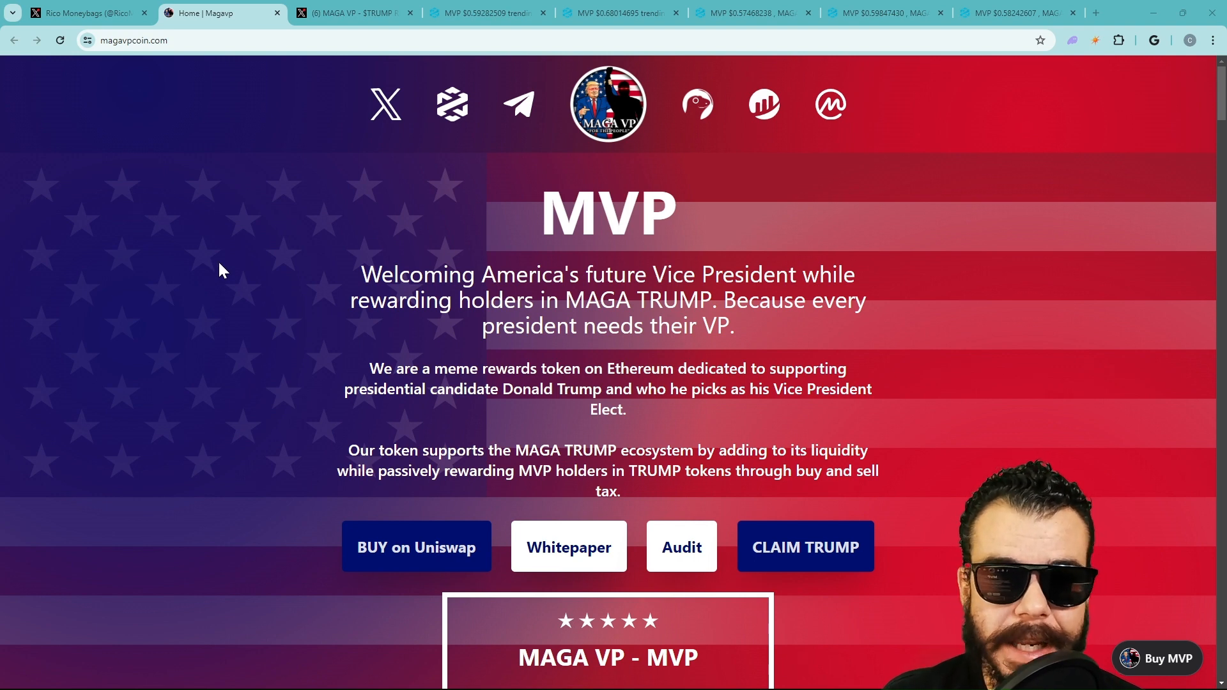
mouse_move(340, 215)
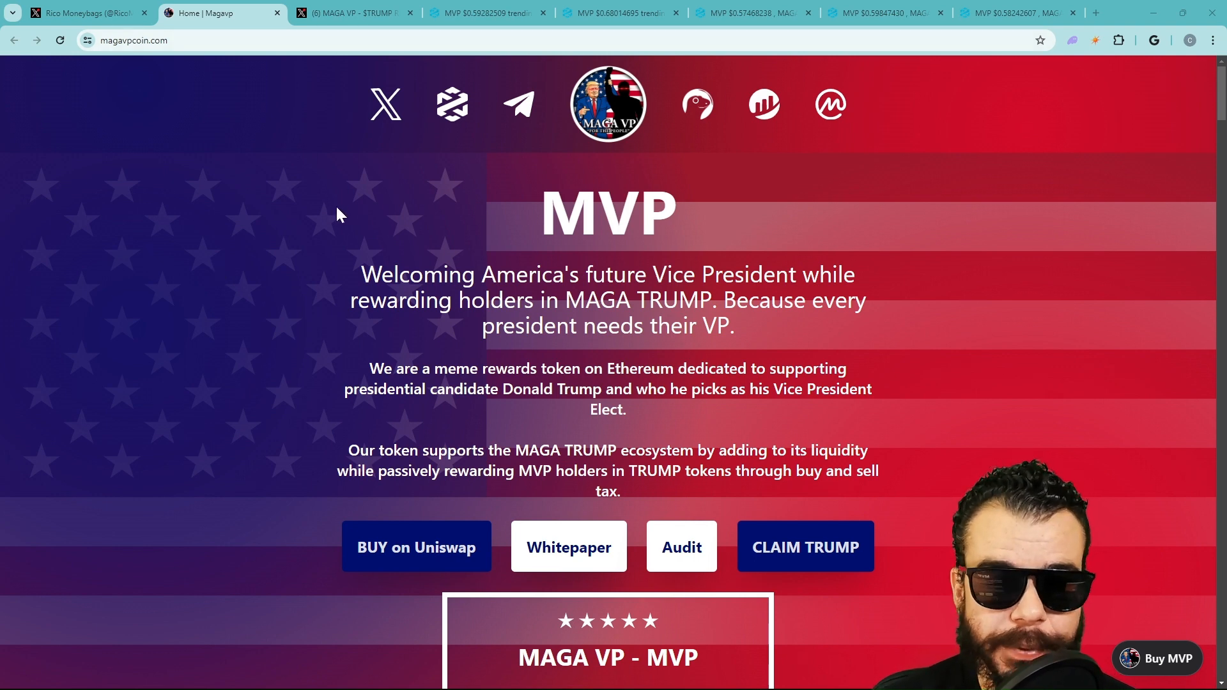
mouse_move(335, 224)
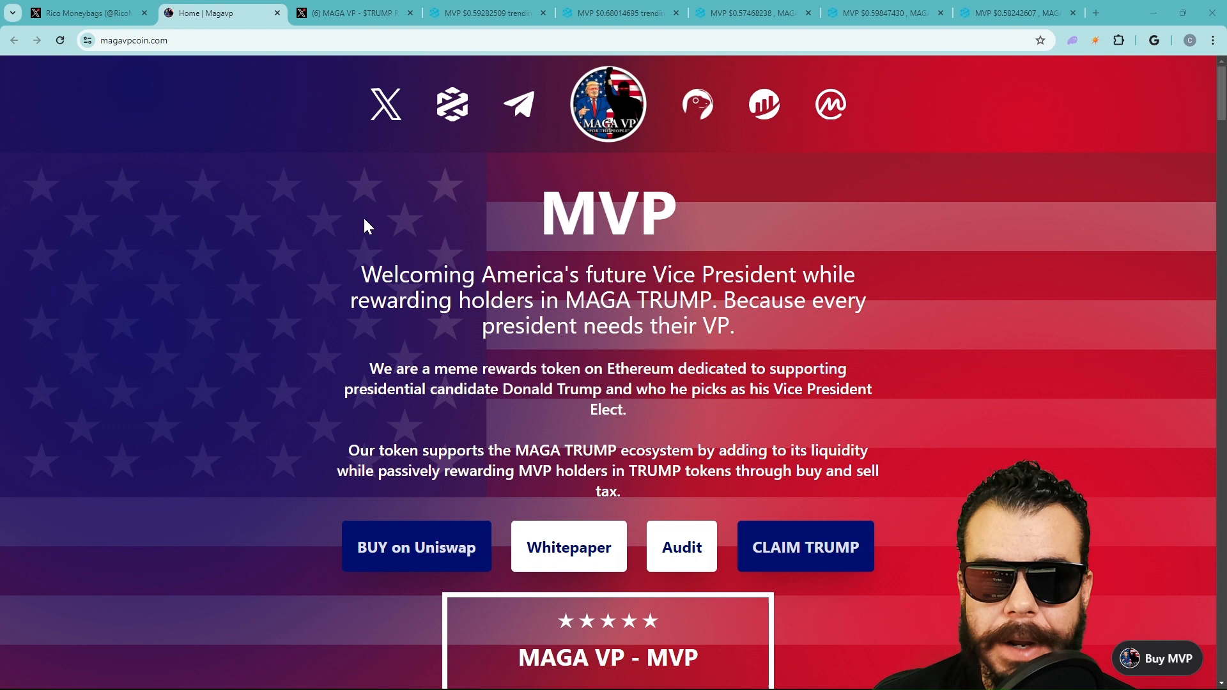
mouse_move(433, 220)
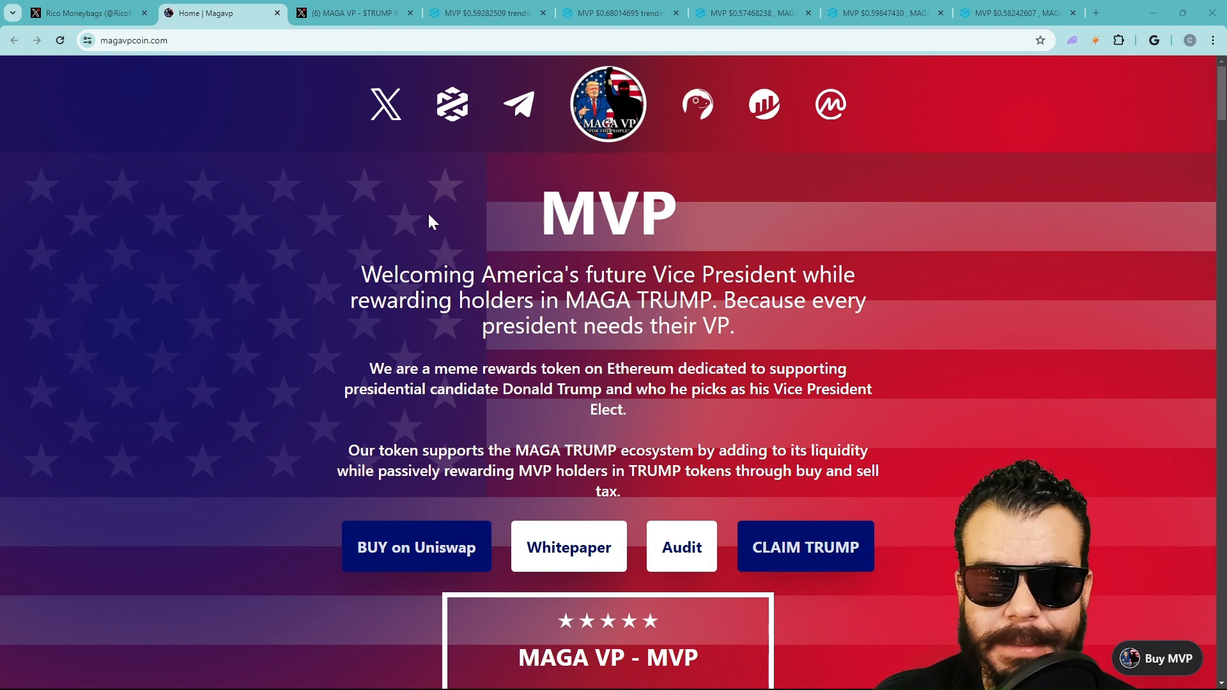
mouse_move(488, 227)
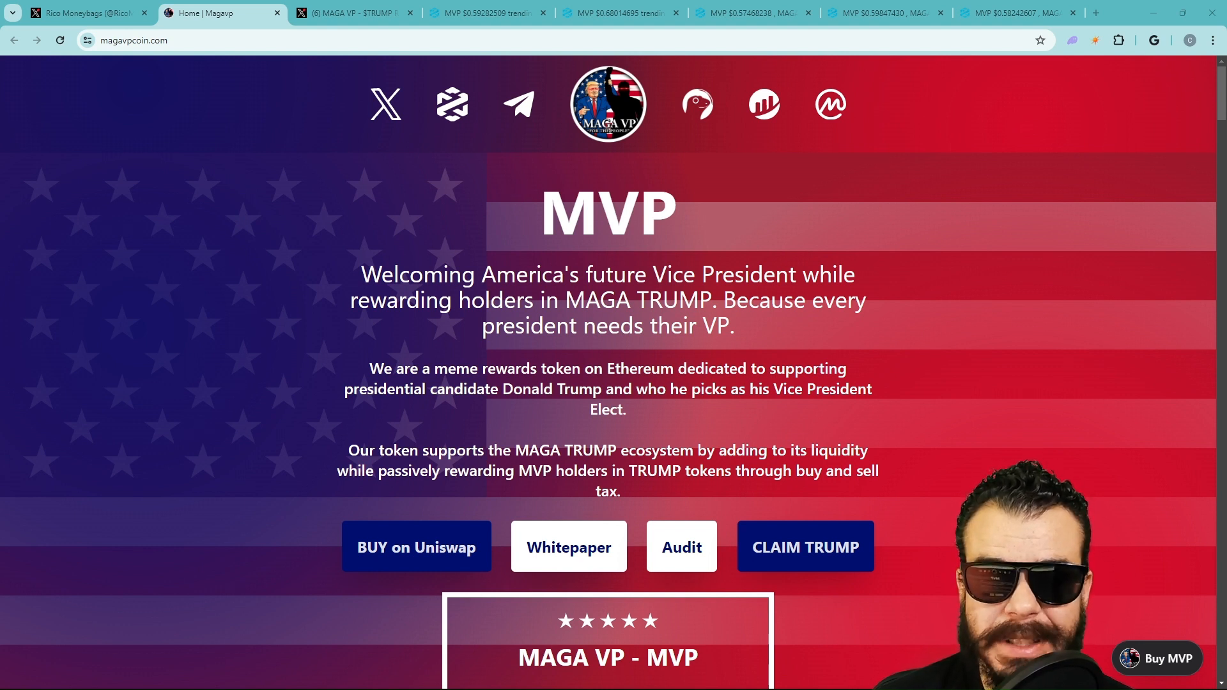
mouse_move(749, 333)
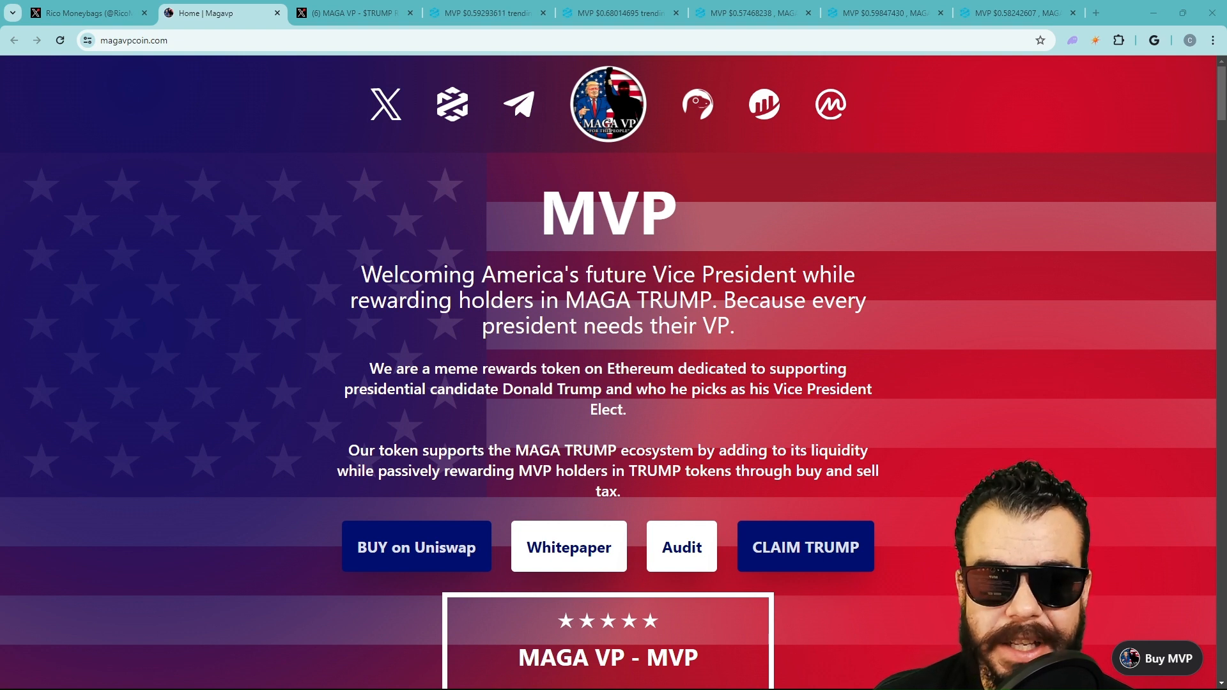
Step: Scroll the magavpcoin.com page down to the Tokenomics taxes and ETH/SOL/BSC/Base contract addresses
scroll("down", 3)
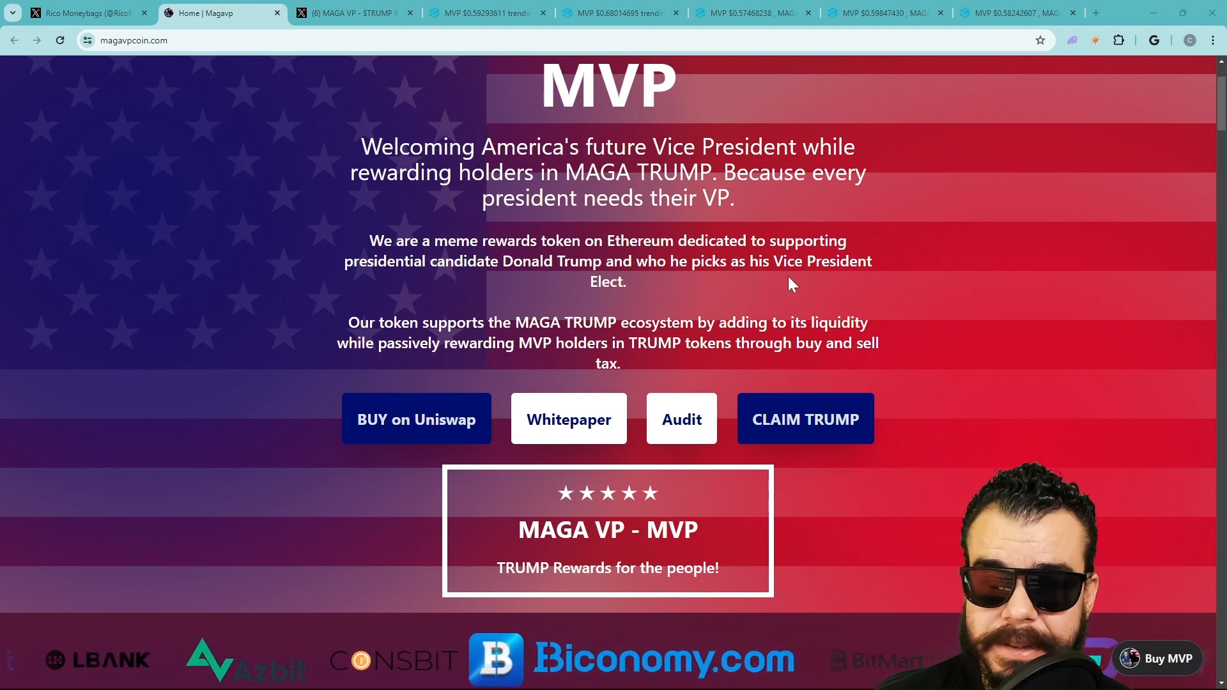
scroll("down", 3)
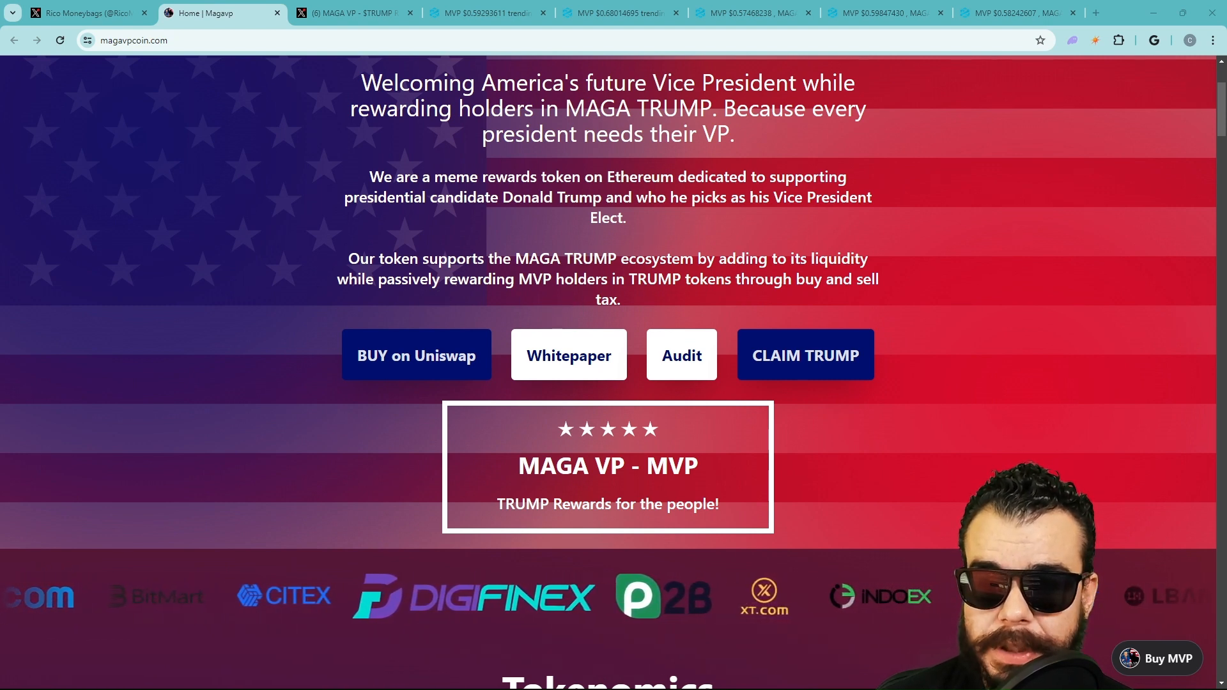
scroll("down", 3)
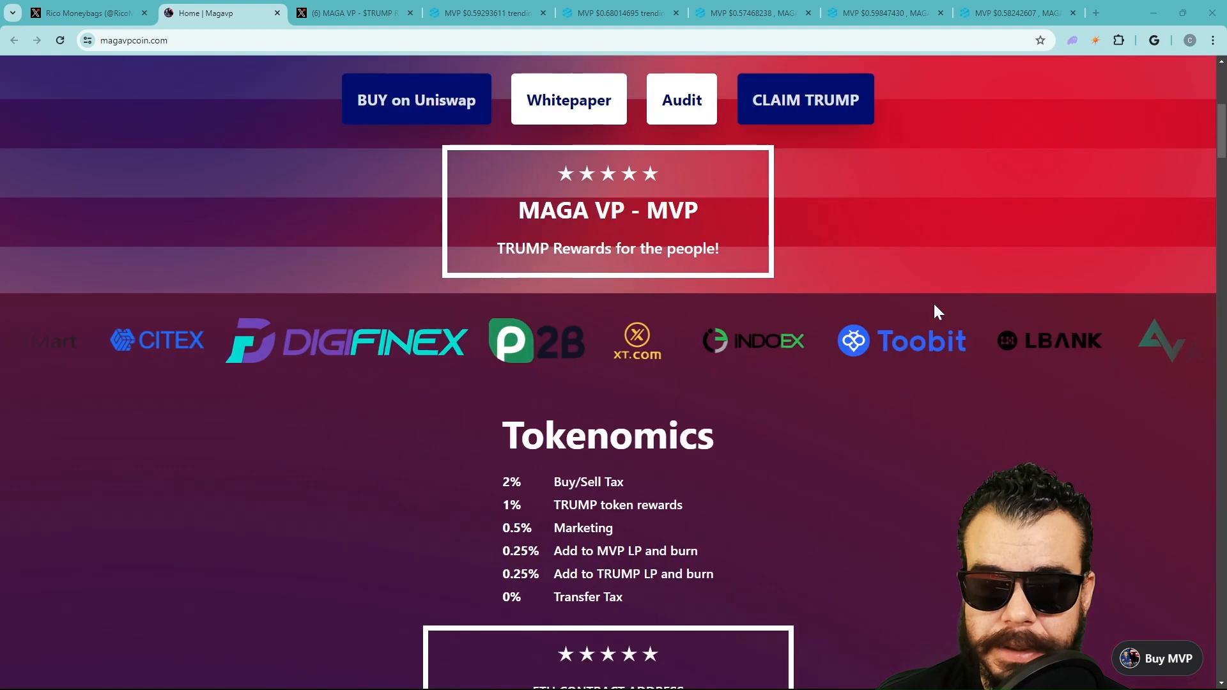
scroll("down", 3)
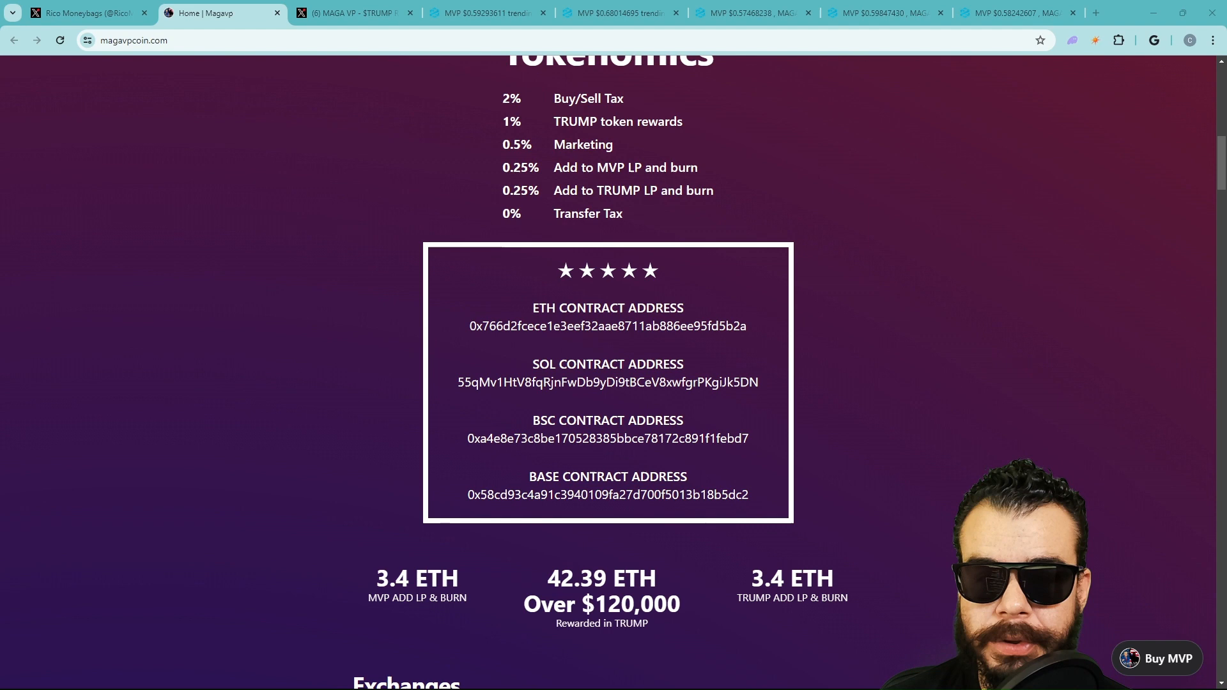
scroll("down", 3)
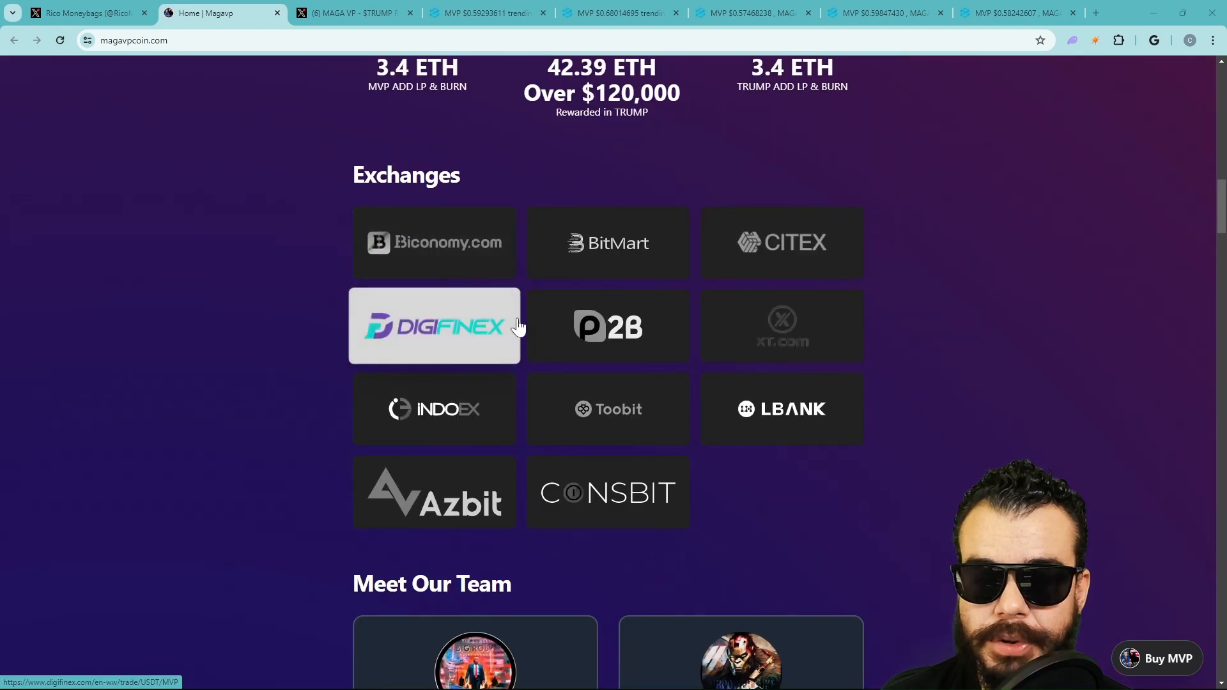
scroll("down", 3)
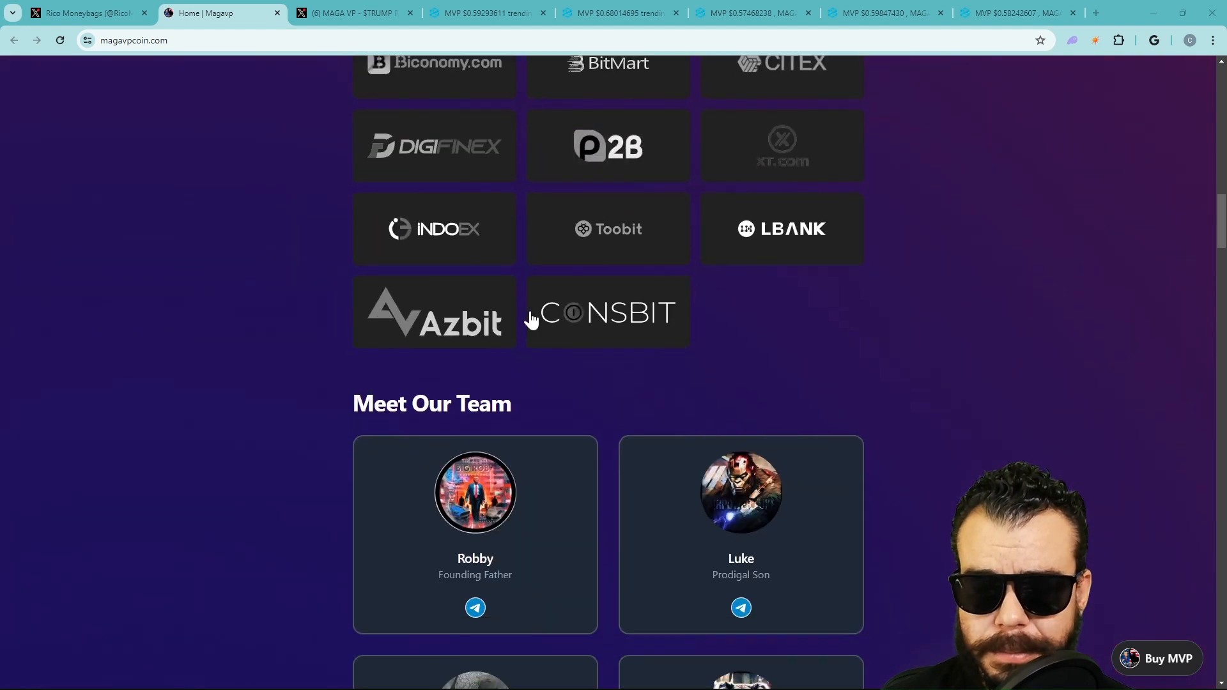
scroll("down", 3)
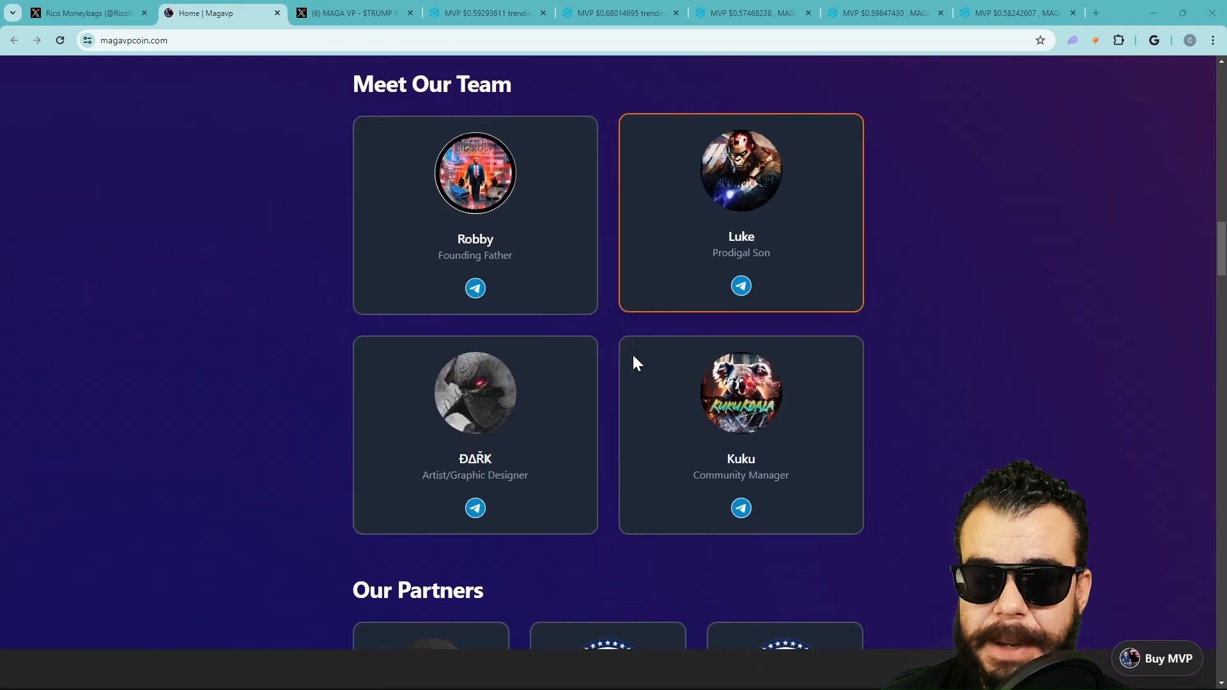
scroll("down", 3)
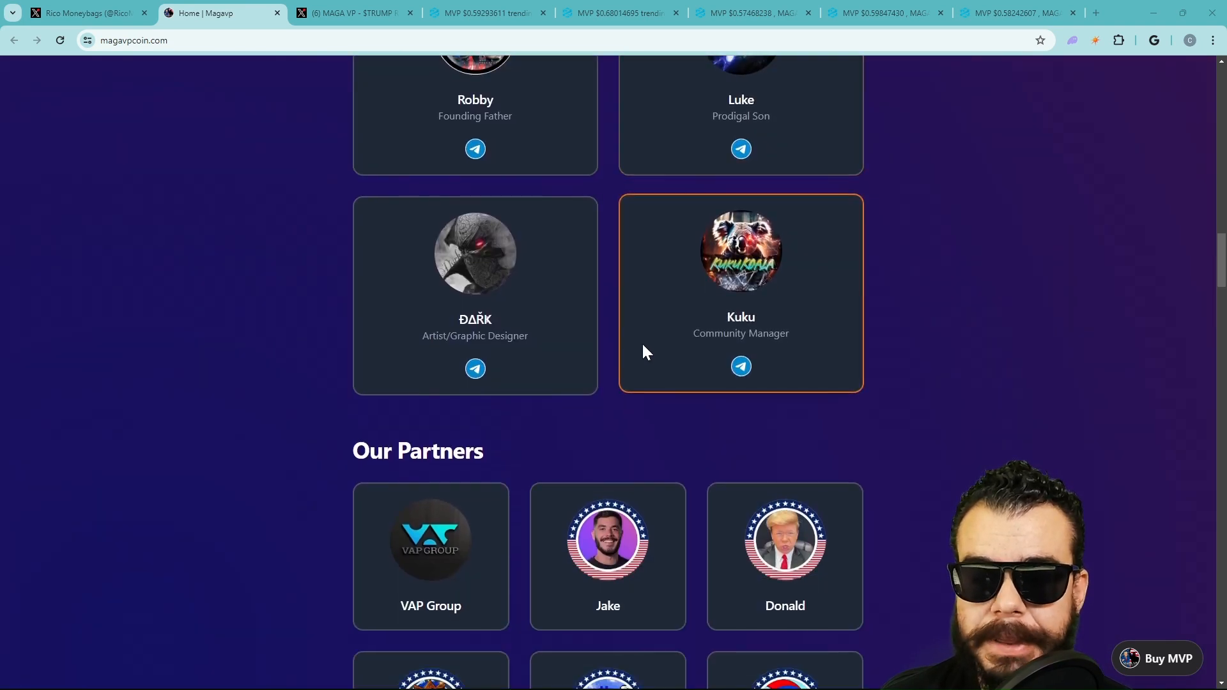
scroll("down", 3)
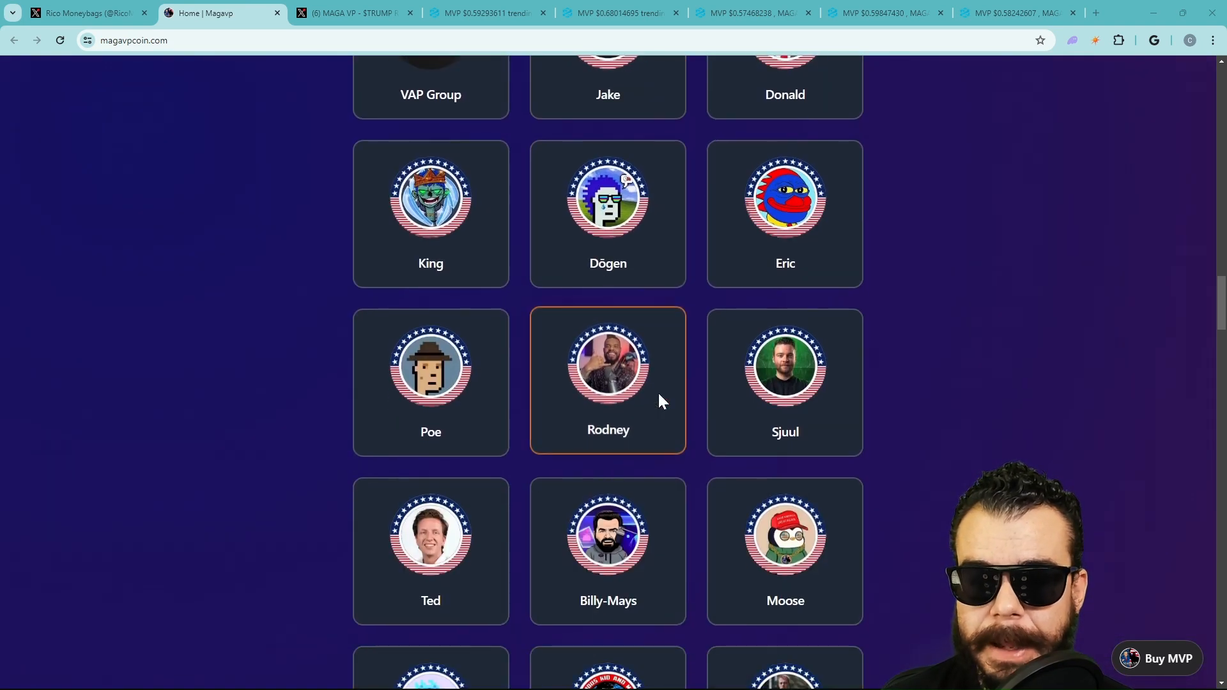
scroll("up", 3)
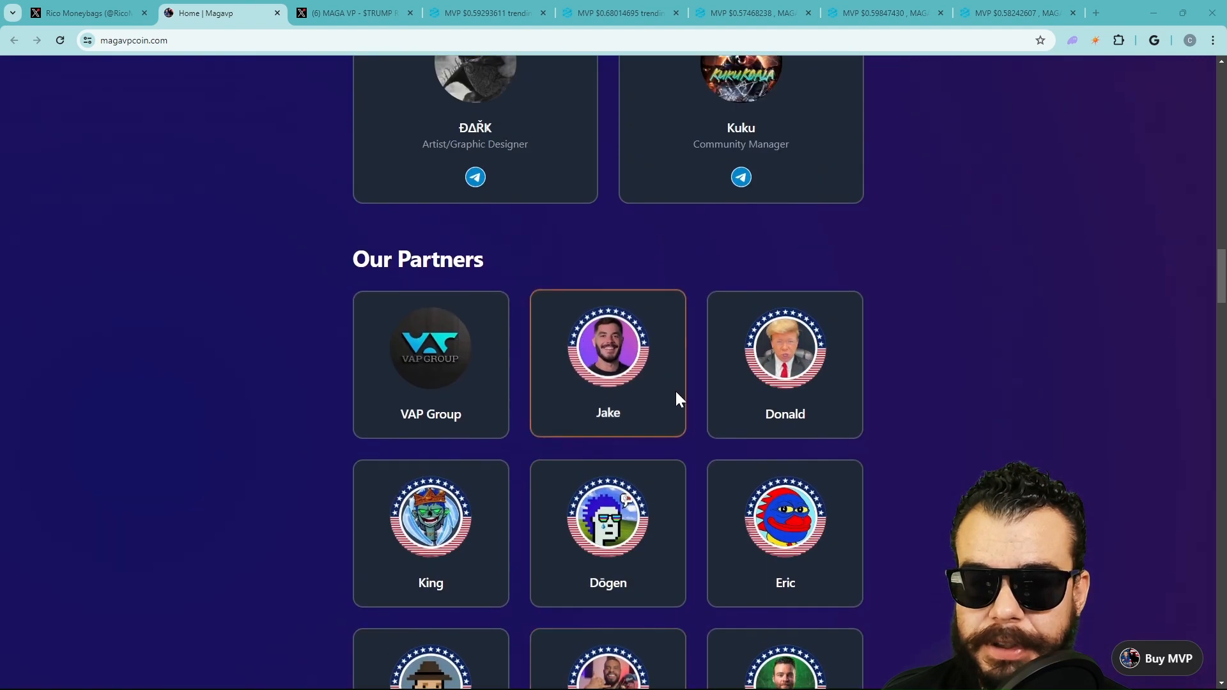
scroll("down", 3)
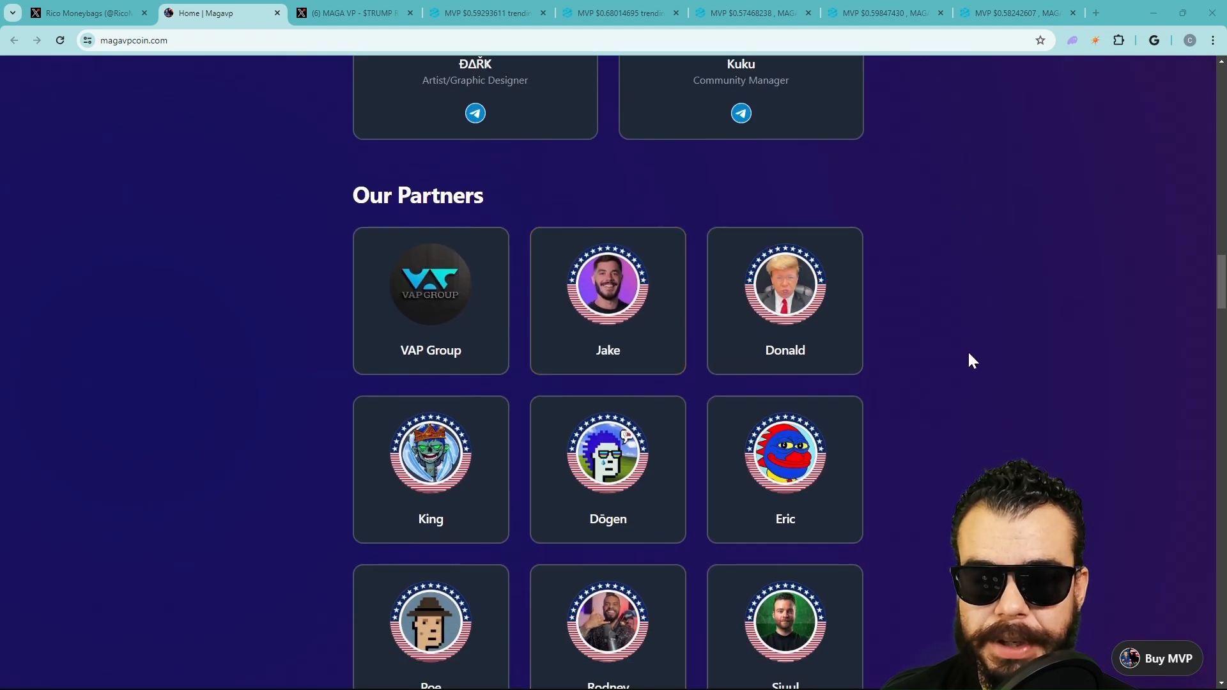
scroll("down", 3)
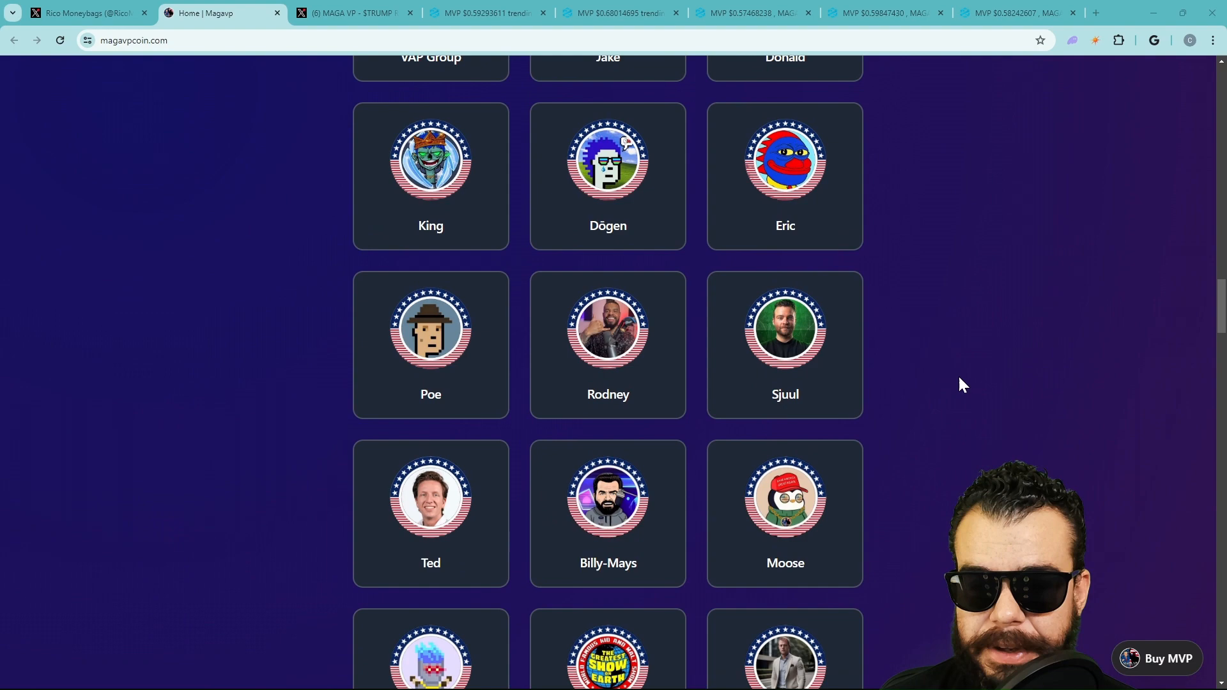
scroll("down", 3)
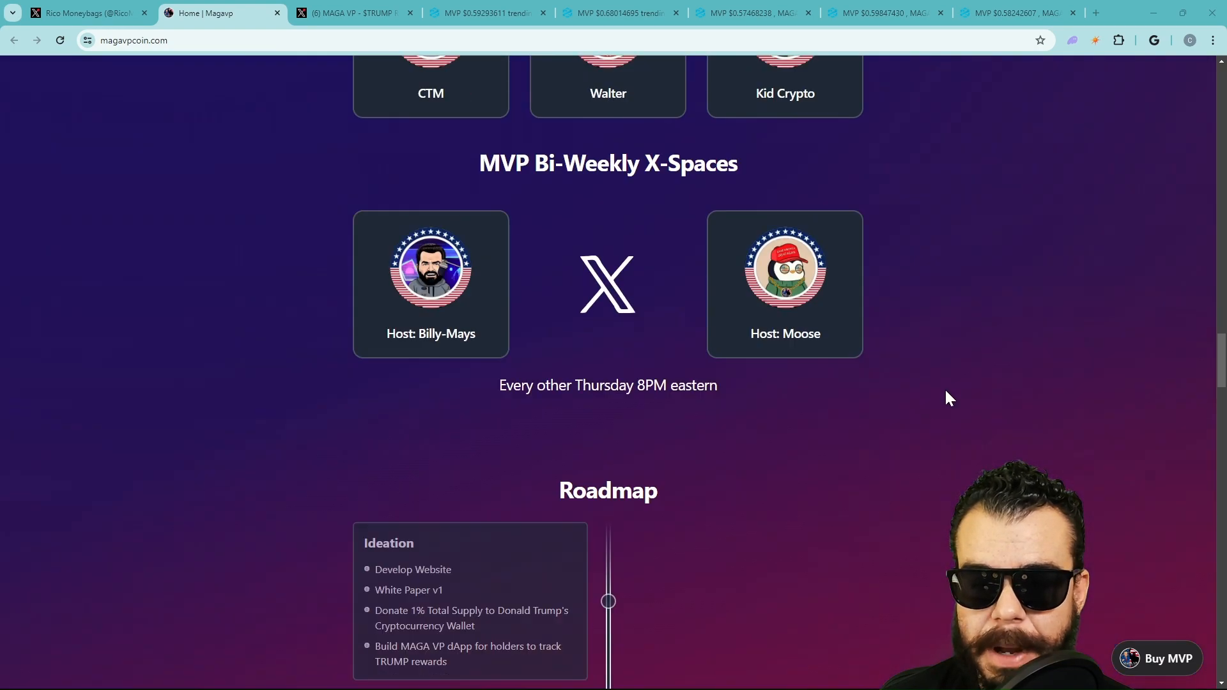
scroll("down", 3)
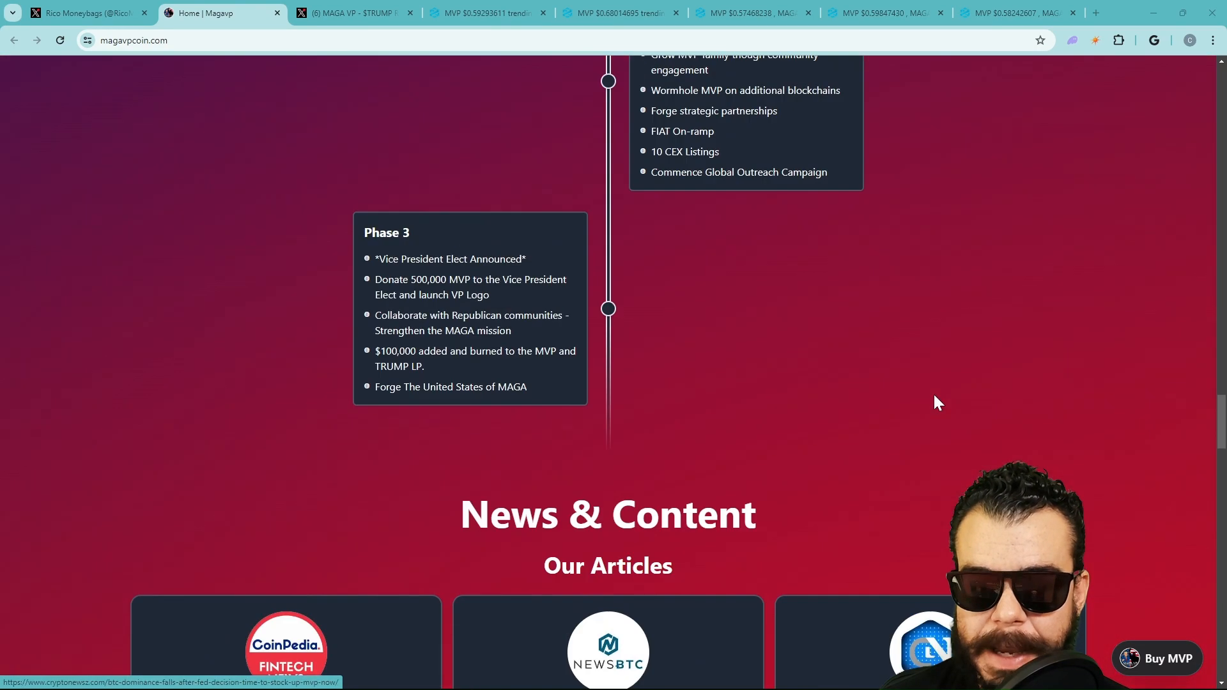
scroll("down", 3)
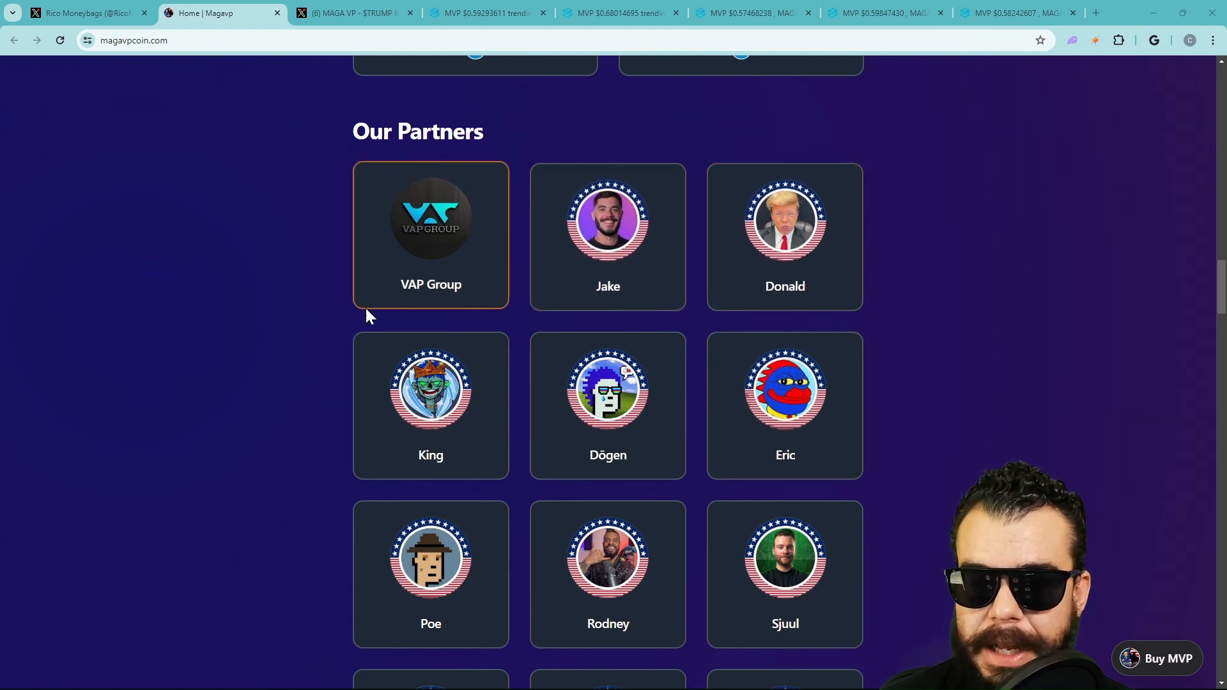
scroll("down", 3)
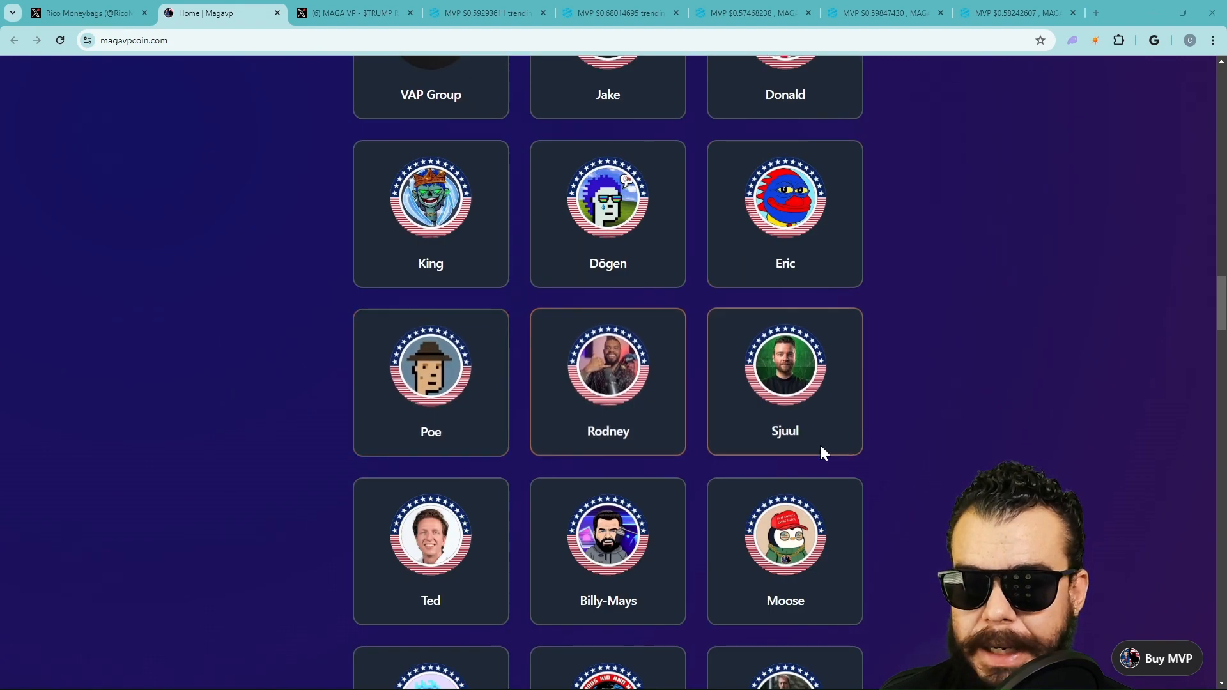
scroll("down", 3)
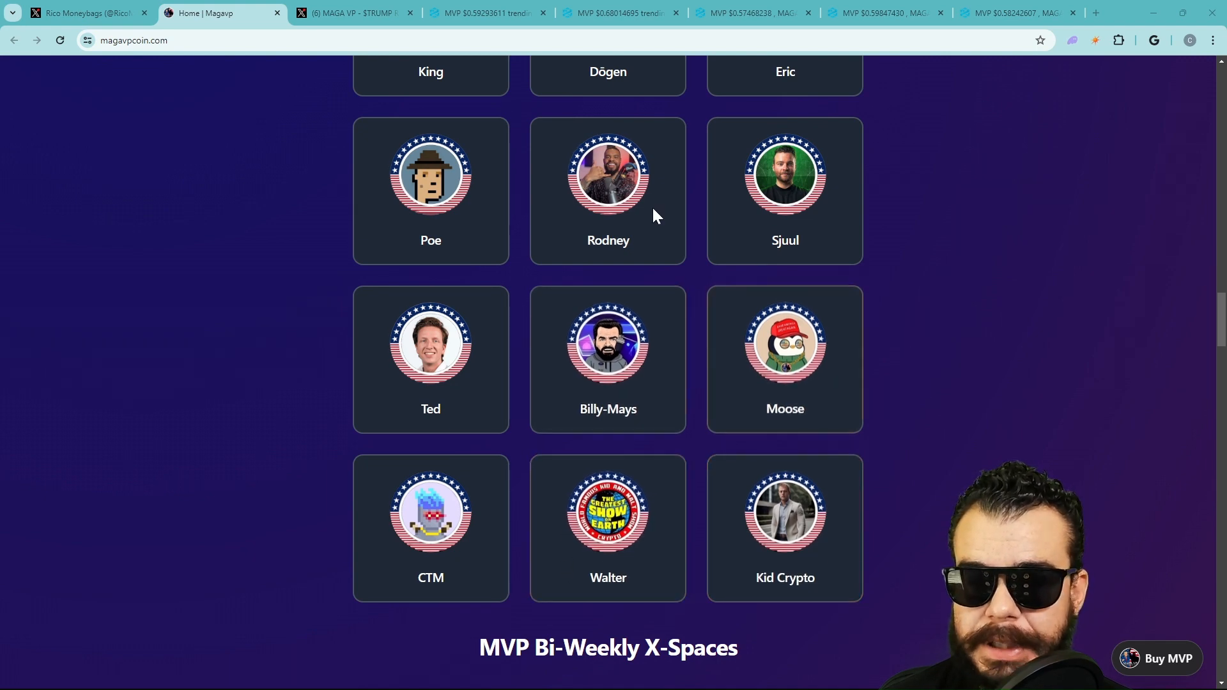
scroll("up", 3)
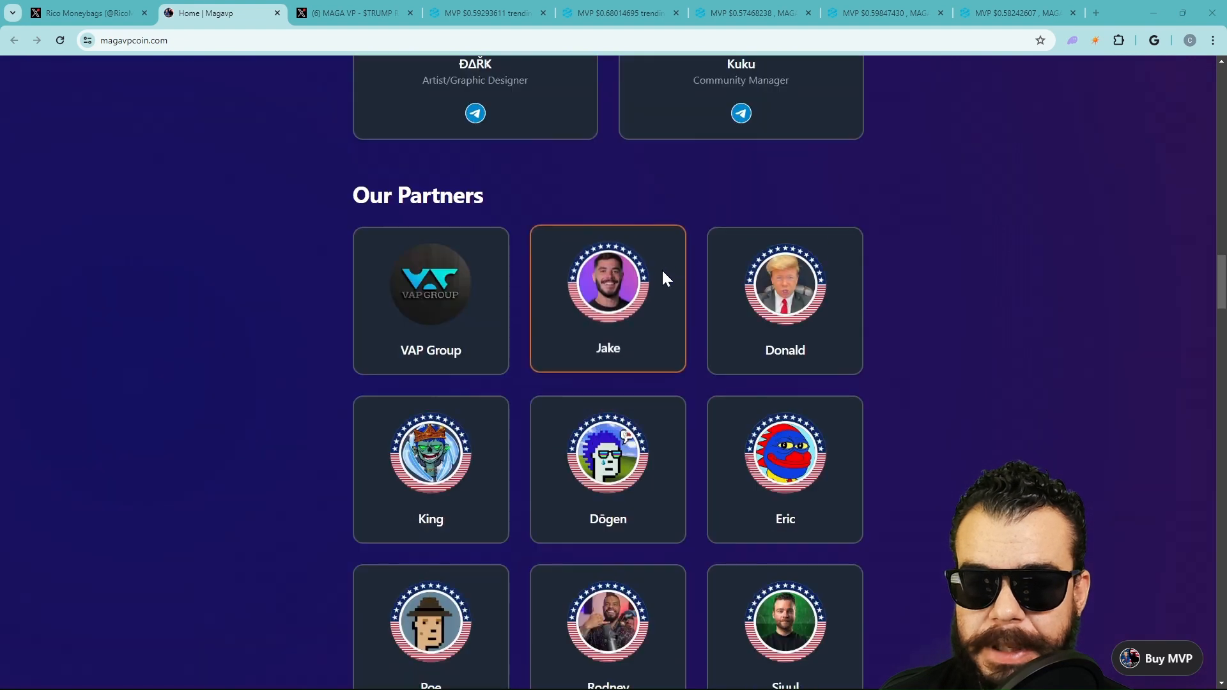
scroll("down", 3)
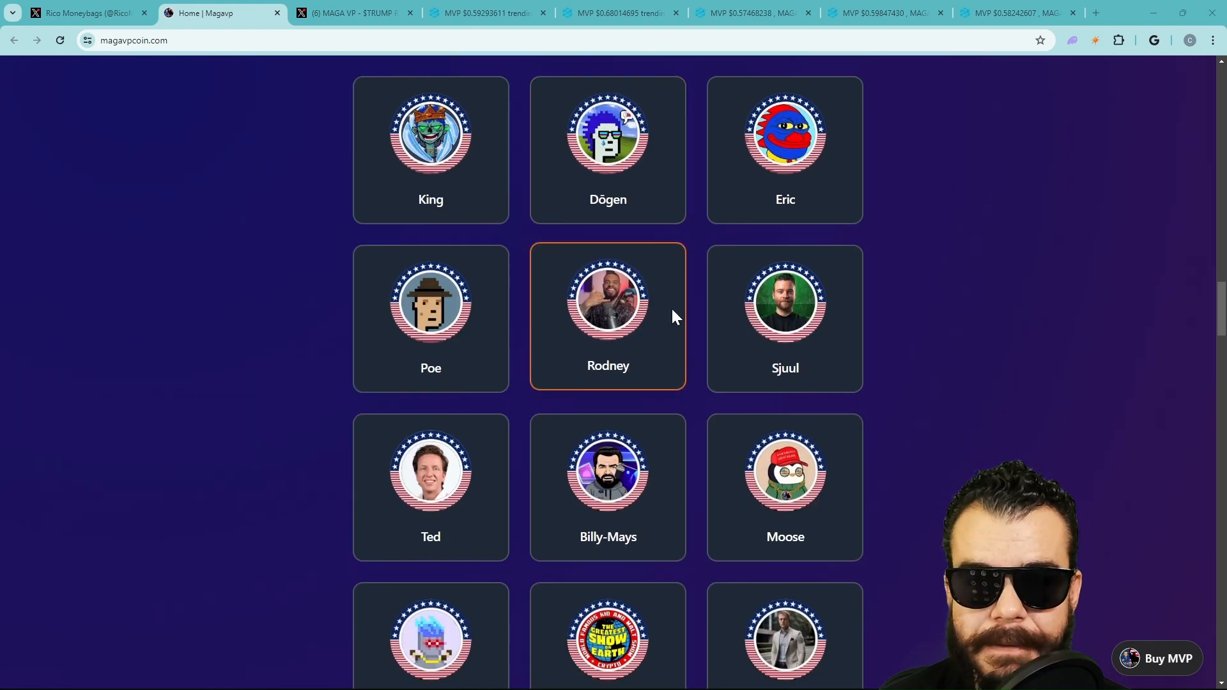
scroll("up", 3)
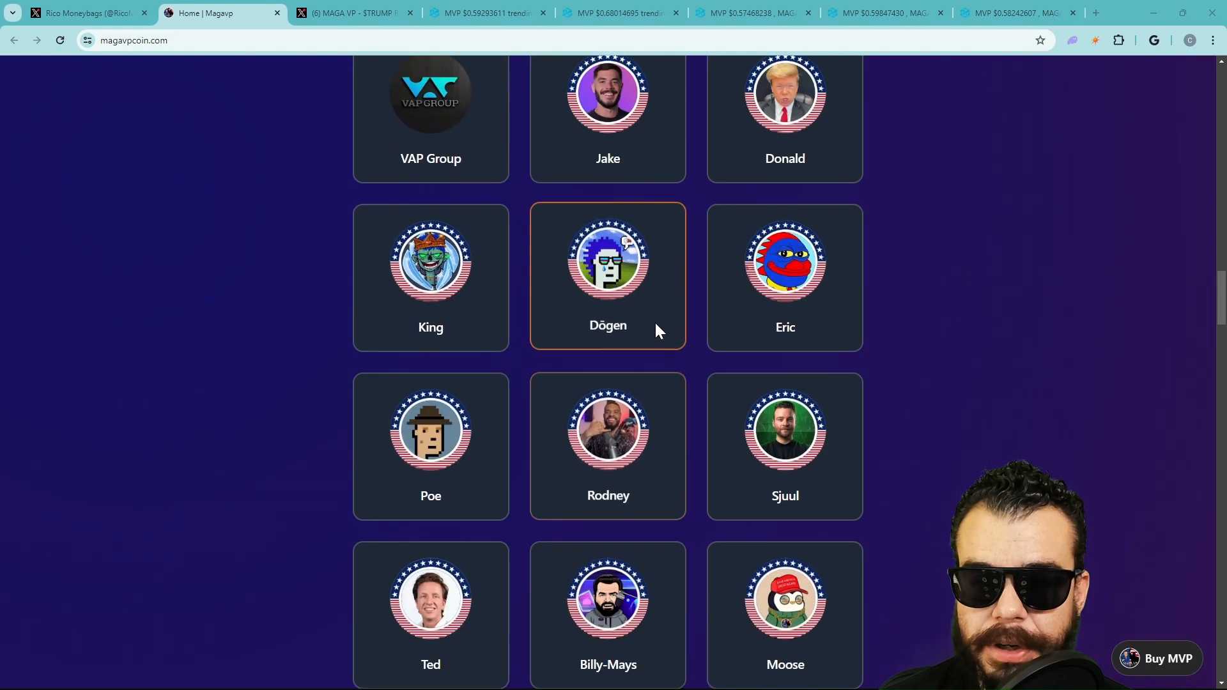
scroll("down", 3)
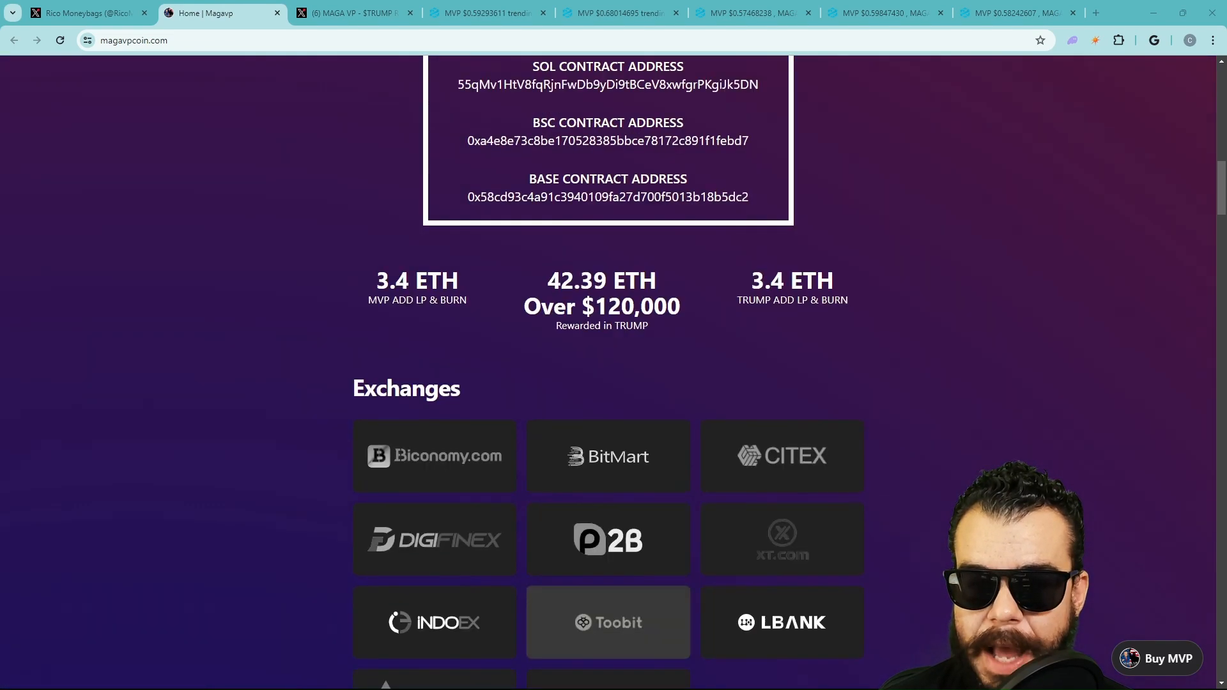
scroll("down", 3)
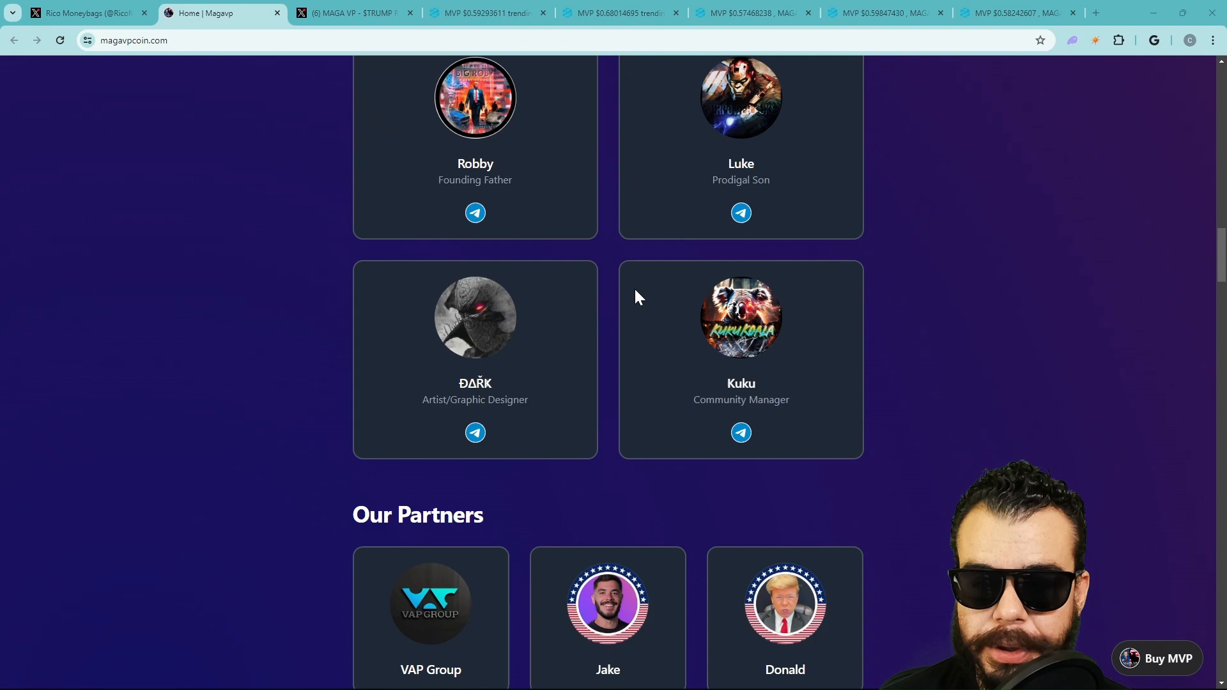
scroll("down", 3)
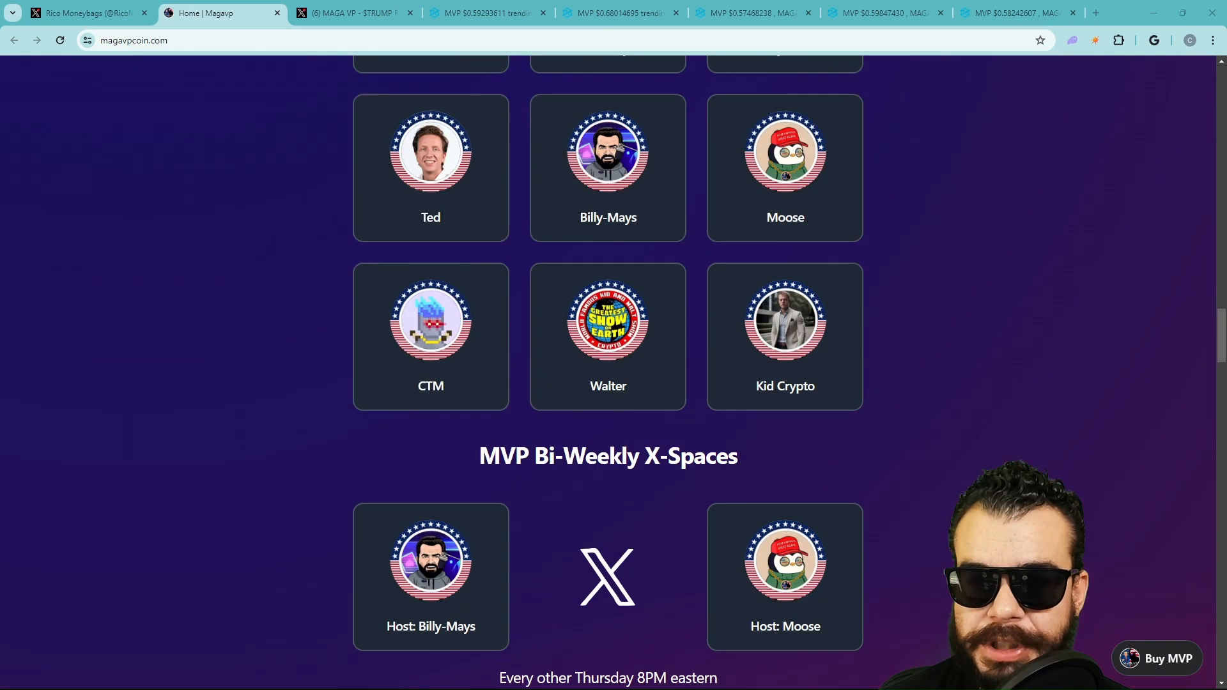
scroll("up", 3)
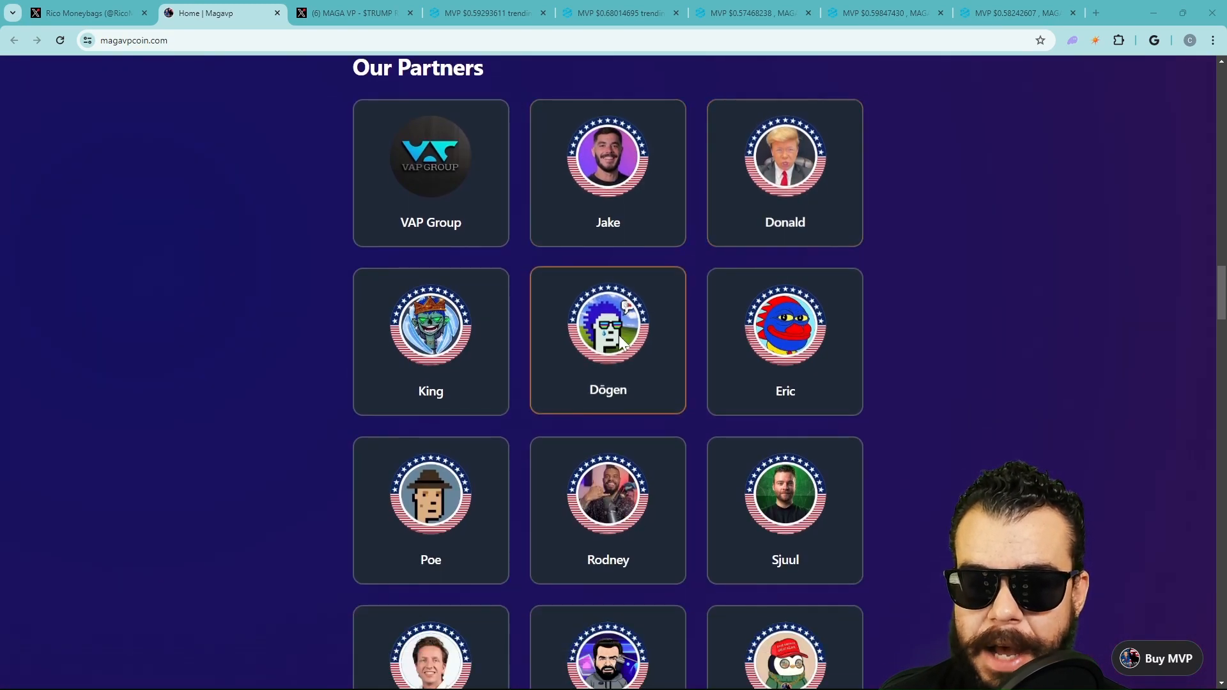
scroll("down", 3)
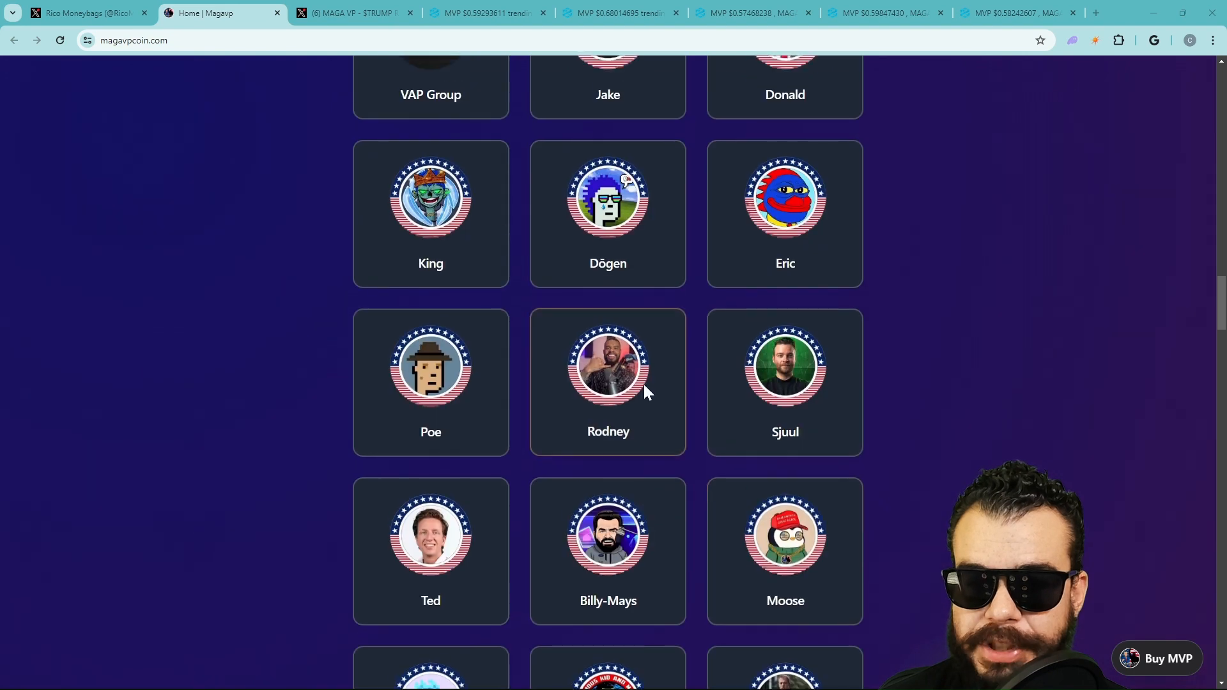
Step: Scroll through the MVP site's Roadmap section at the bottom of the page
scroll("down", 3)
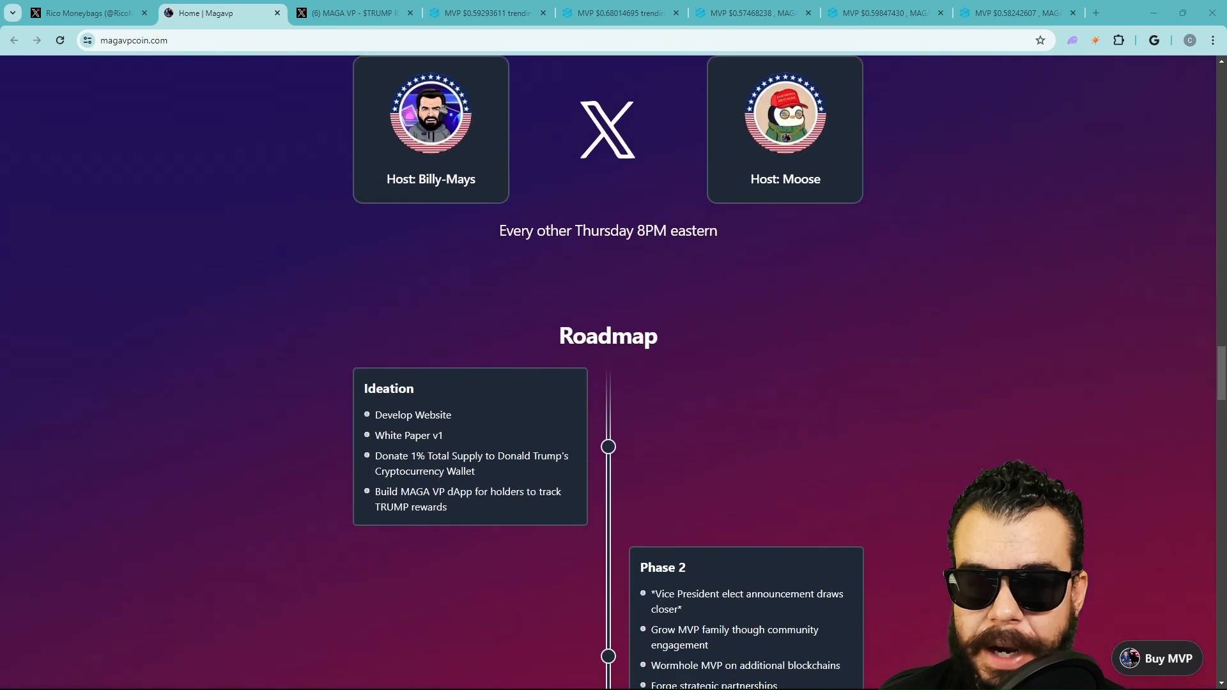
scroll("up", 3)
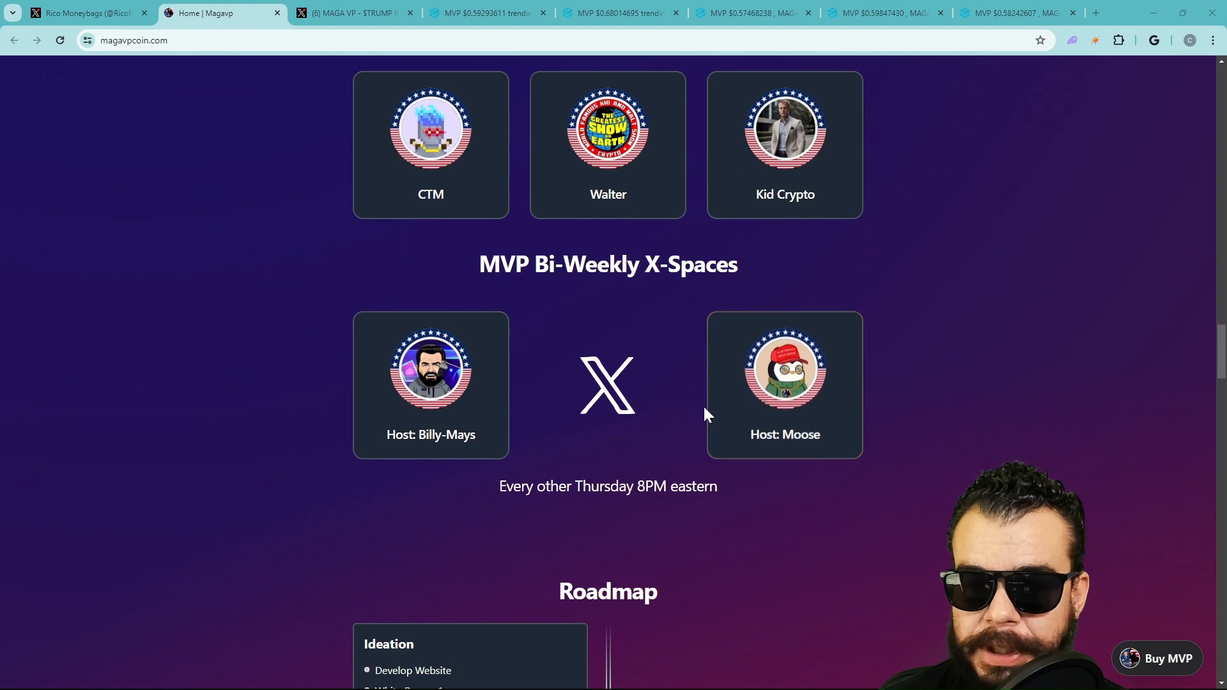
scroll("down", 3)
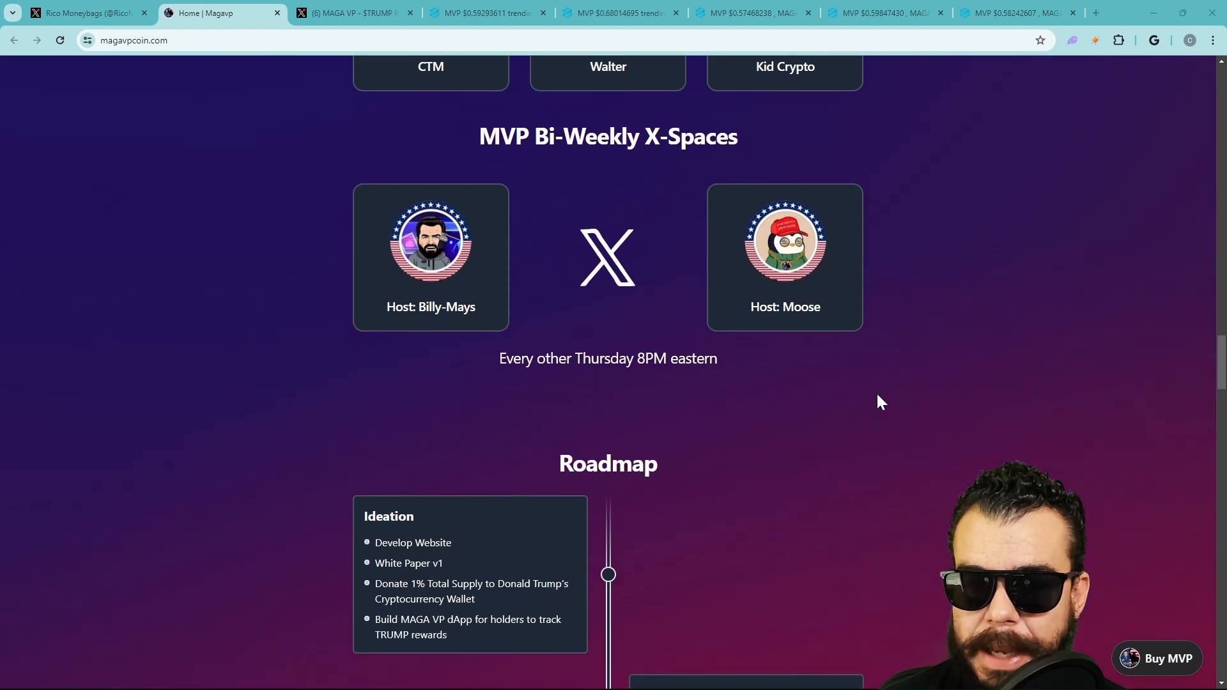
scroll("down", 3)
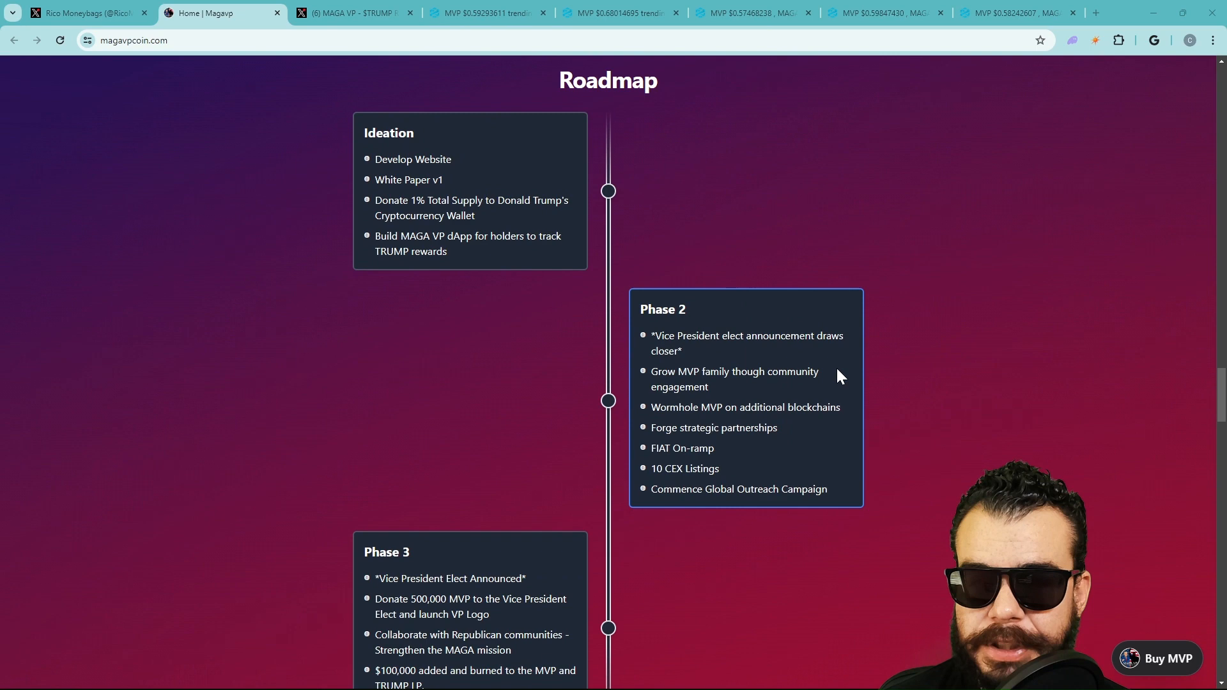
scroll("down", 3)
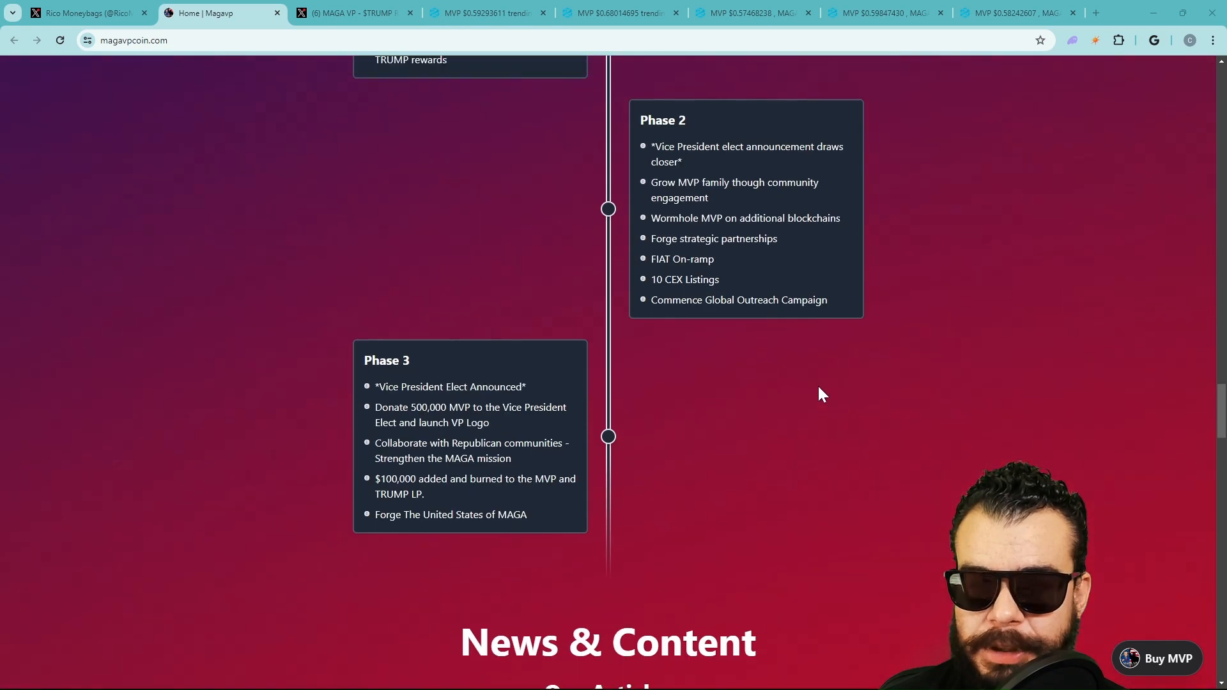
scroll("up", 3)
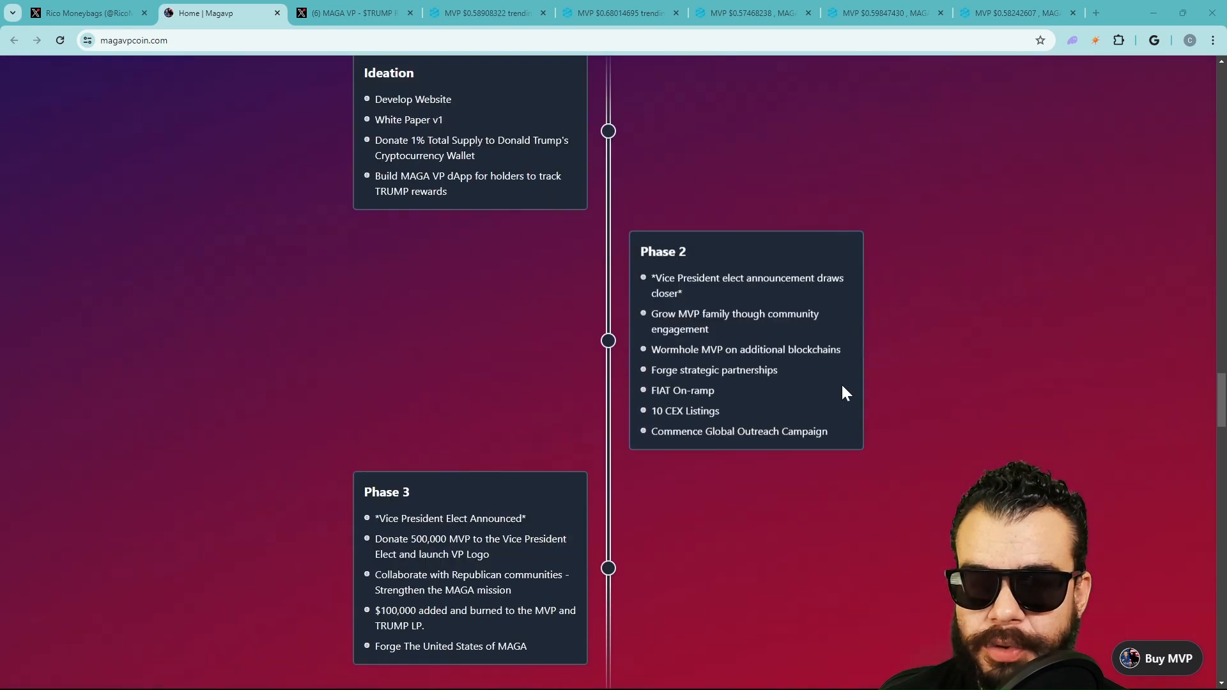
Step: Browse the MAGA VP ($TRUMP REWARDS) X profile down to the Biconomy top gainers repost
left_click(358, 14)
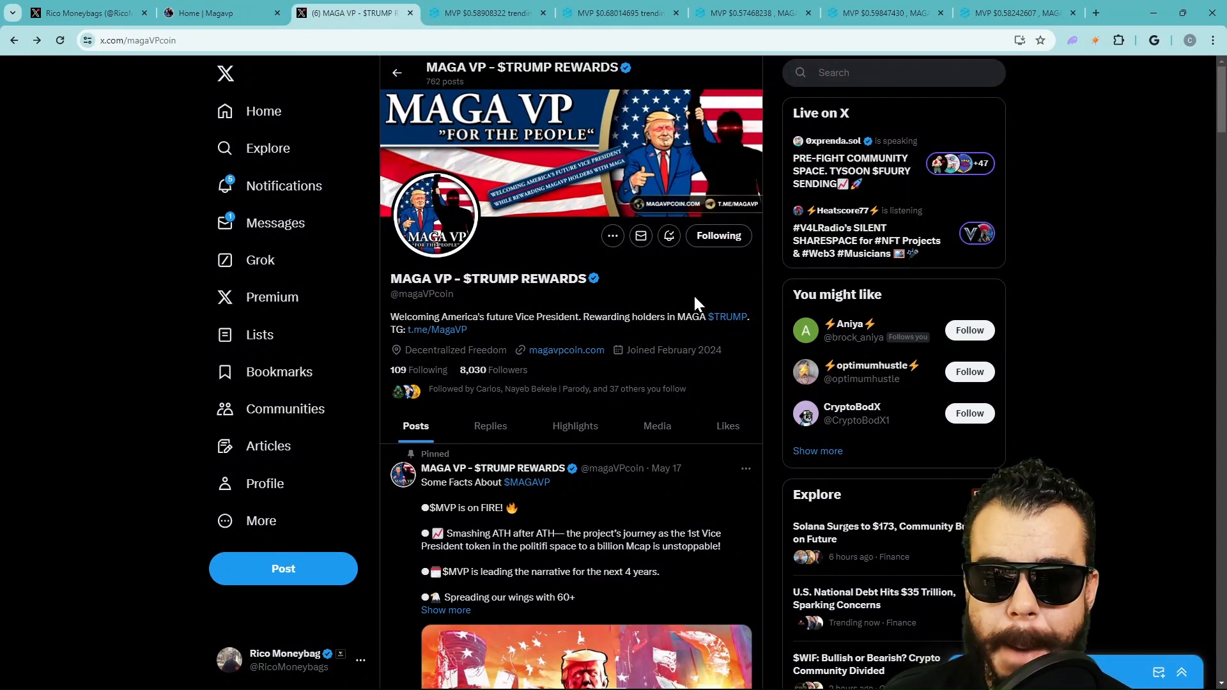
scroll("down", 3)
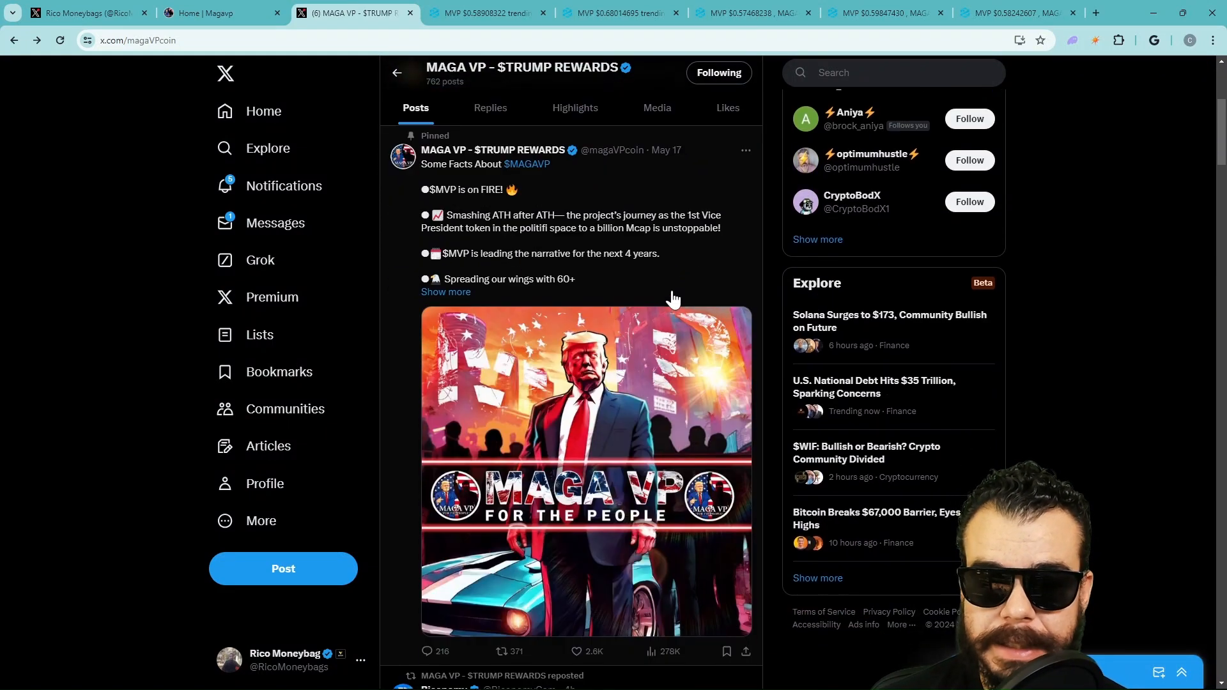
scroll("down", 3)
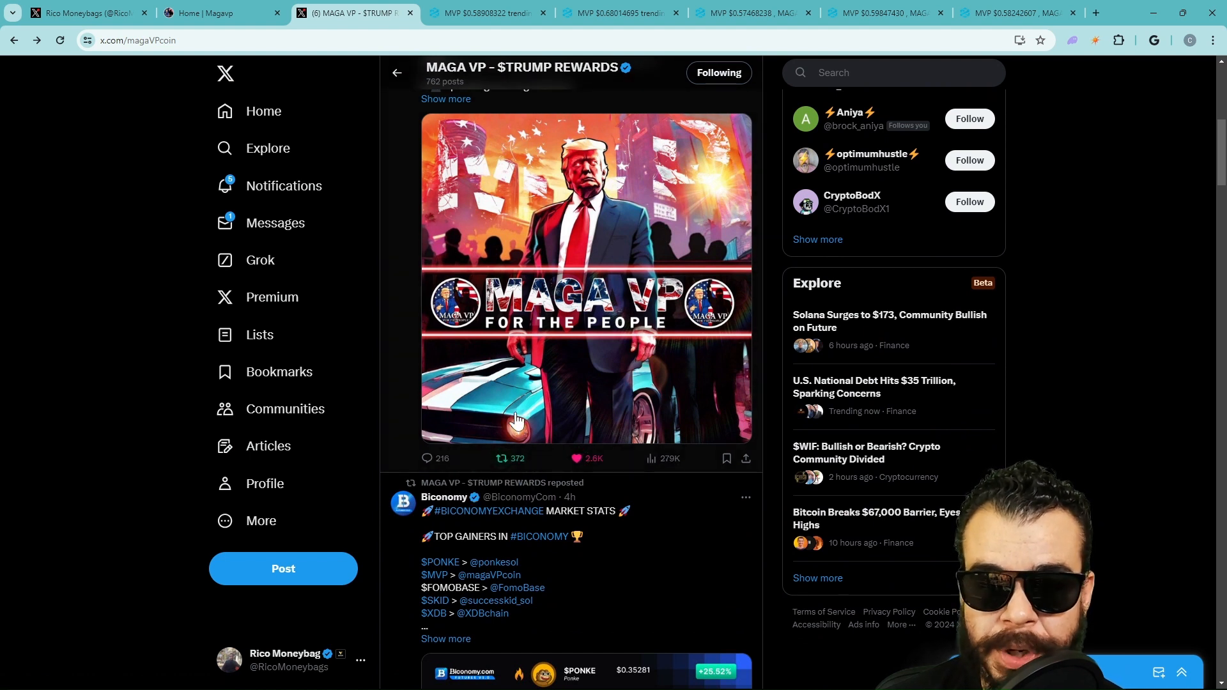
mouse_move(572, 217)
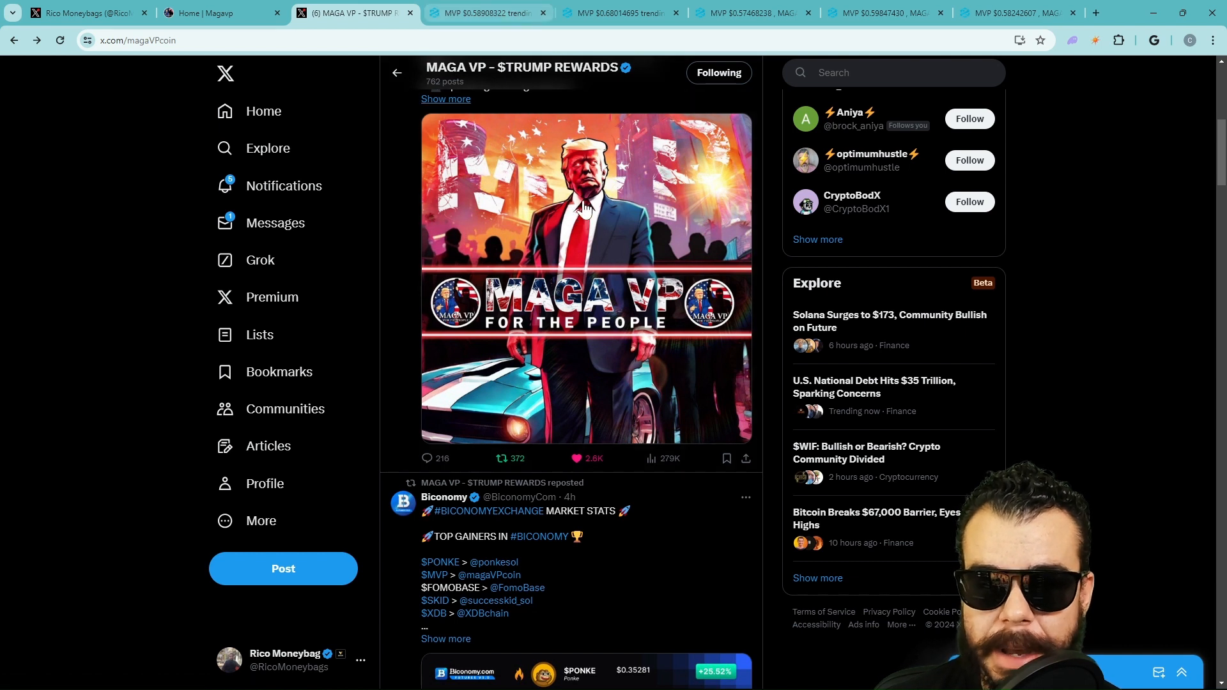
mouse_move(622, 286)
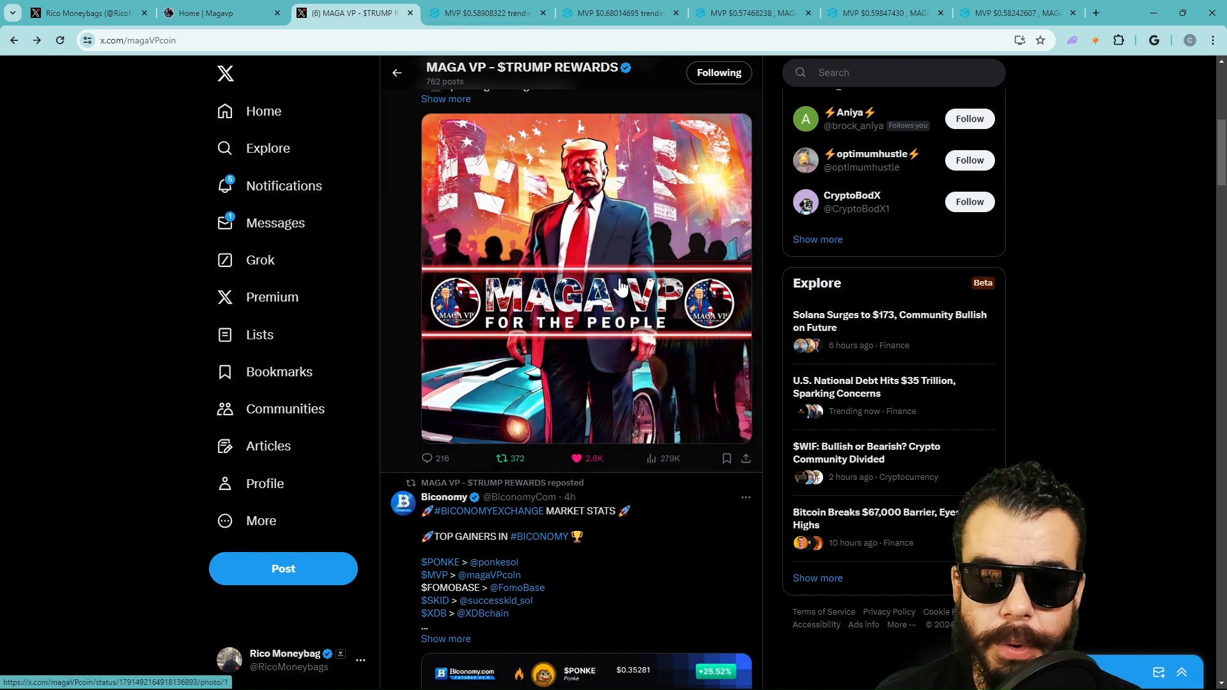
mouse_move(591, 279)
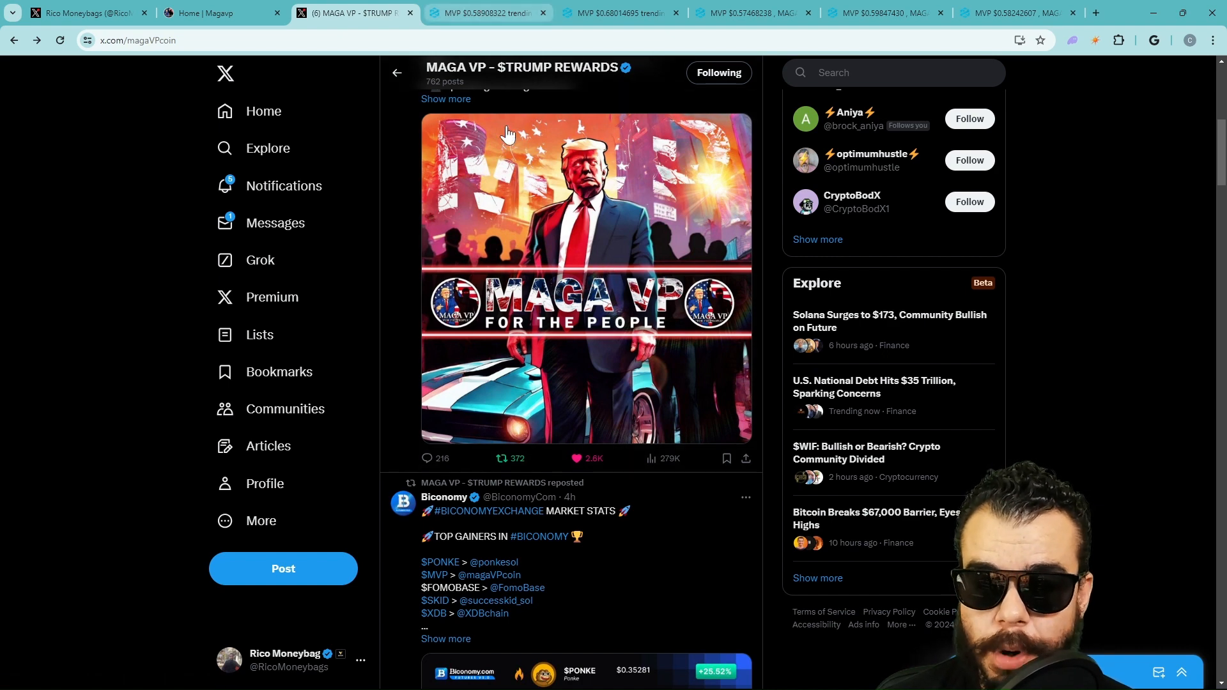
scroll("down", 3)
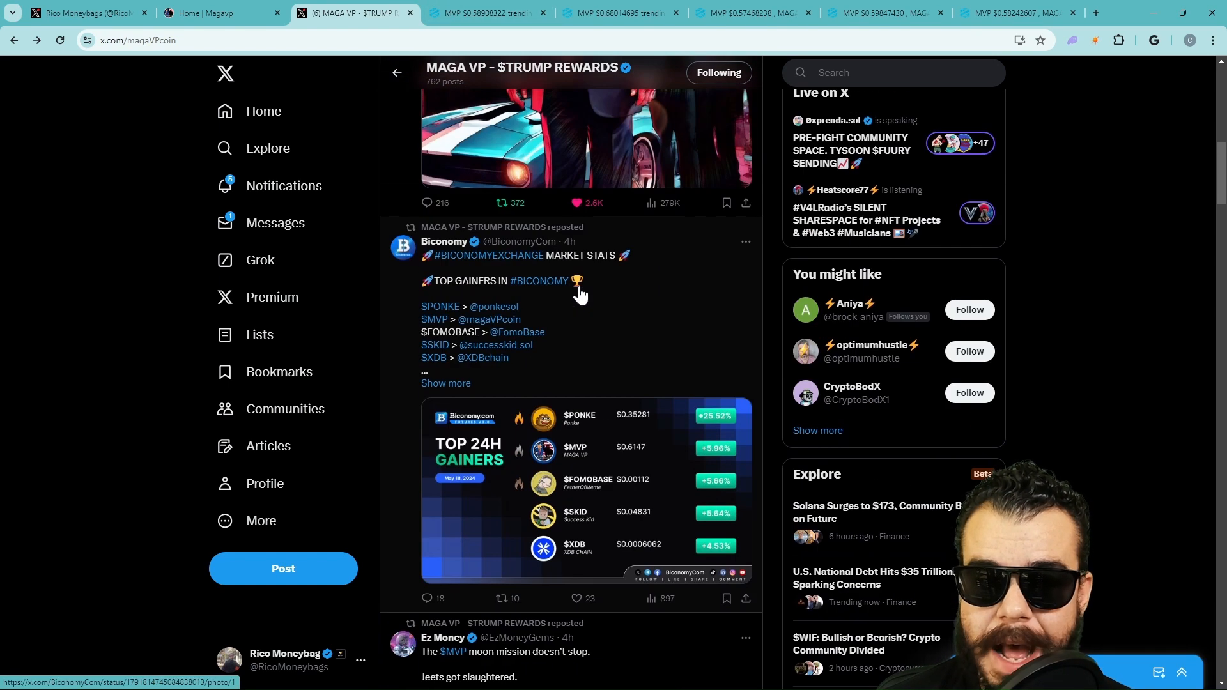
Step: Show the DEXTools MVP/WETH chart full width with the Favorites watchlist hidden
left_click(491, 12)
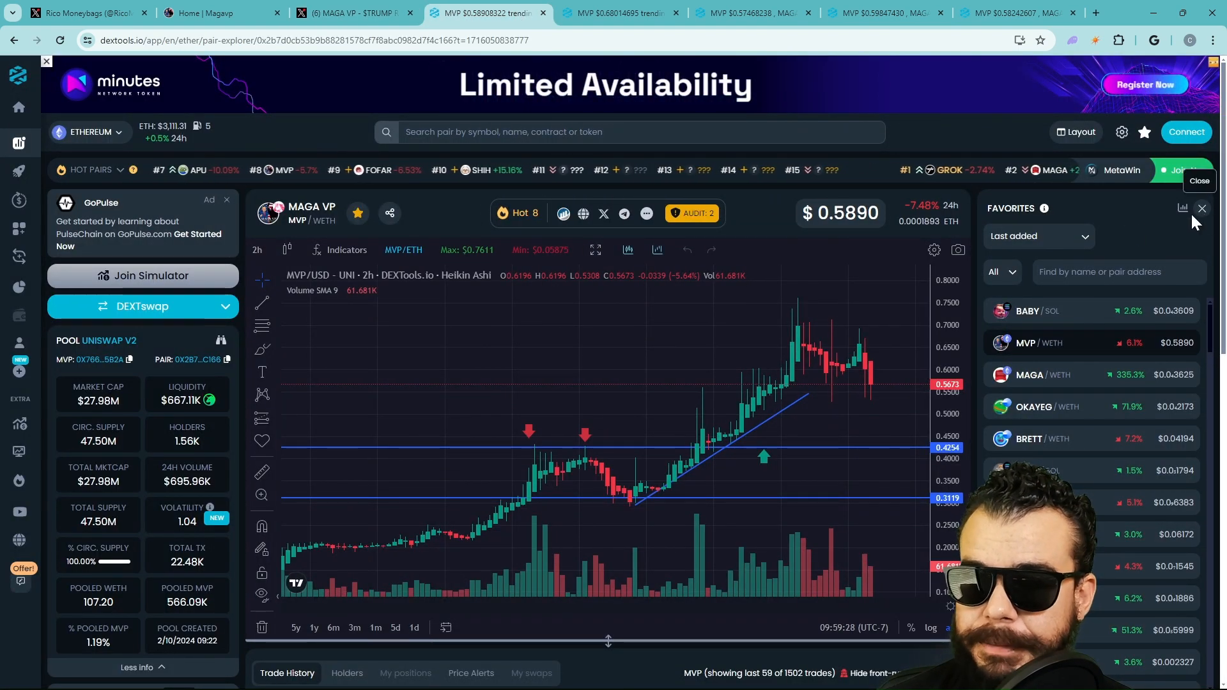
left_click(1202, 208)
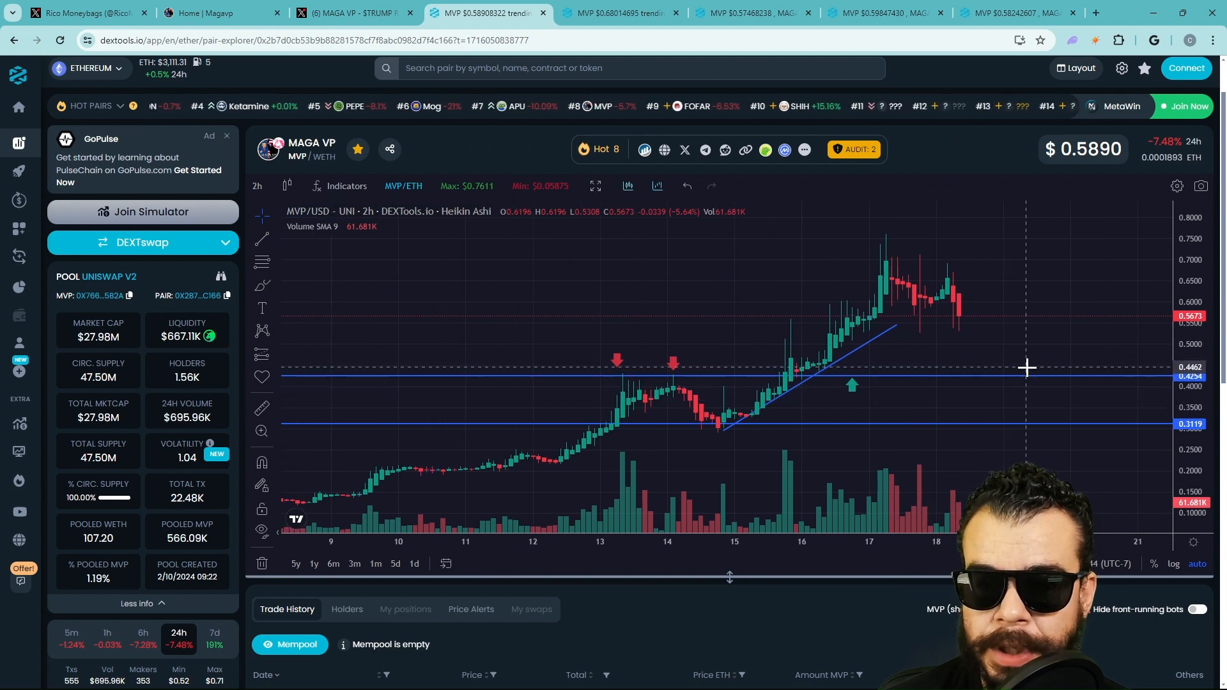
mouse_move(823, 335)
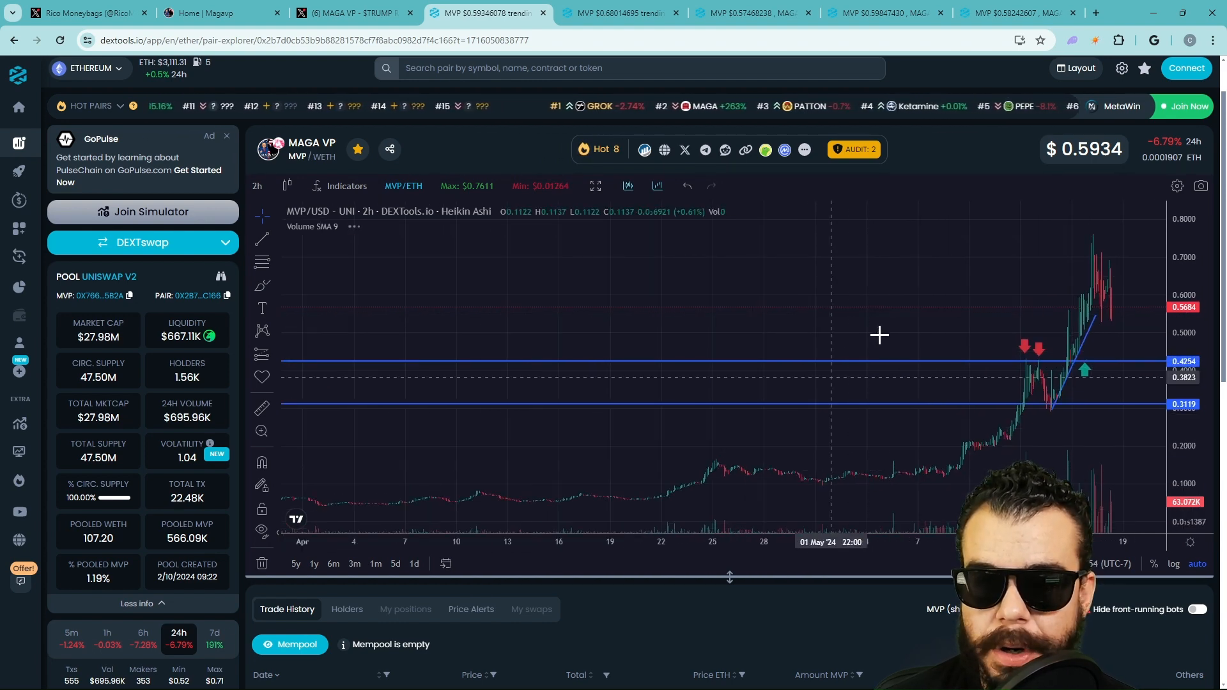
left_click(205, 13)
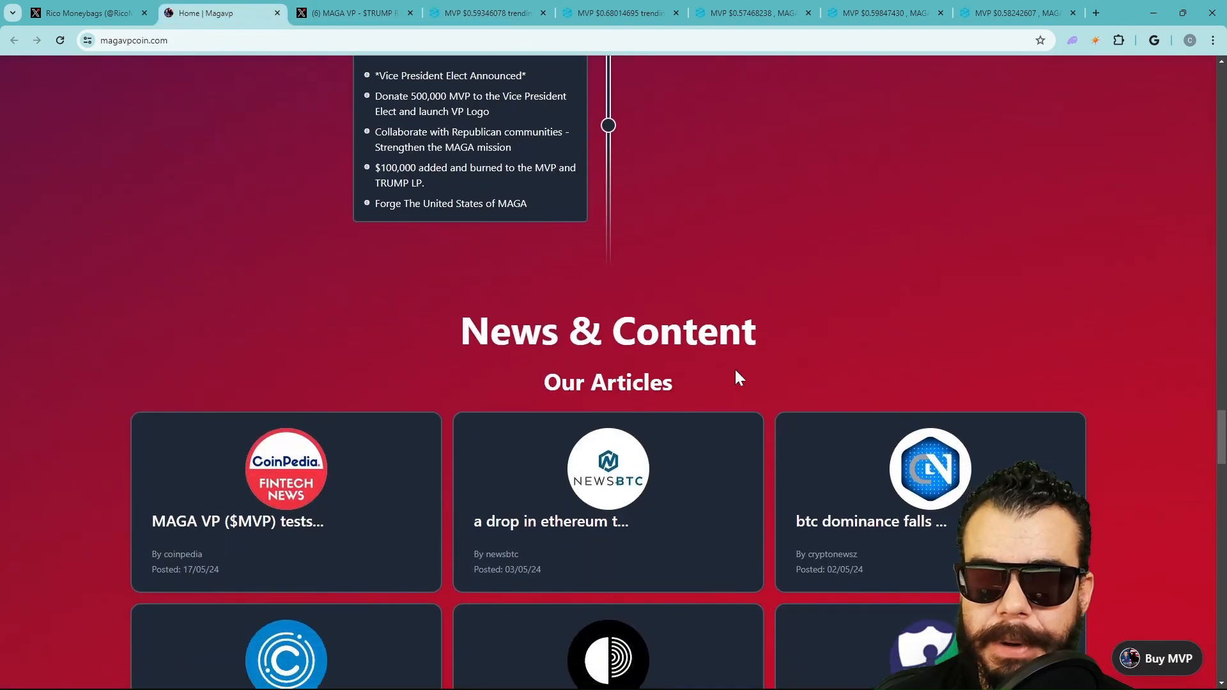
scroll("down", 3)
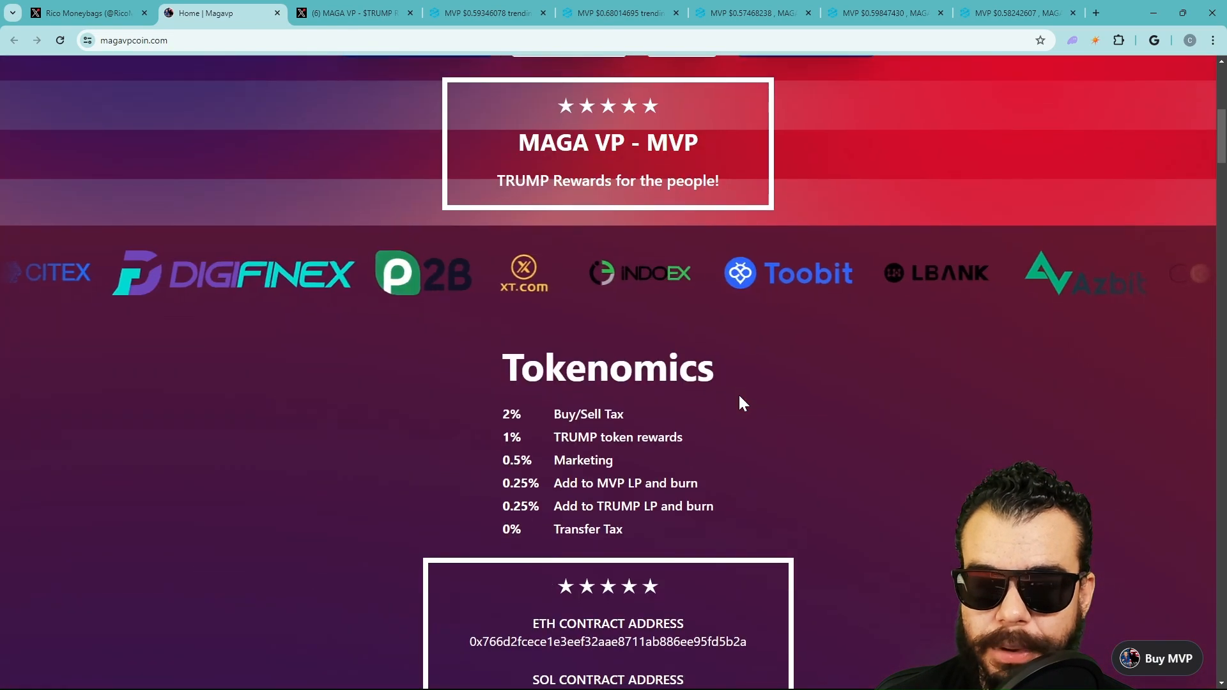
scroll("down", 3)
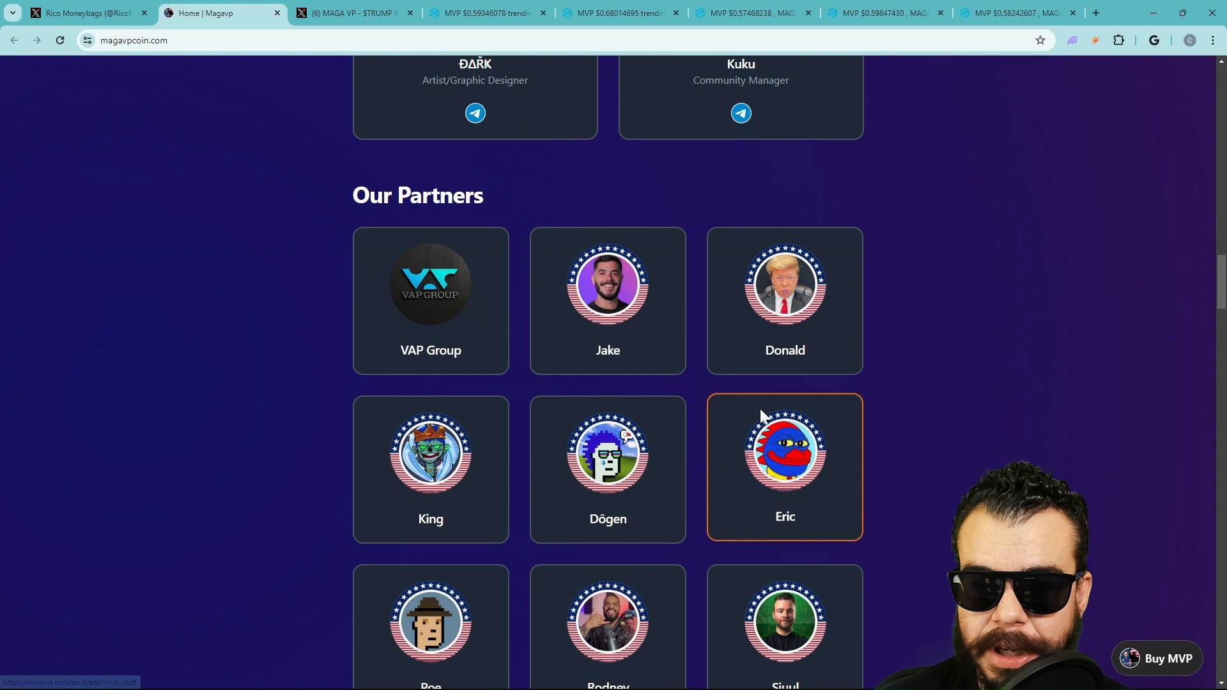
scroll("down", 3)
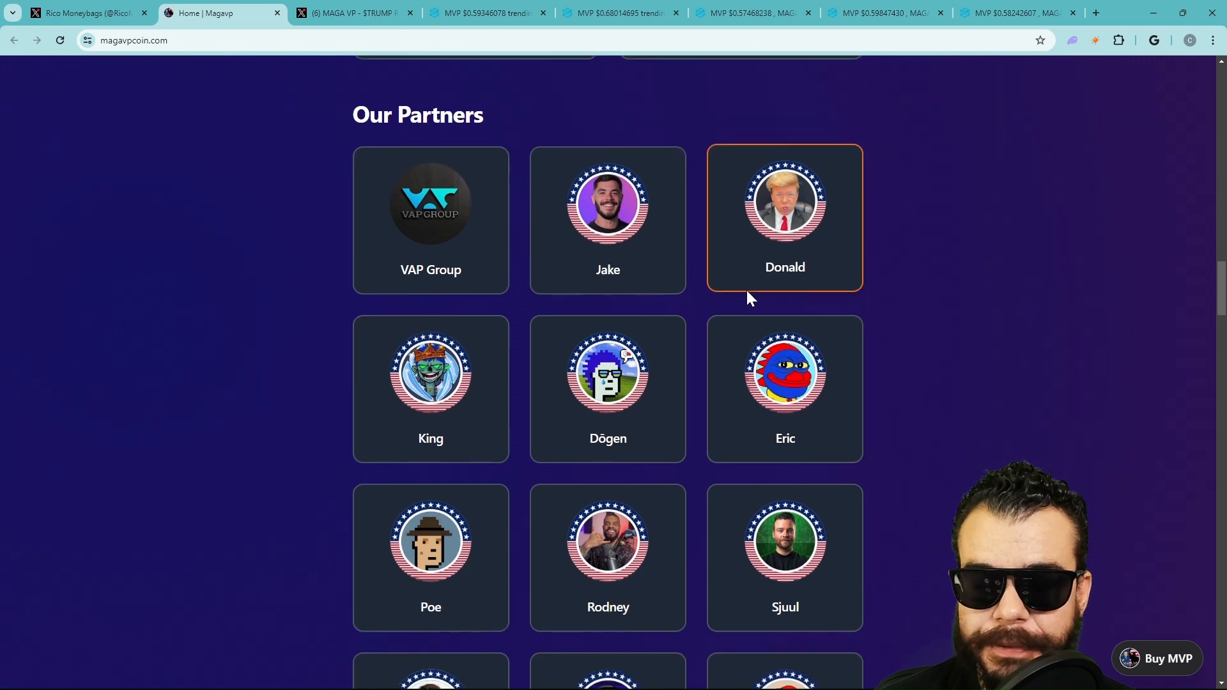
scroll("down", 3)
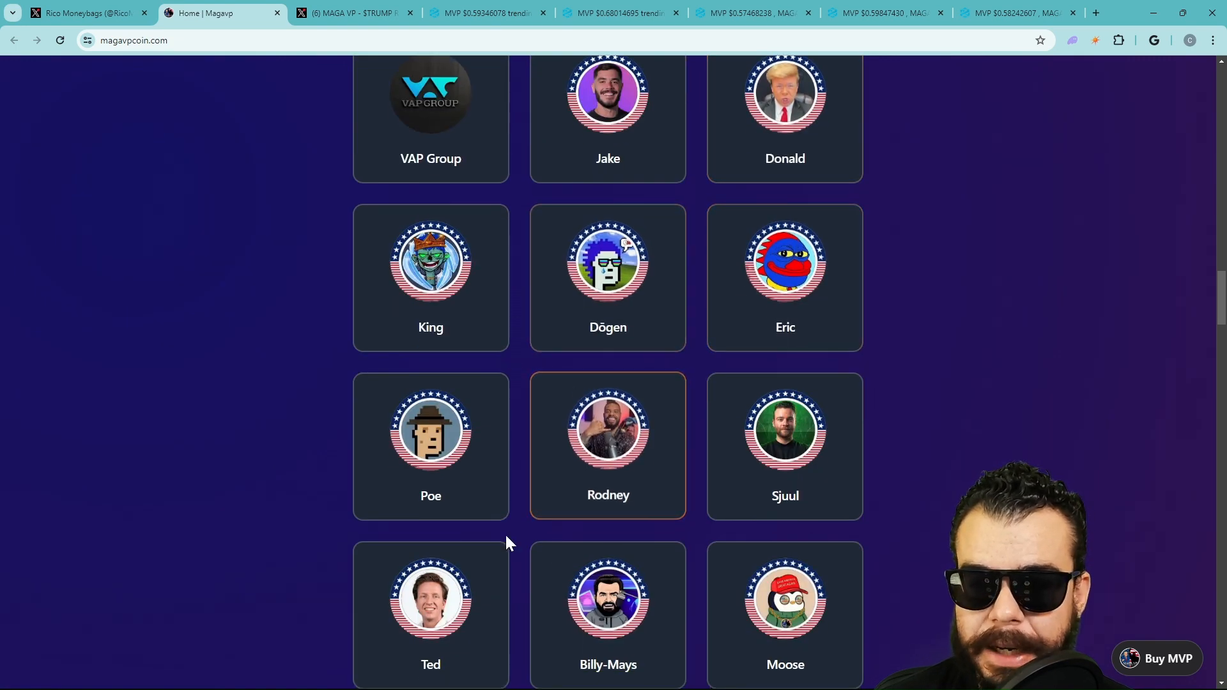
scroll("down", 3)
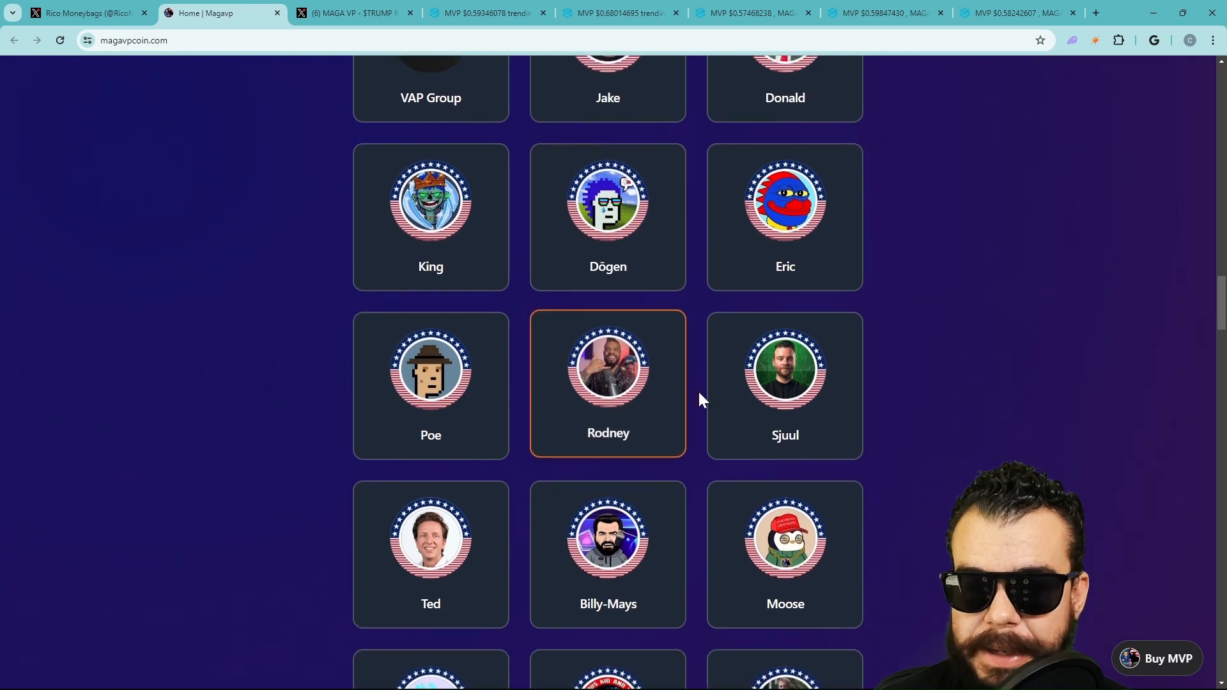
scroll("down", 3)
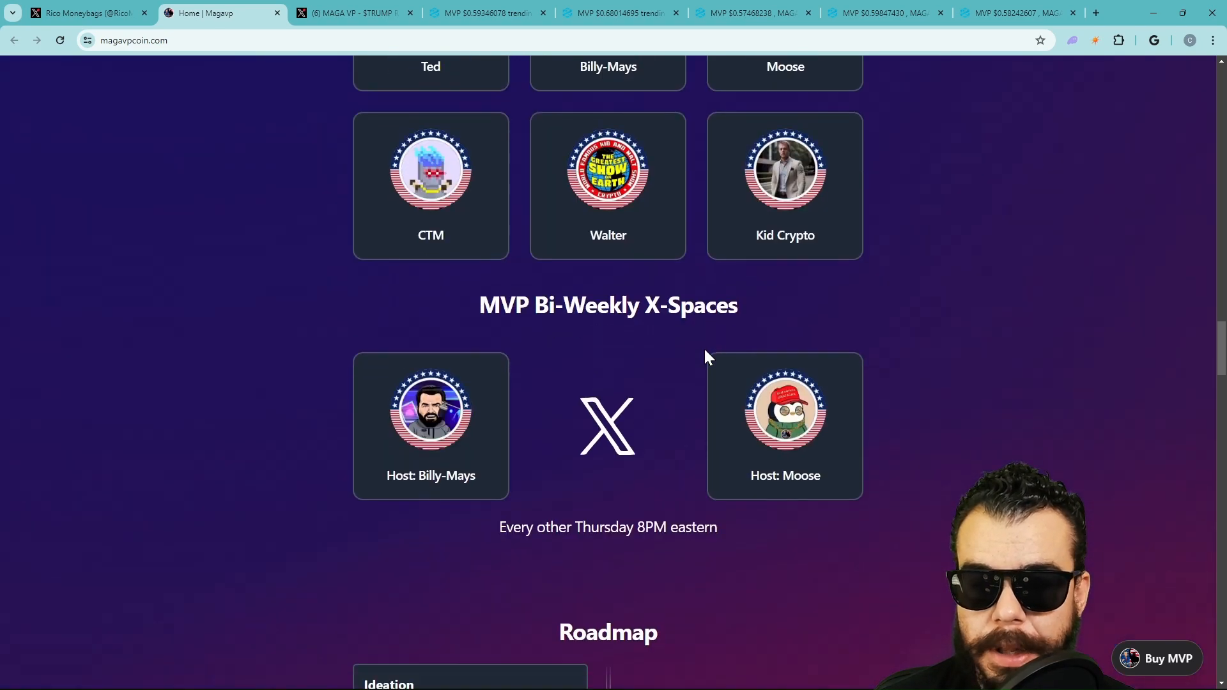
scroll("down", 3)
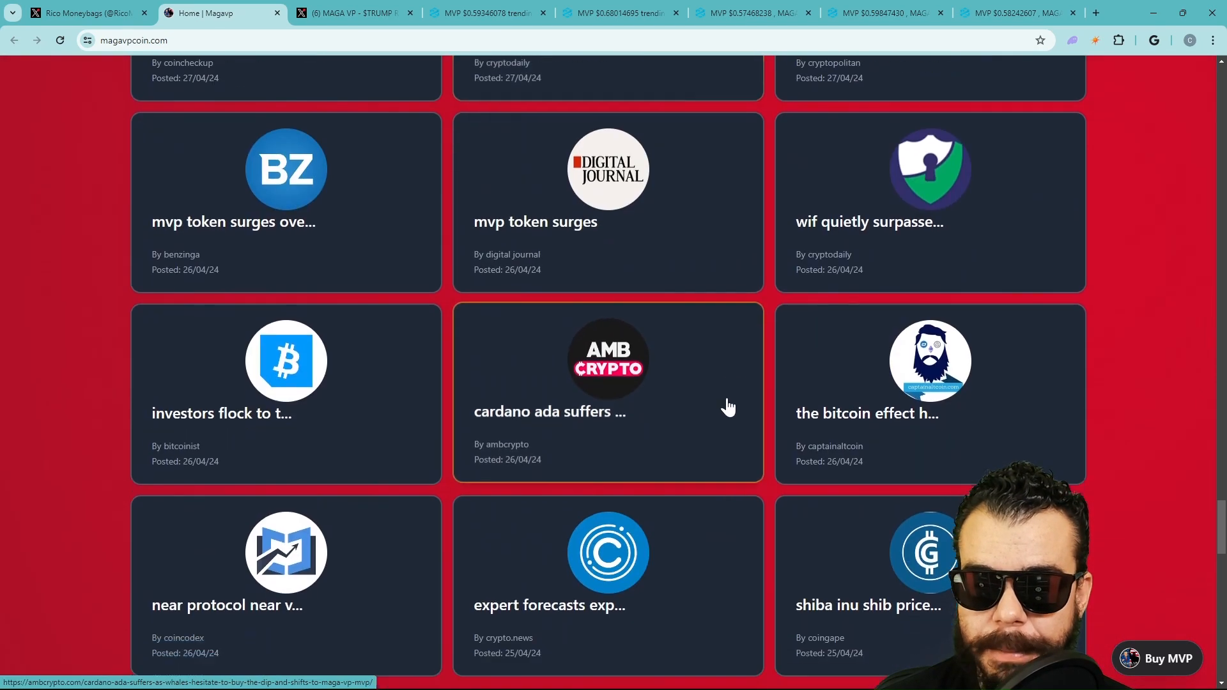
scroll("down", 3)
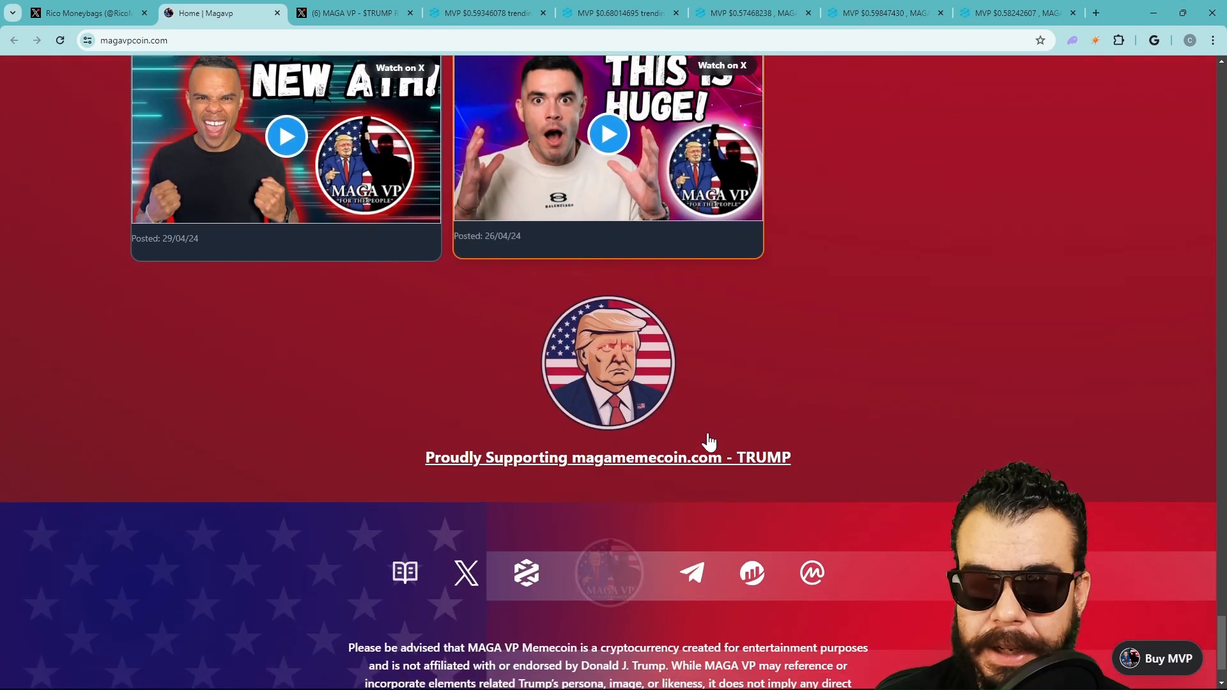
scroll("up", 3)
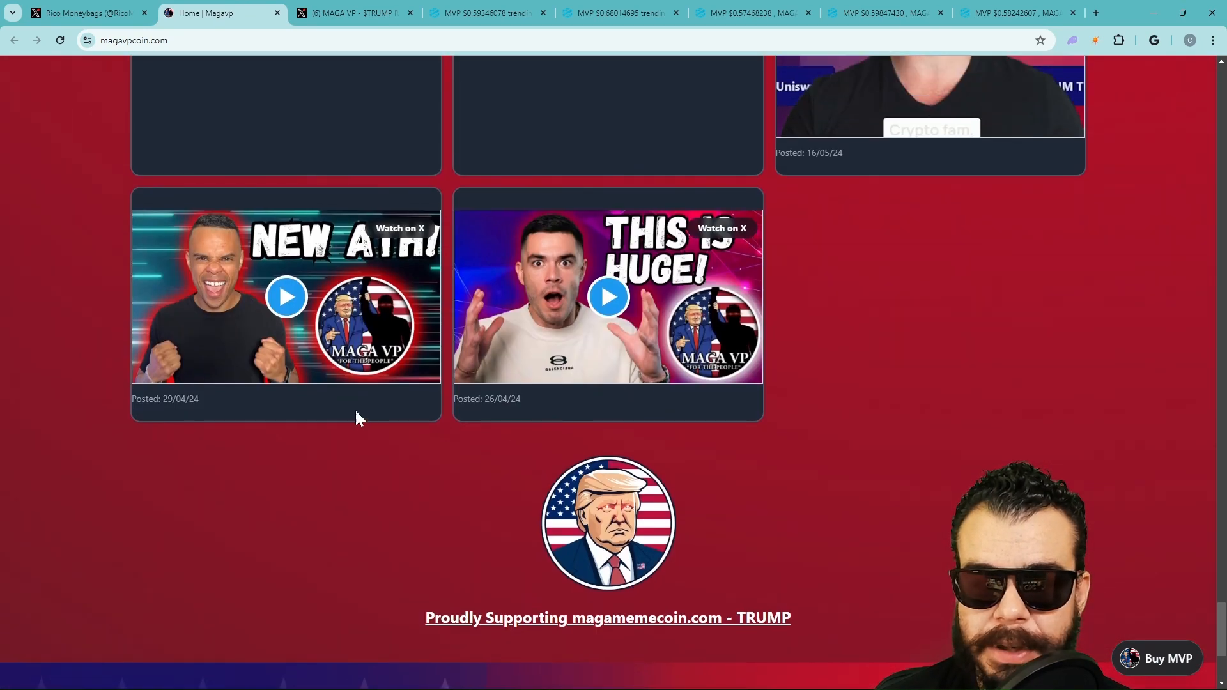
mouse_move(555, 411)
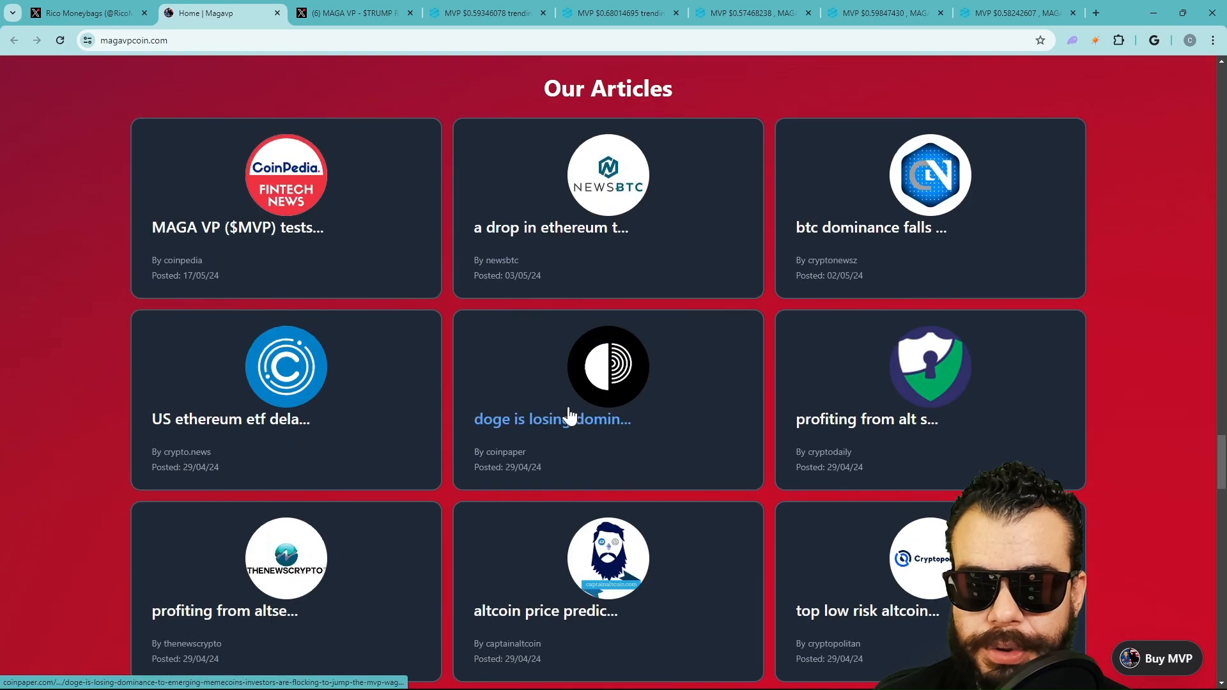
scroll("up", 3)
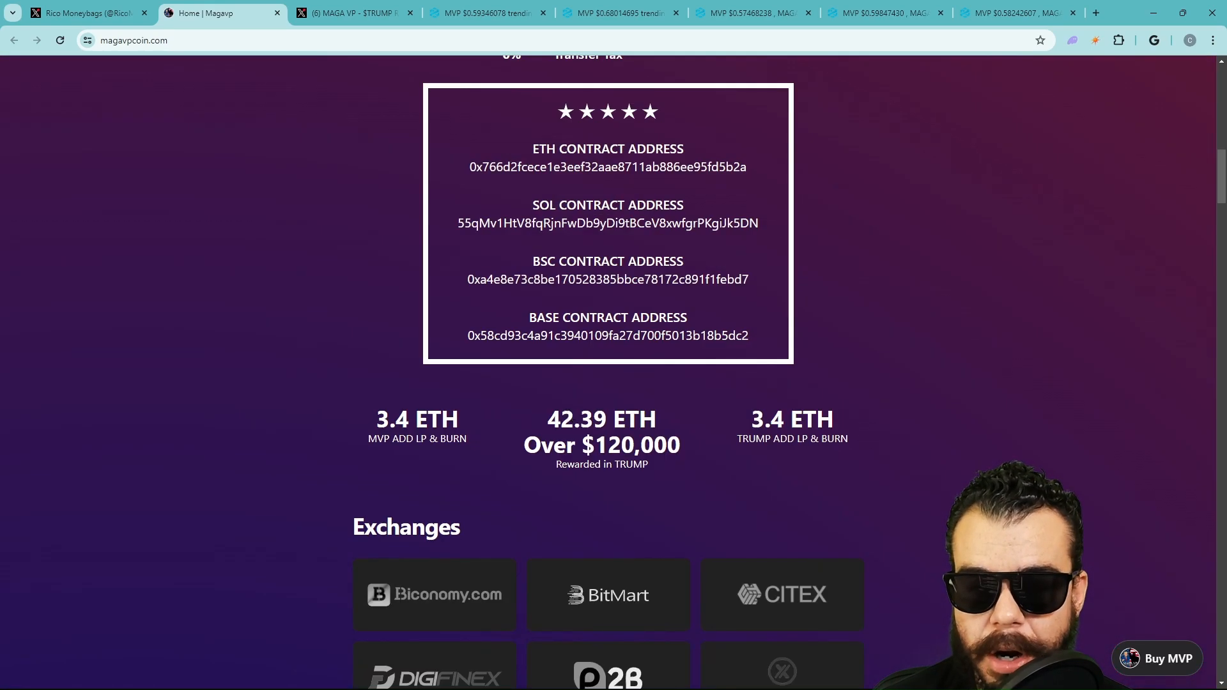
scroll("down", 3)
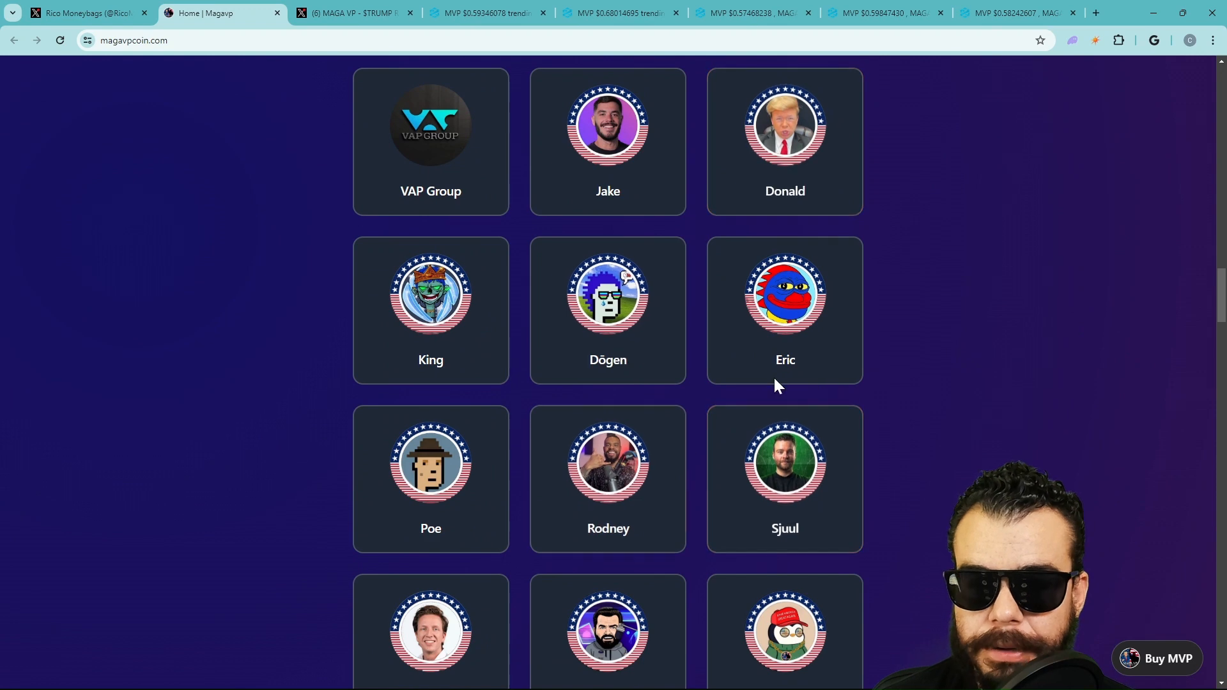
scroll("down", 3)
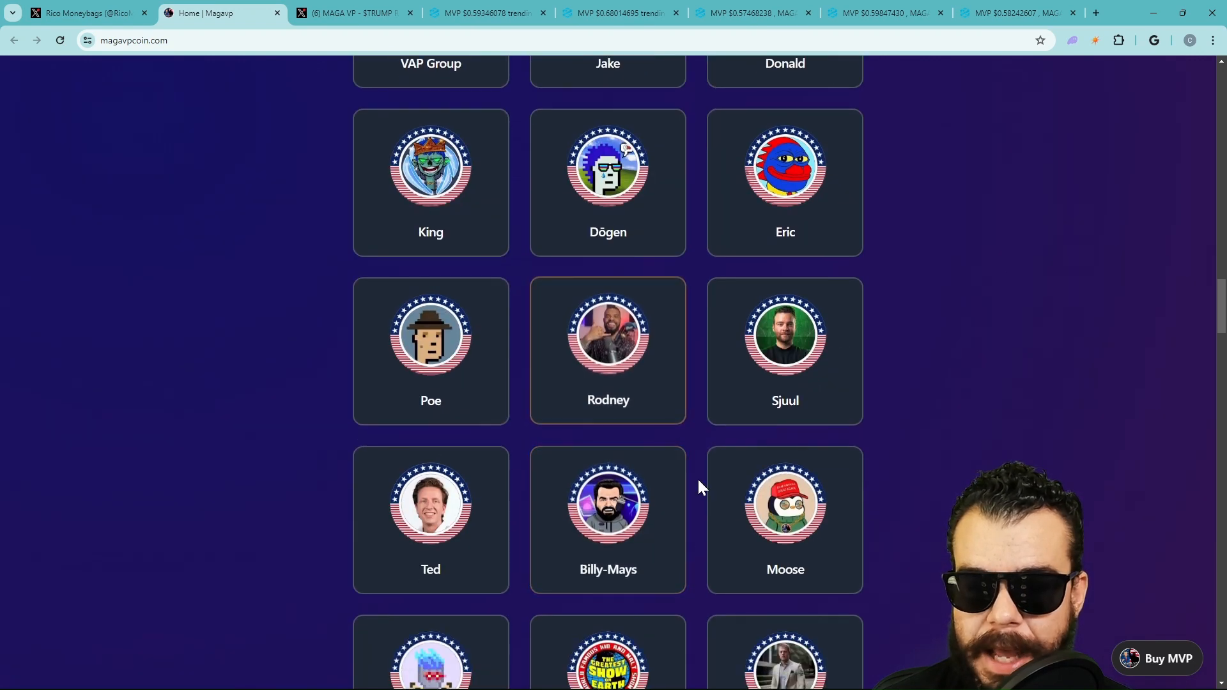
mouse_move(578, 142)
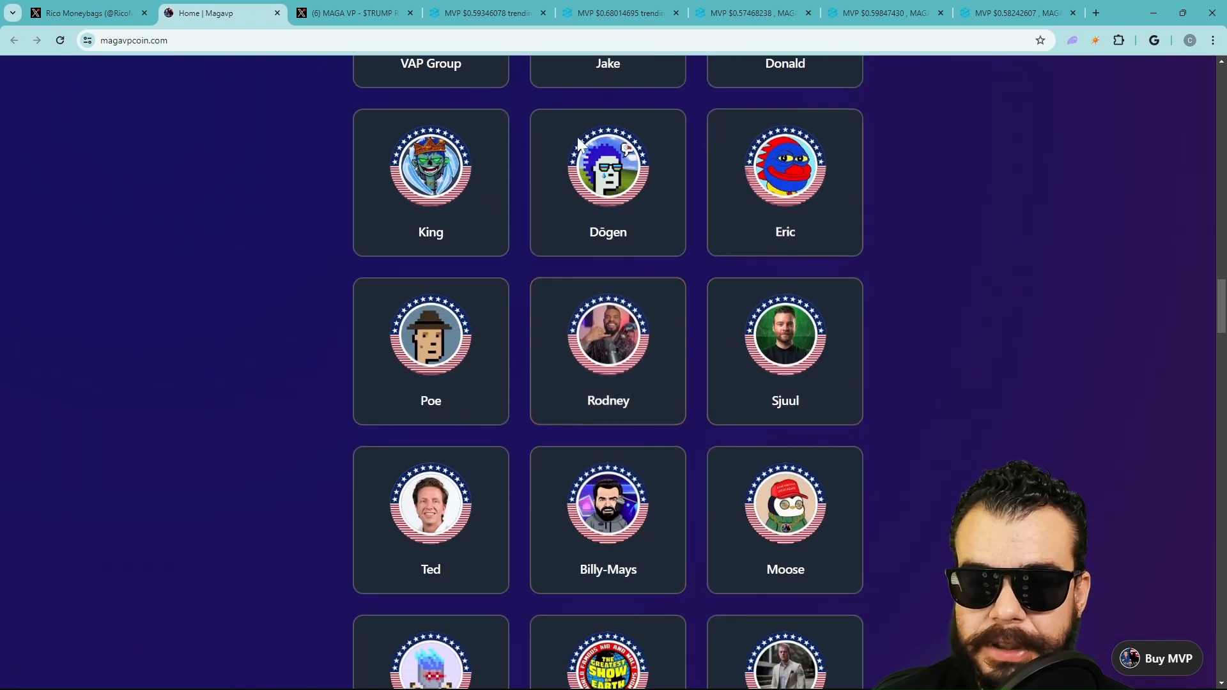
scroll("up", 3)
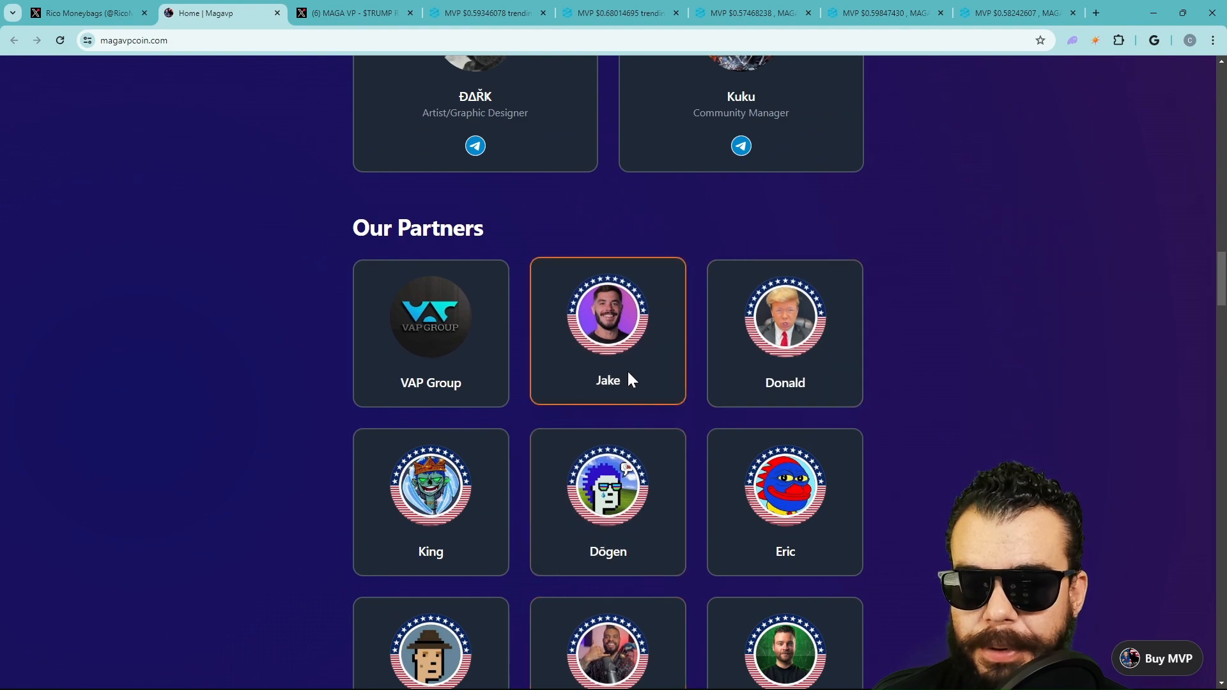
scroll("down", 3)
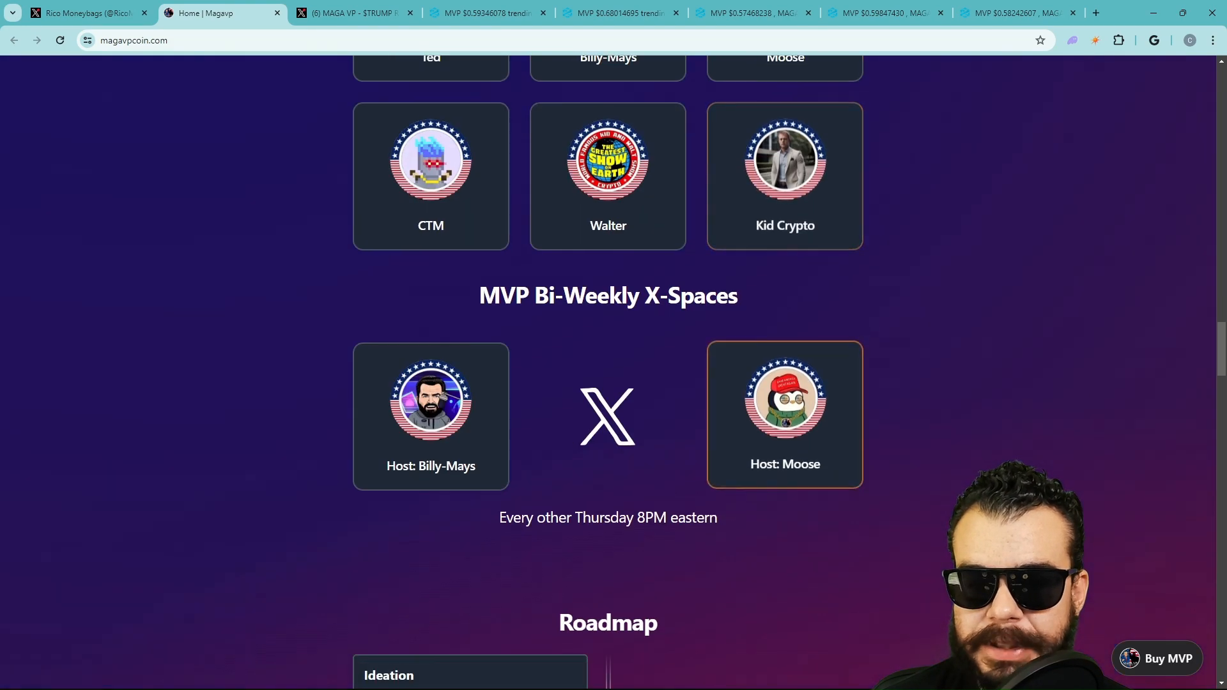
scroll("down", 3)
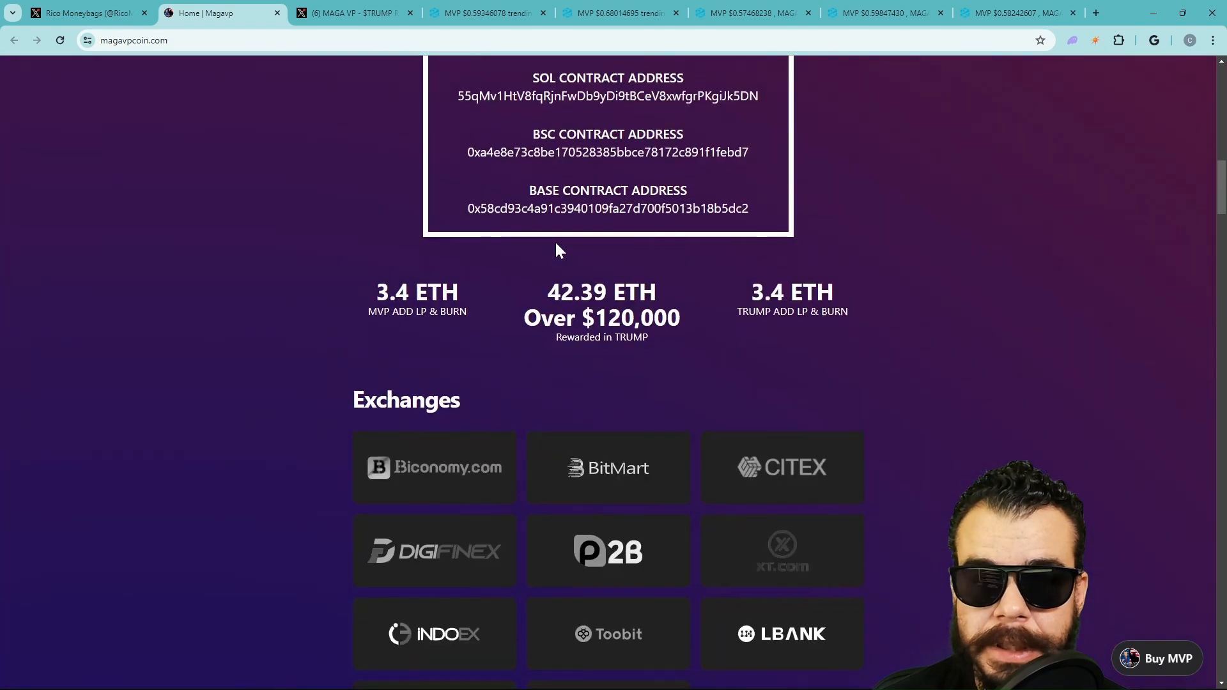
Step: Glance at the MAGA VP X feed, then bring up the token's CoinMarketCap page
left_click(352, 14)
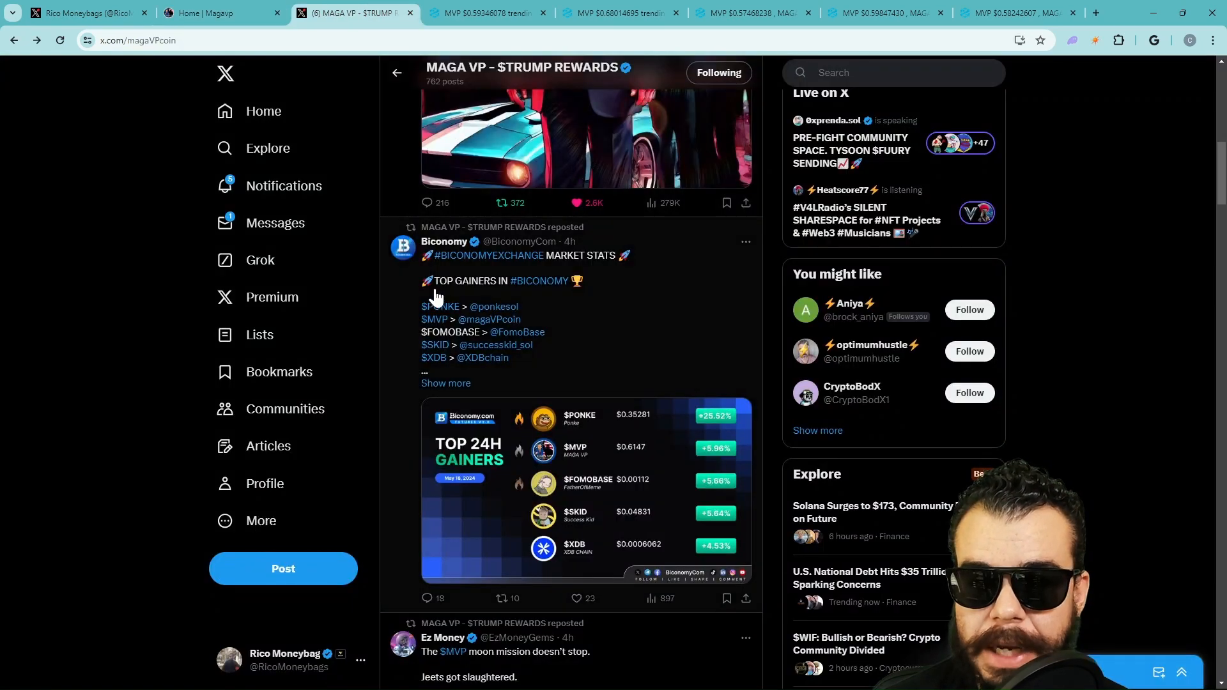
scroll("down", 3)
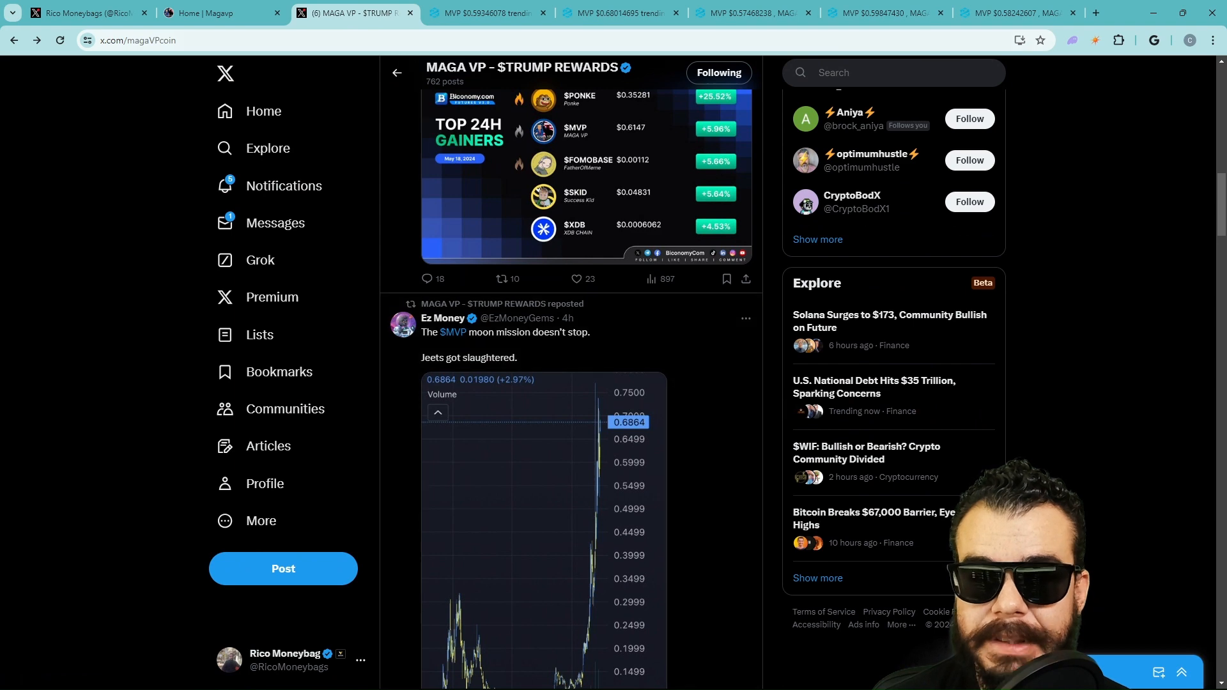
left_click(486, 12)
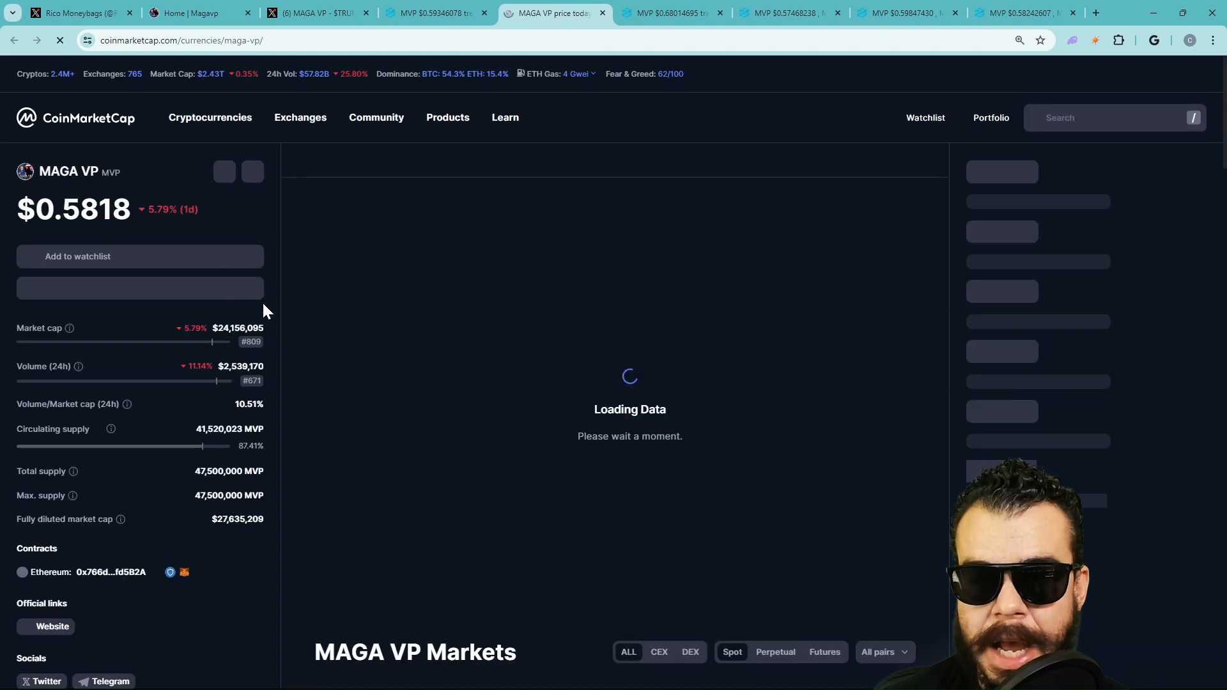
Step: Review the MAGA VP Markets table and Chart on CoinMarketCap, then return to the DEXTools pair
scroll("down", 3)
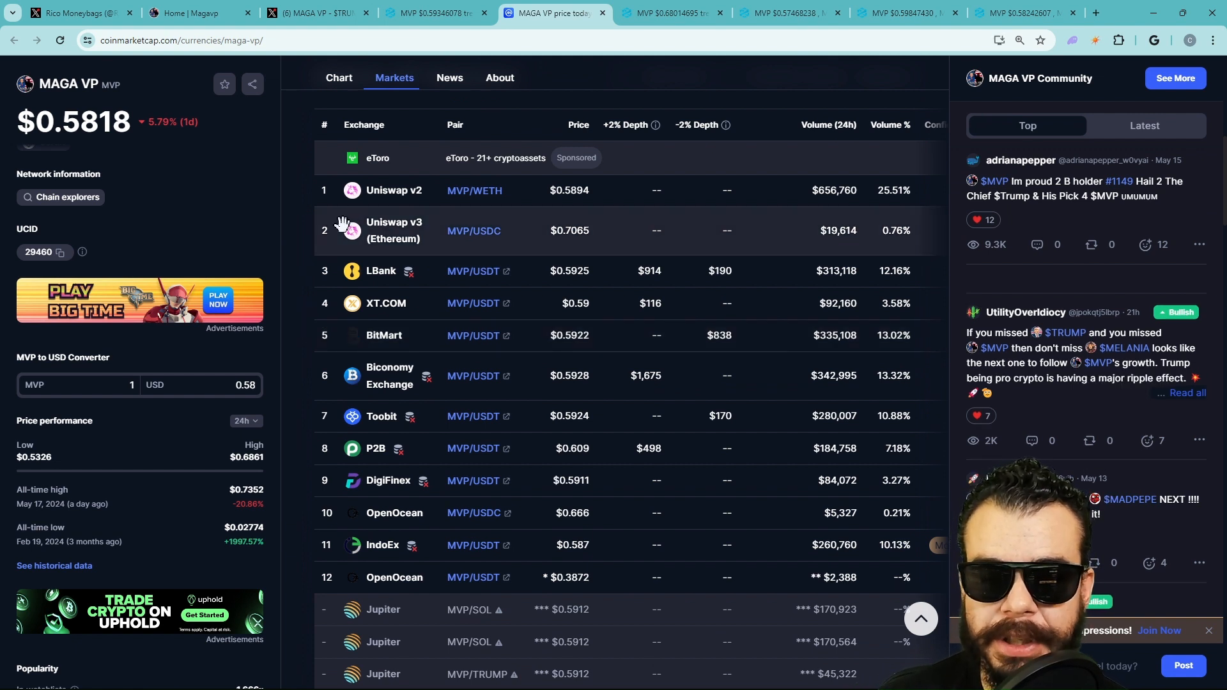
mouse_move(463, 309)
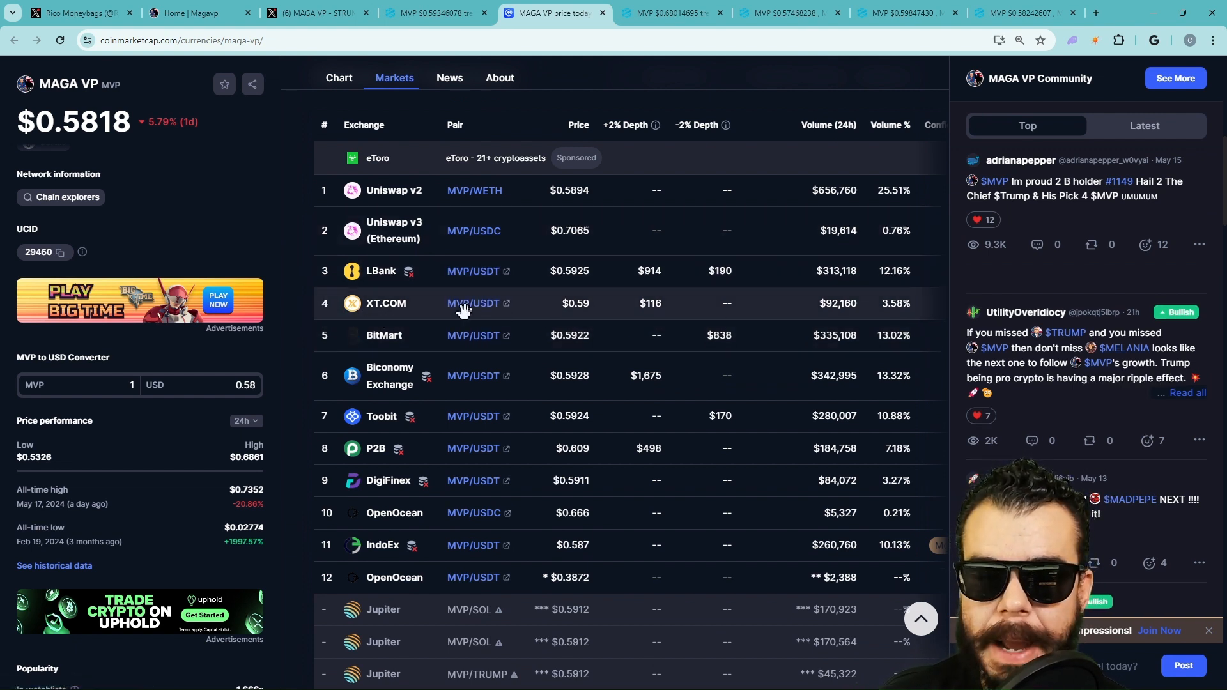
mouse_move(569, 322)
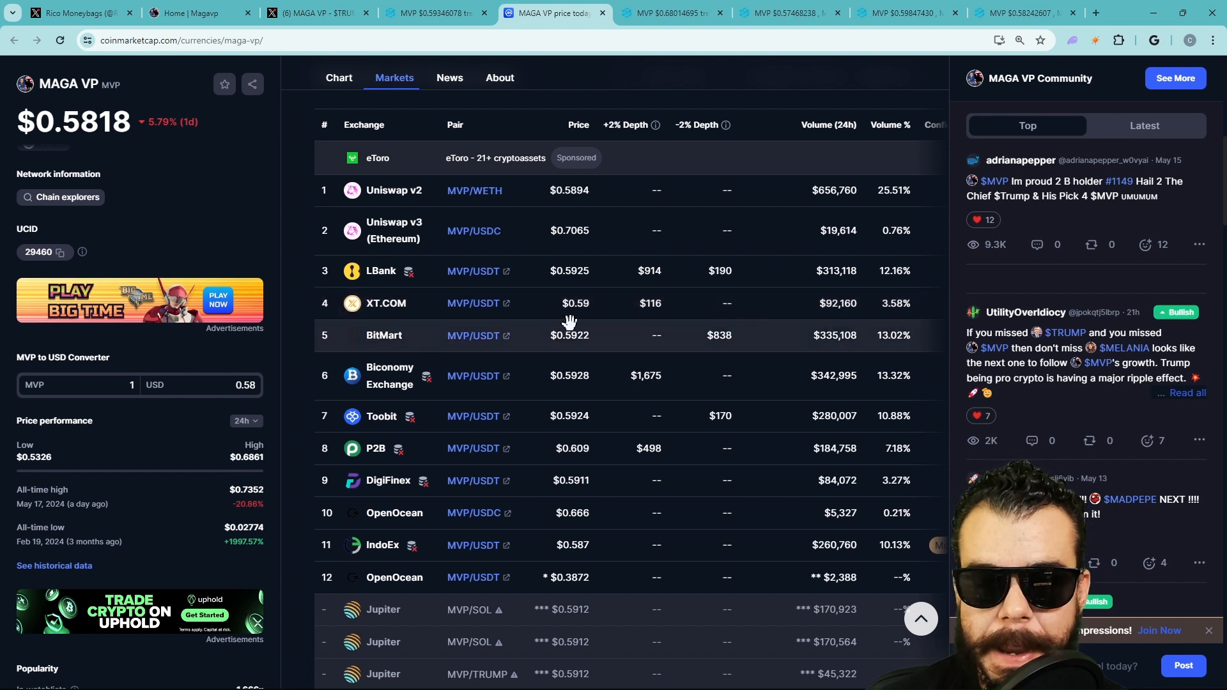
mouse_move(498, 524)
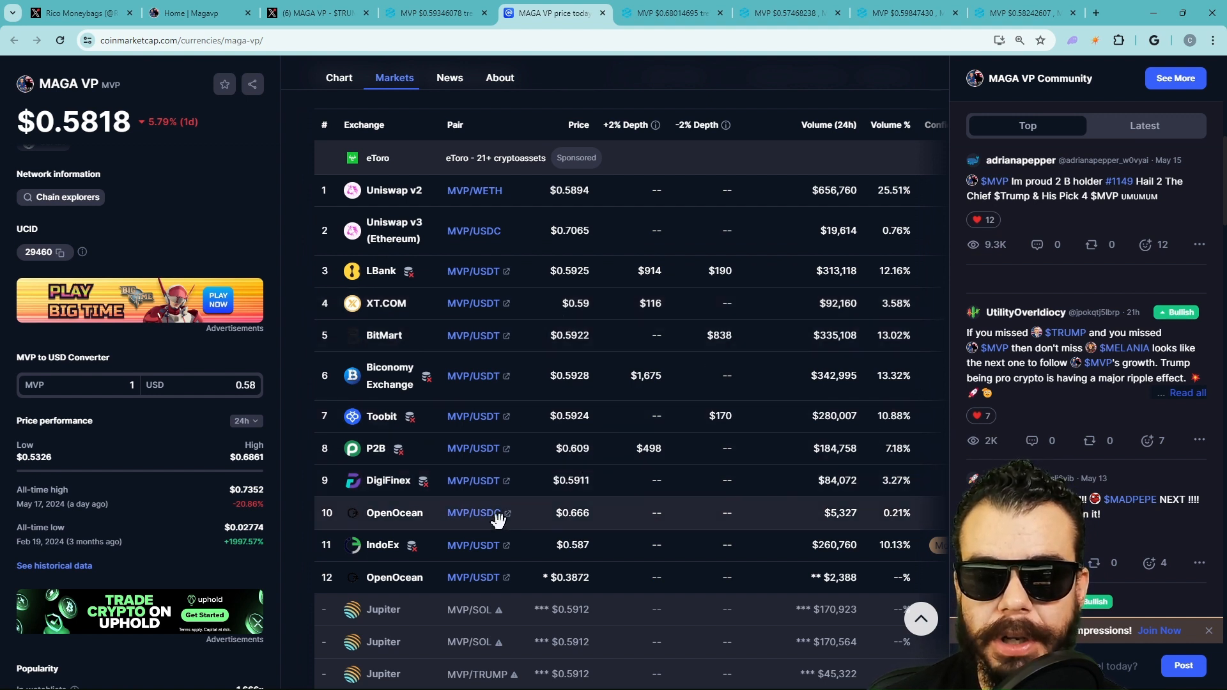
mouse_move(604, 425)
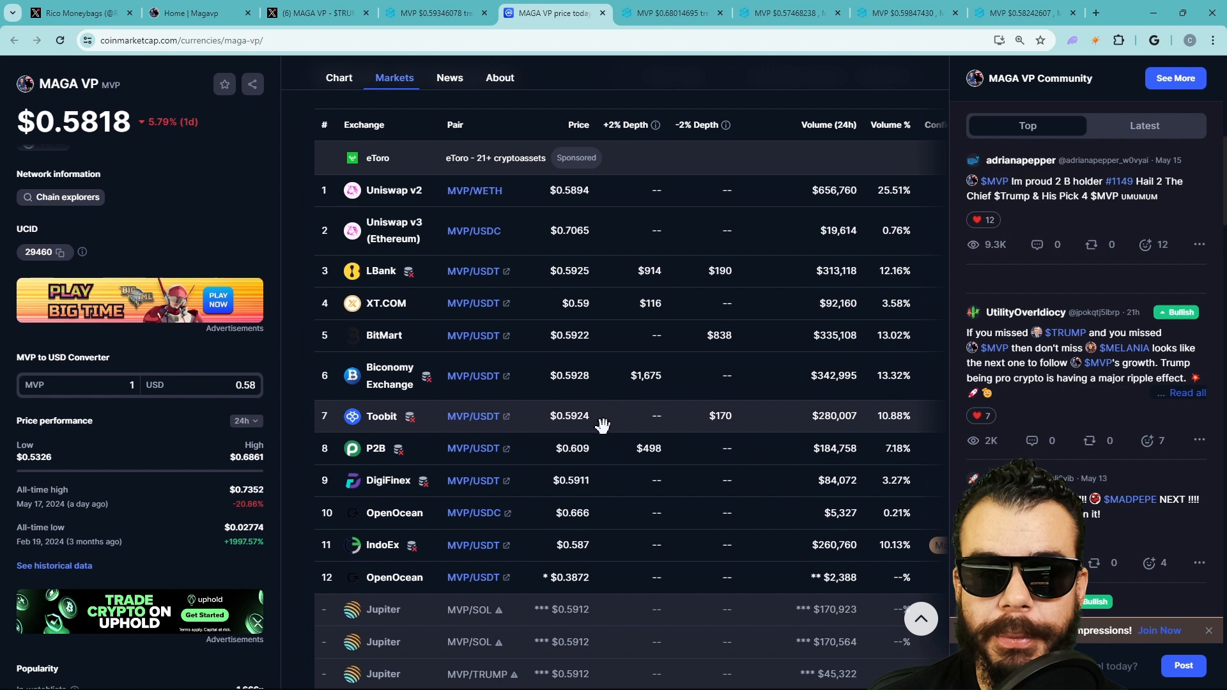
mouse_move(585, 476)
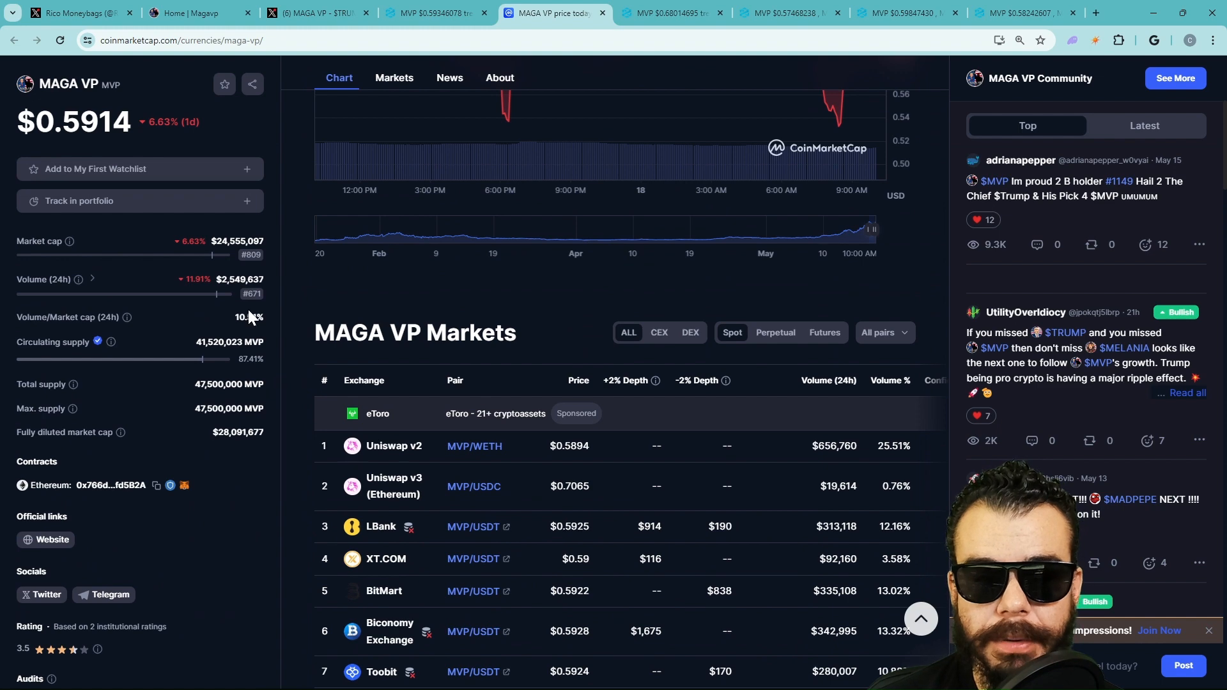
scroll("down", 3)
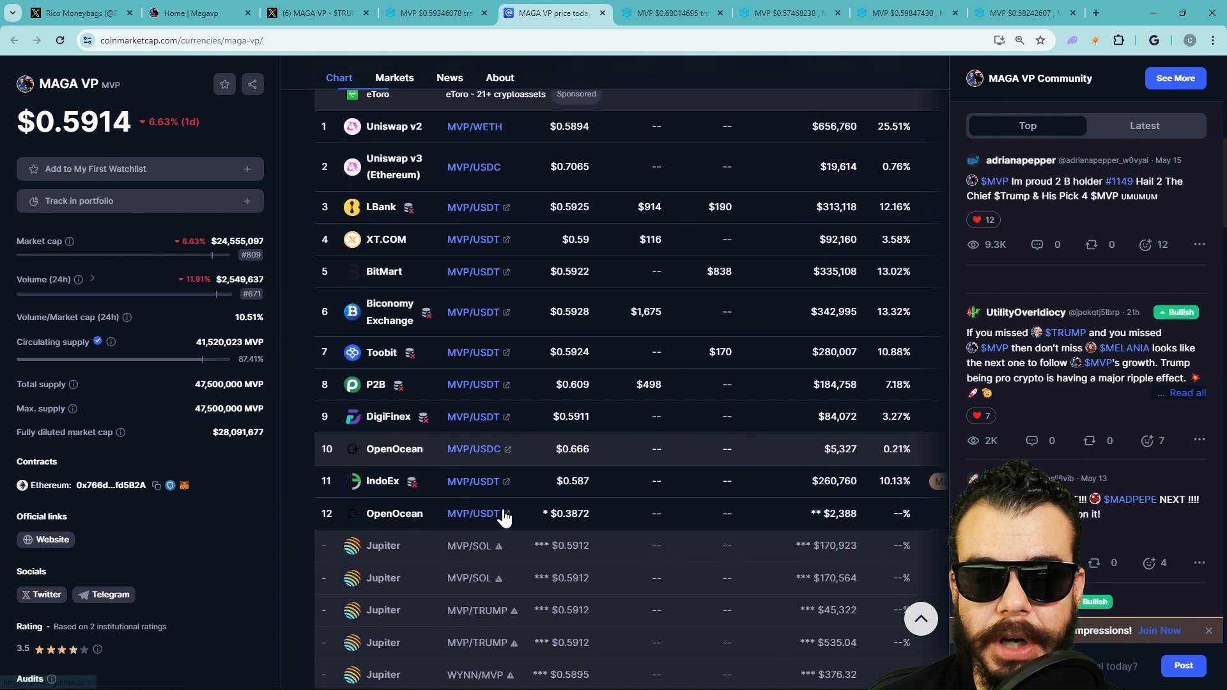
scroll("down", 3)
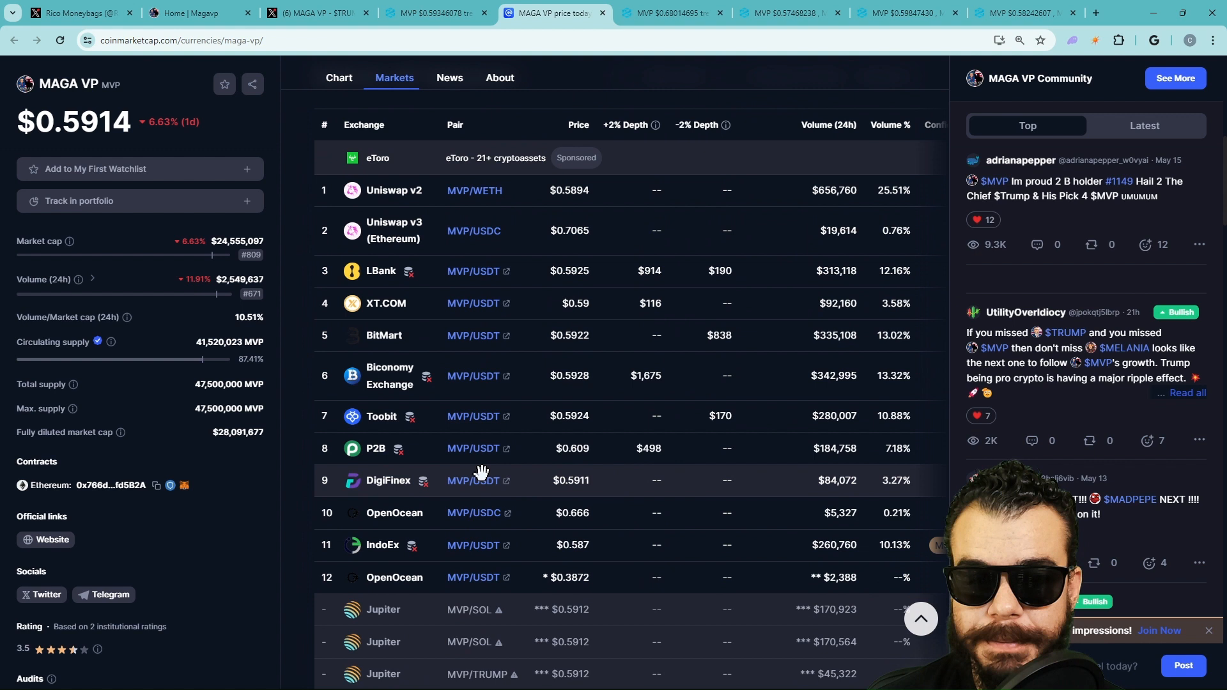
mouse_move(496, 460)
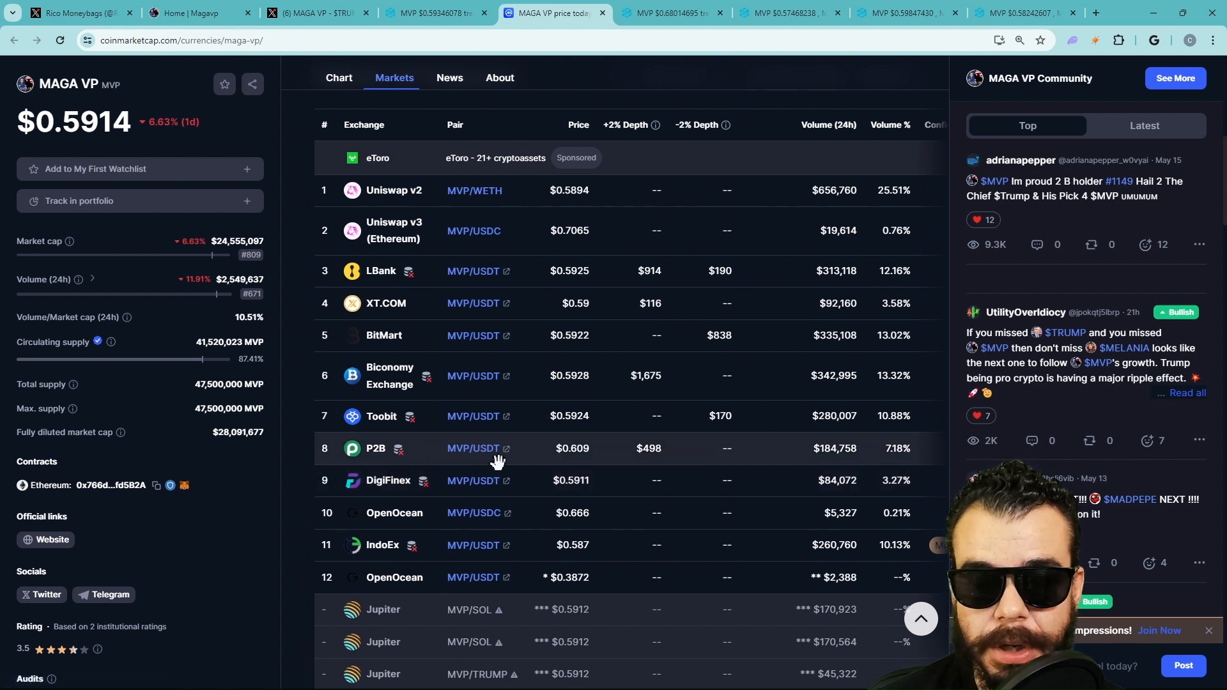
mouse_move(516, 427)
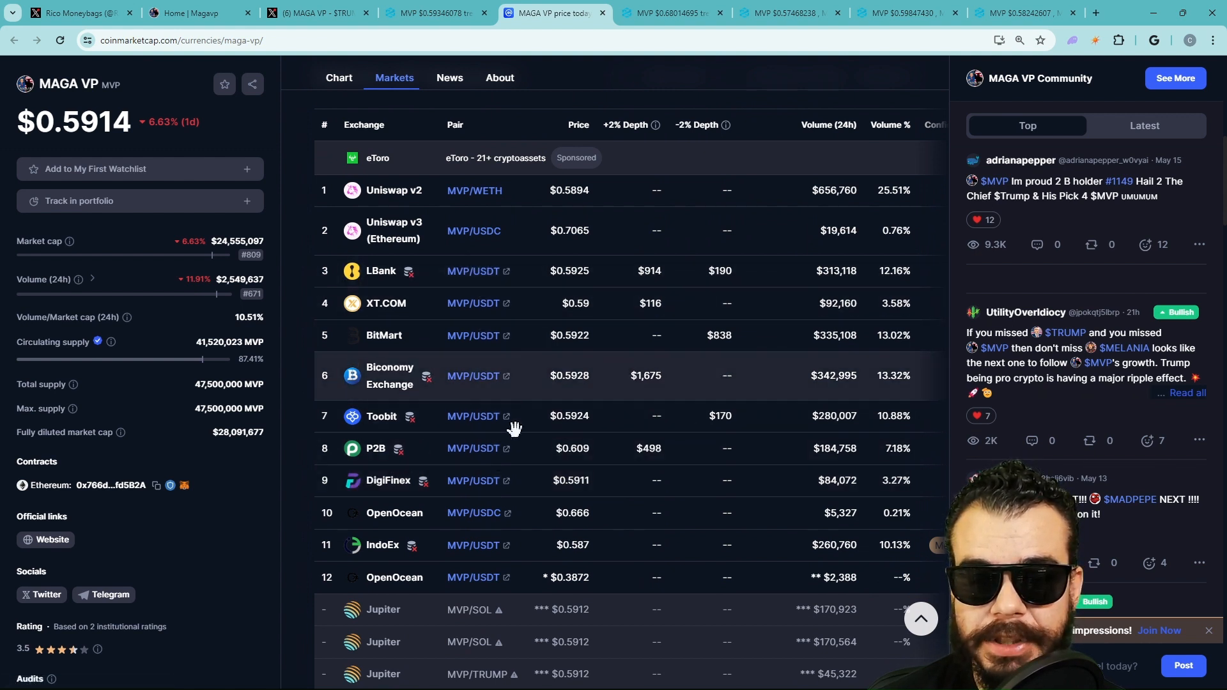
mouse_move(390, 280)
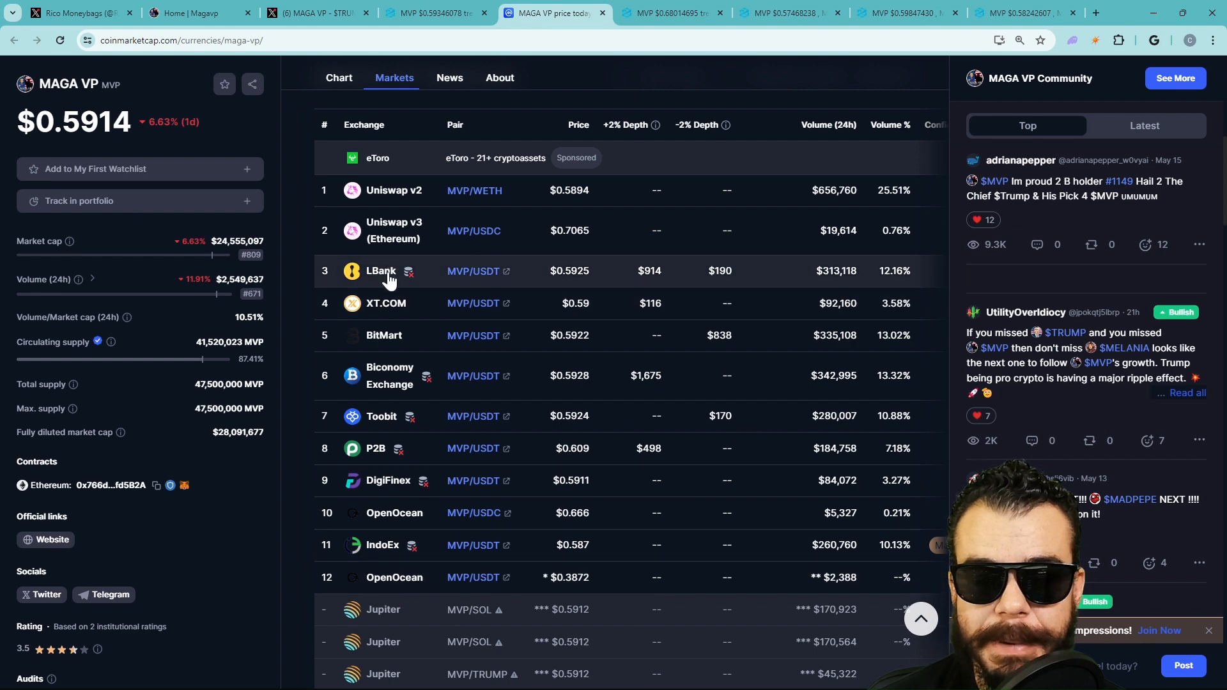
left_click(338, 77)
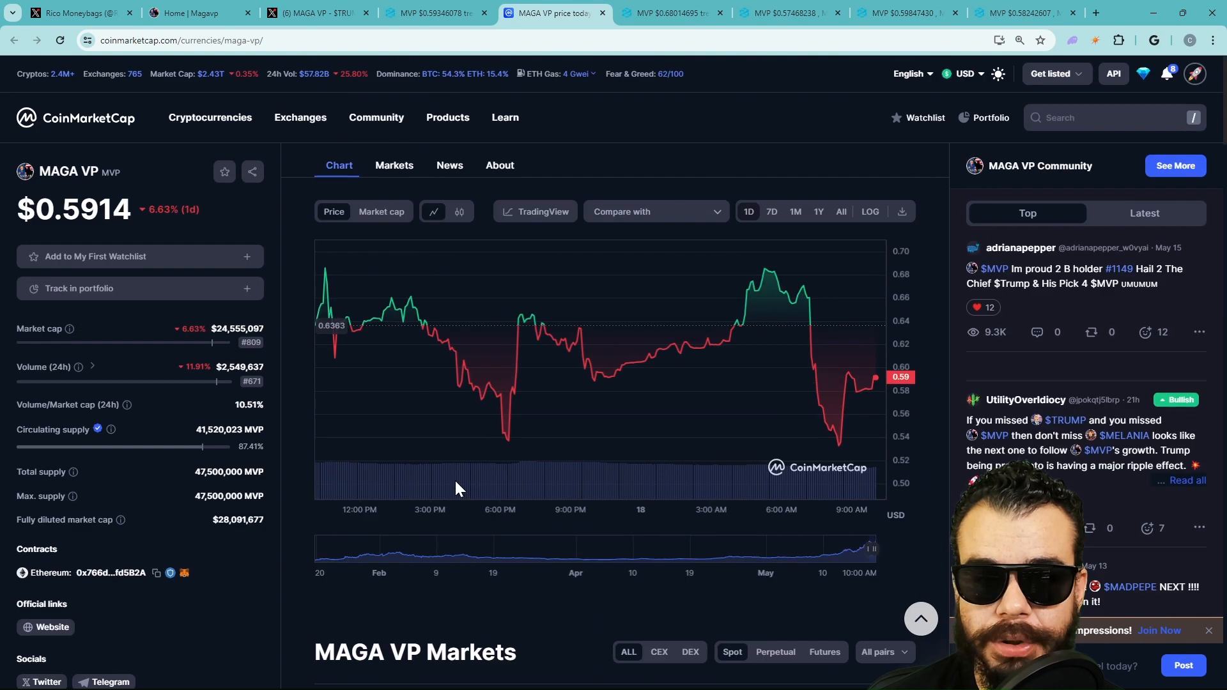
mouse_move(245, 80)
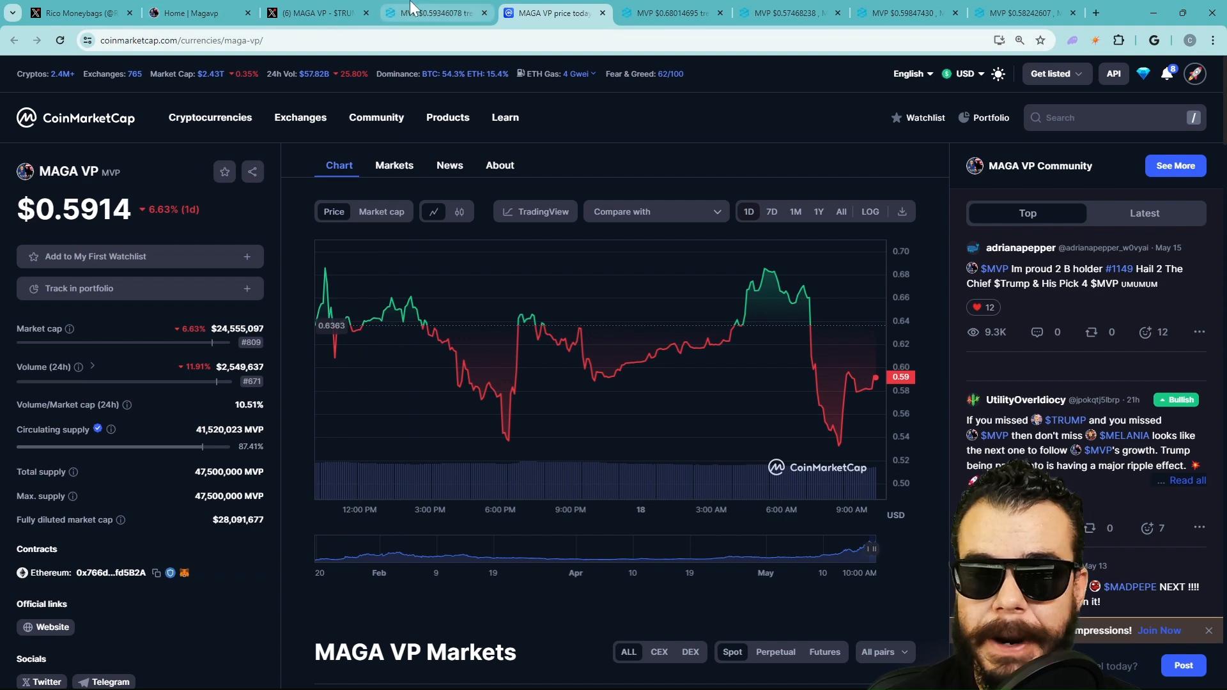
left_click(432, 11)
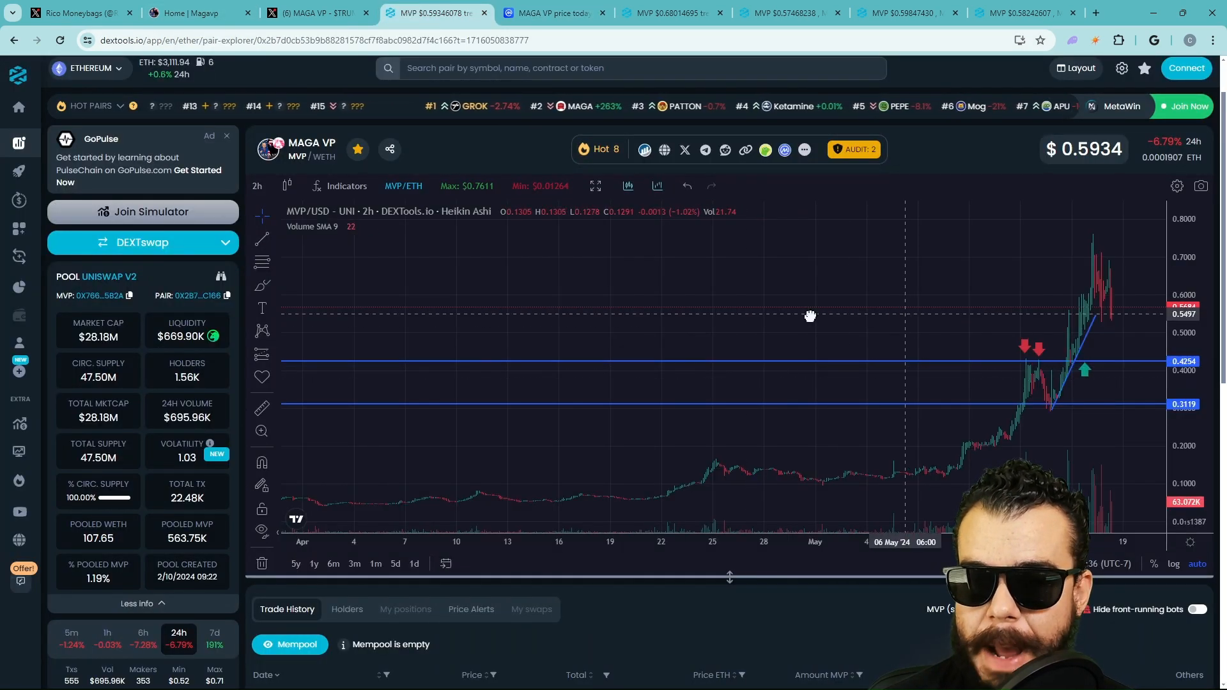
Step: Change the MVP/USD chart interval from 1h to 30-minute candles via the timeframe list
left_click(257, 185)
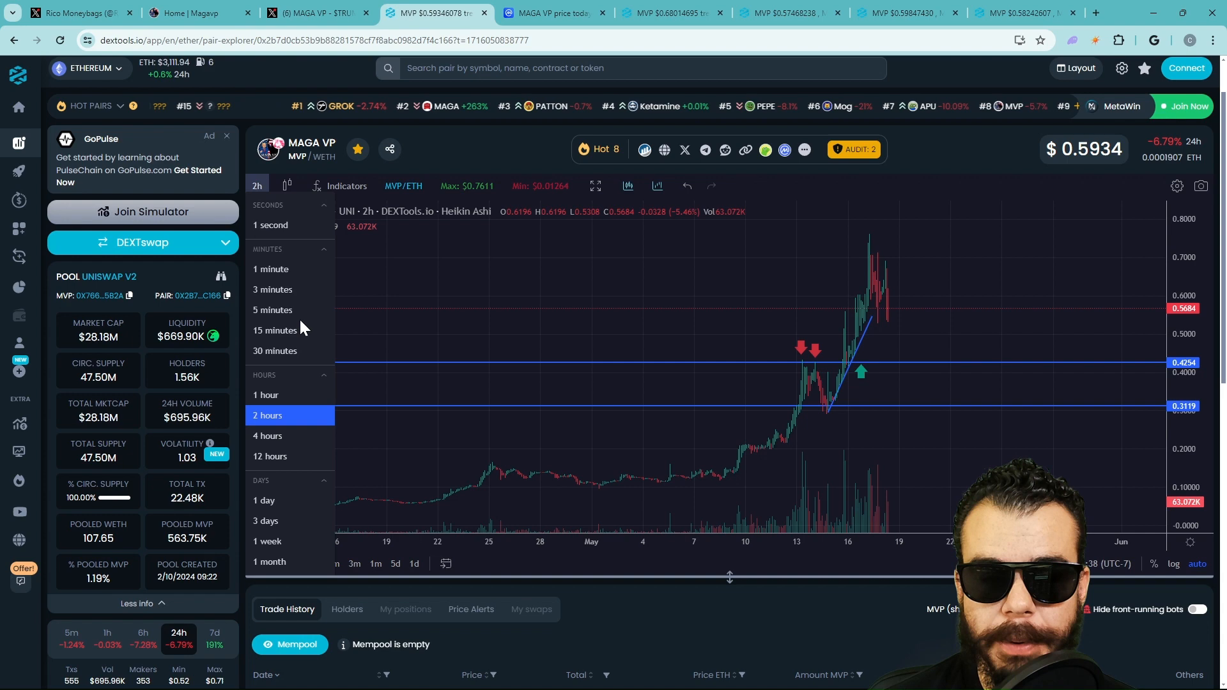
left_click(266, 395)
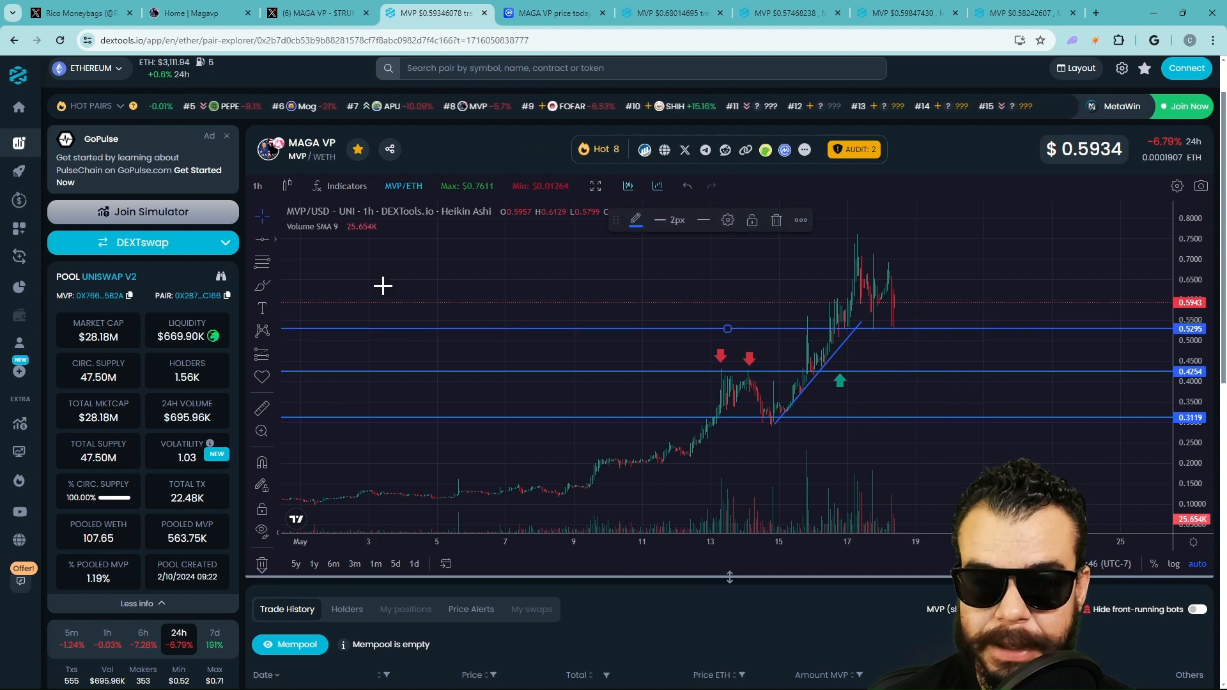
mouse_move(363, 276)
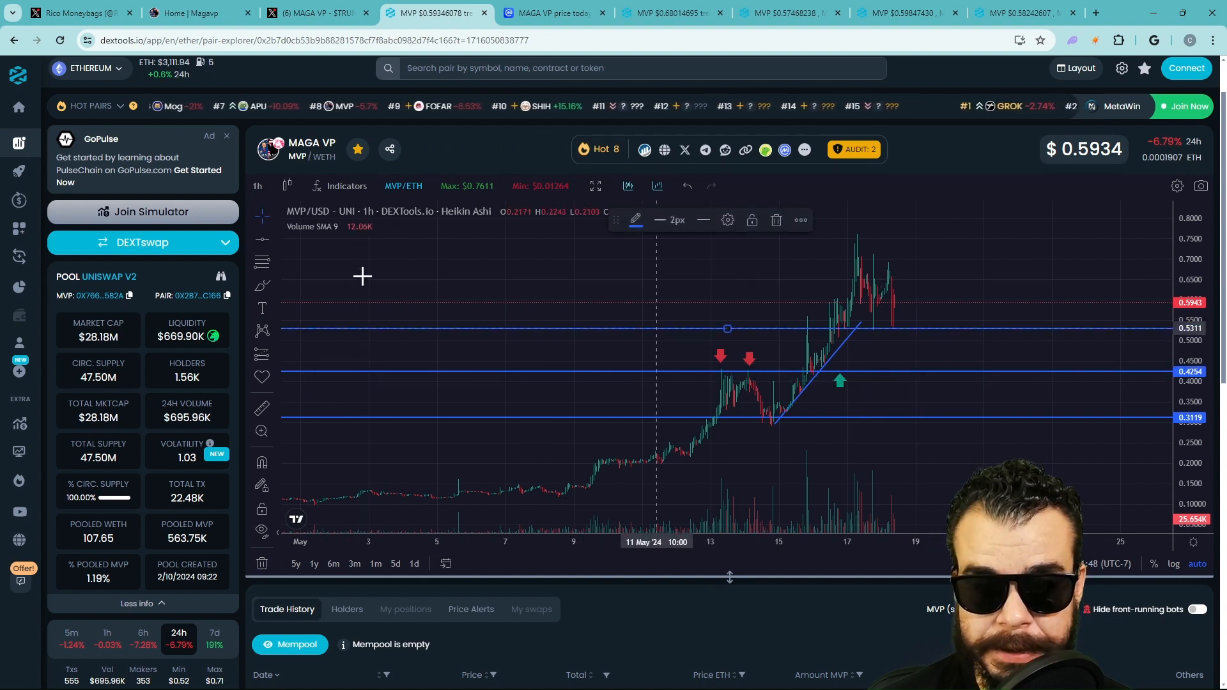
left_click(257, 185)
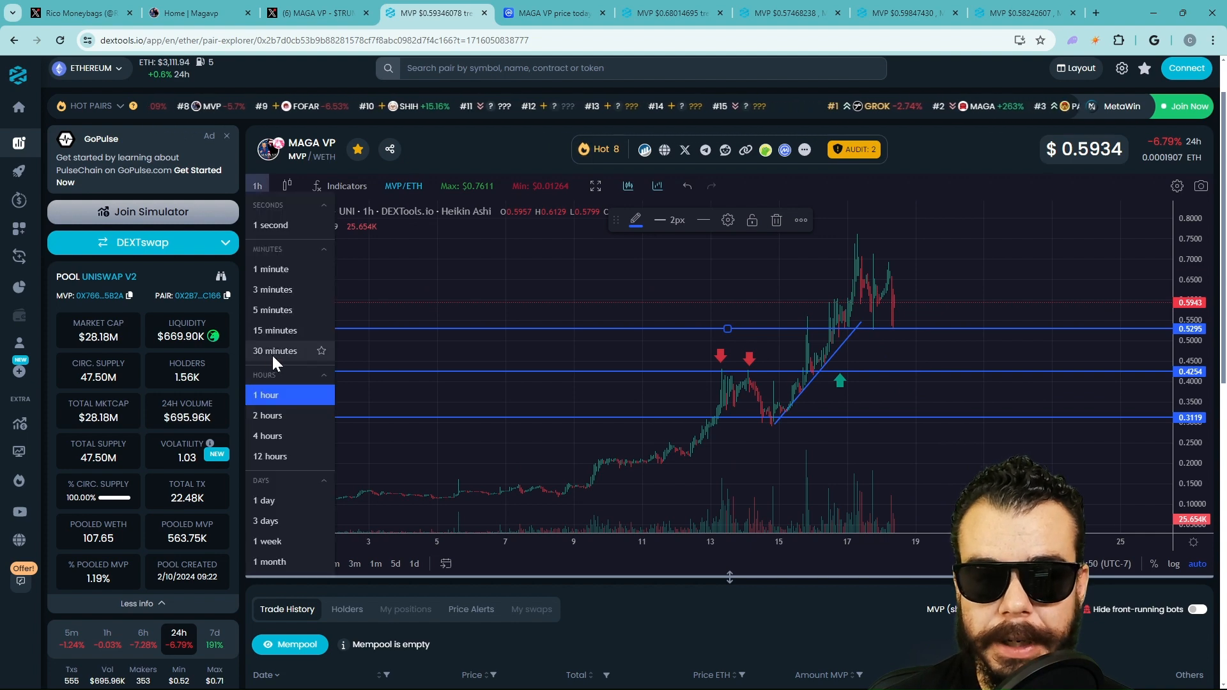
left_click(274, 350)
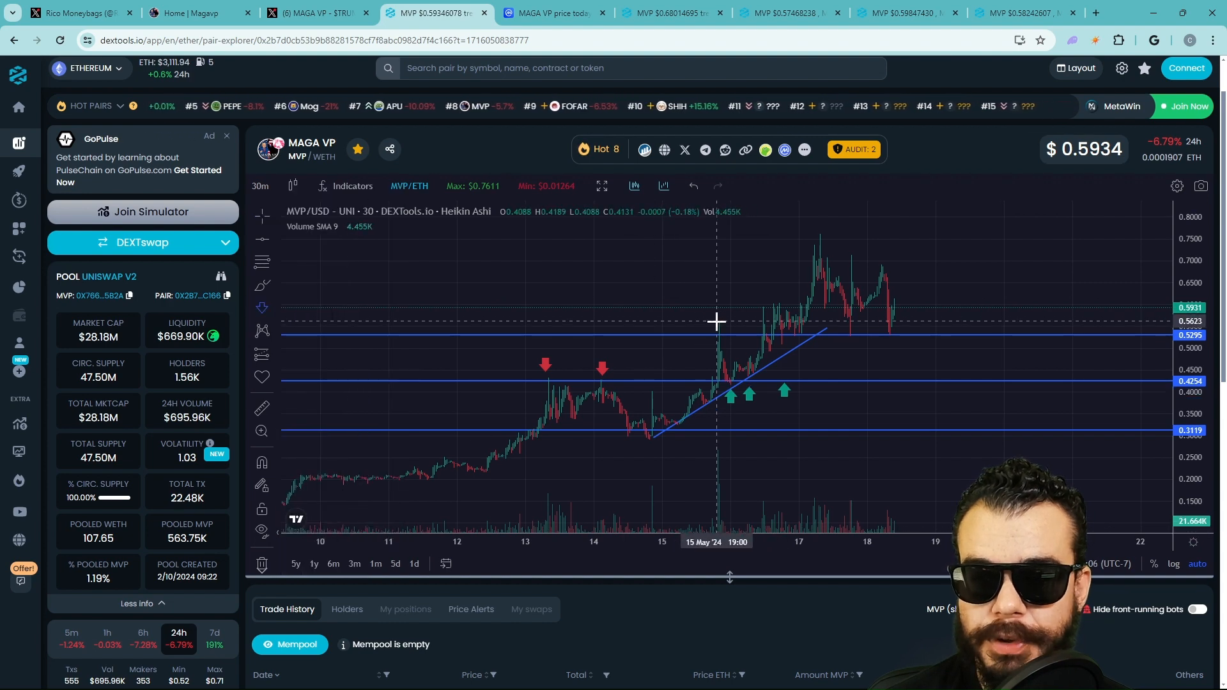
mouse_move(905, 336)
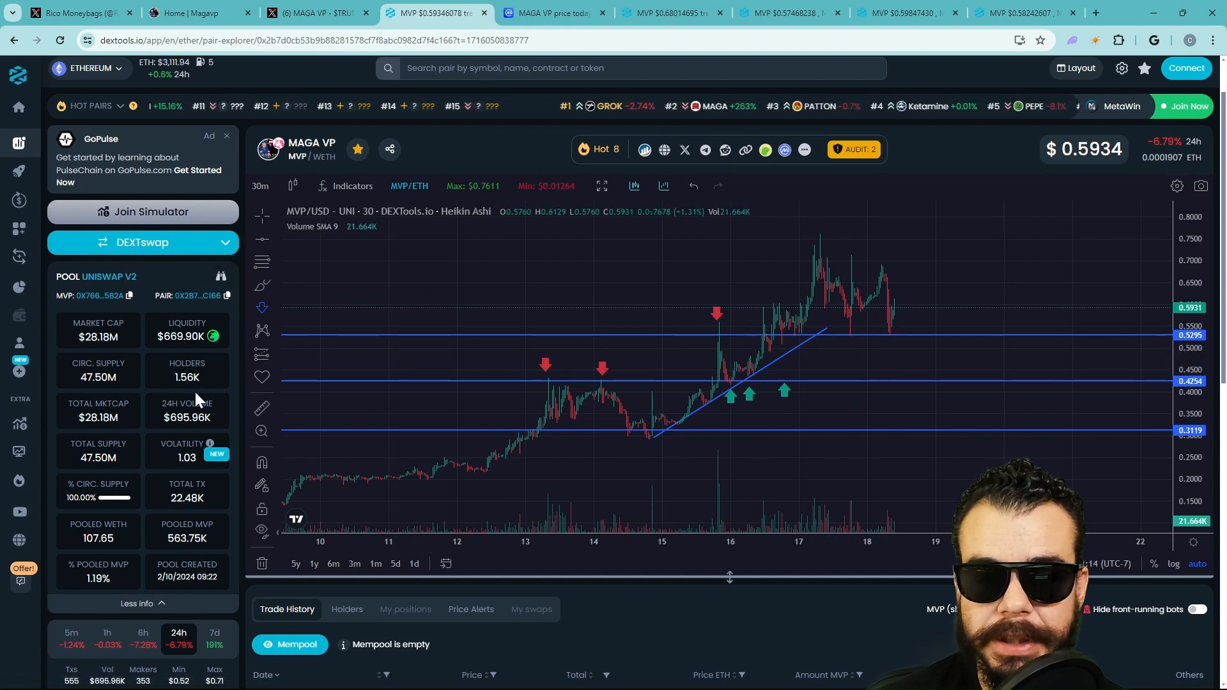
mouse_move(188, 295)
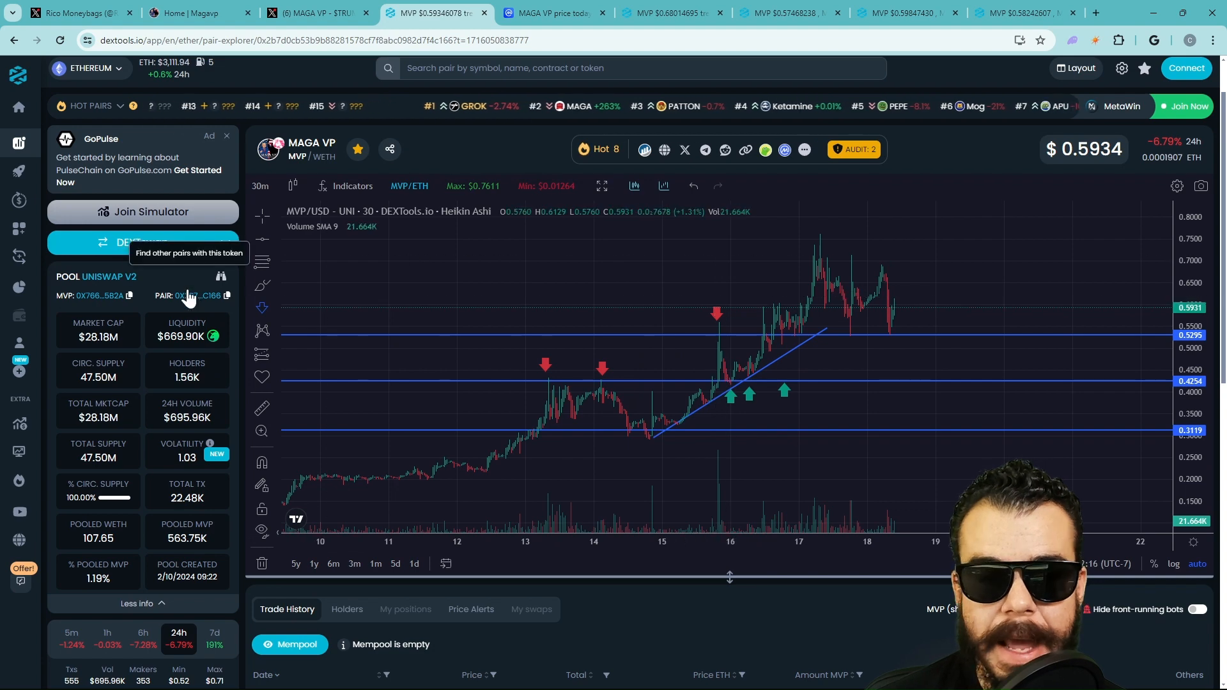
left_click(260, 306)
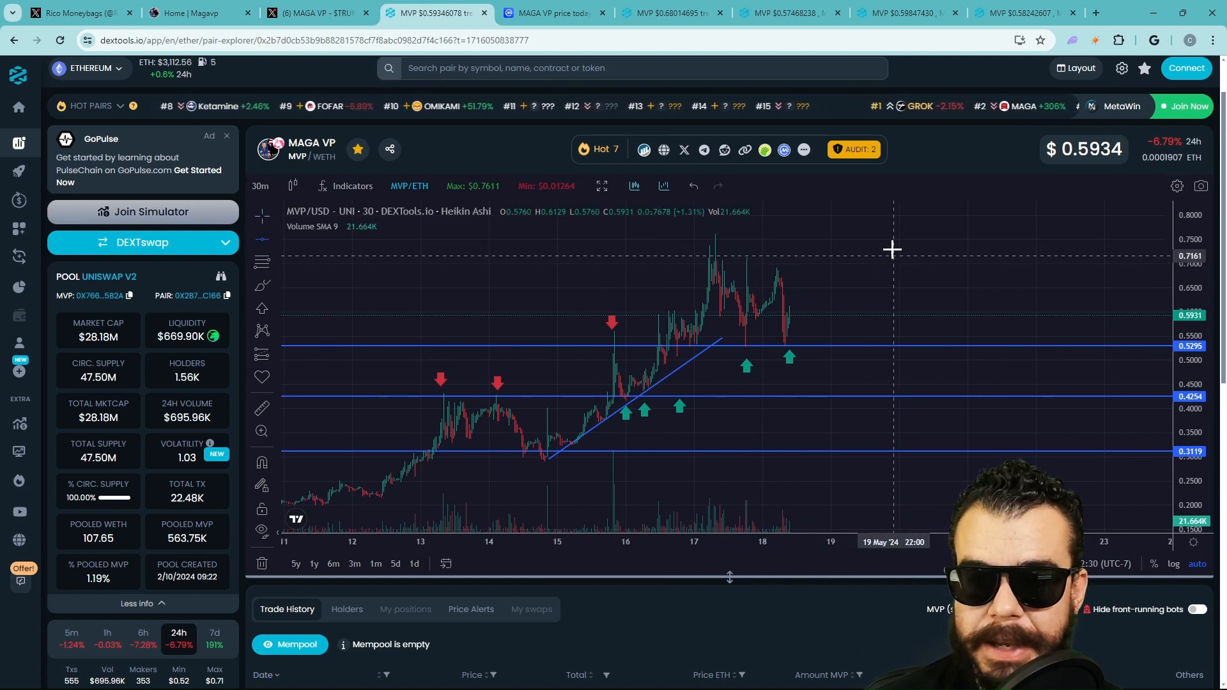
mouse_move(905, 261)
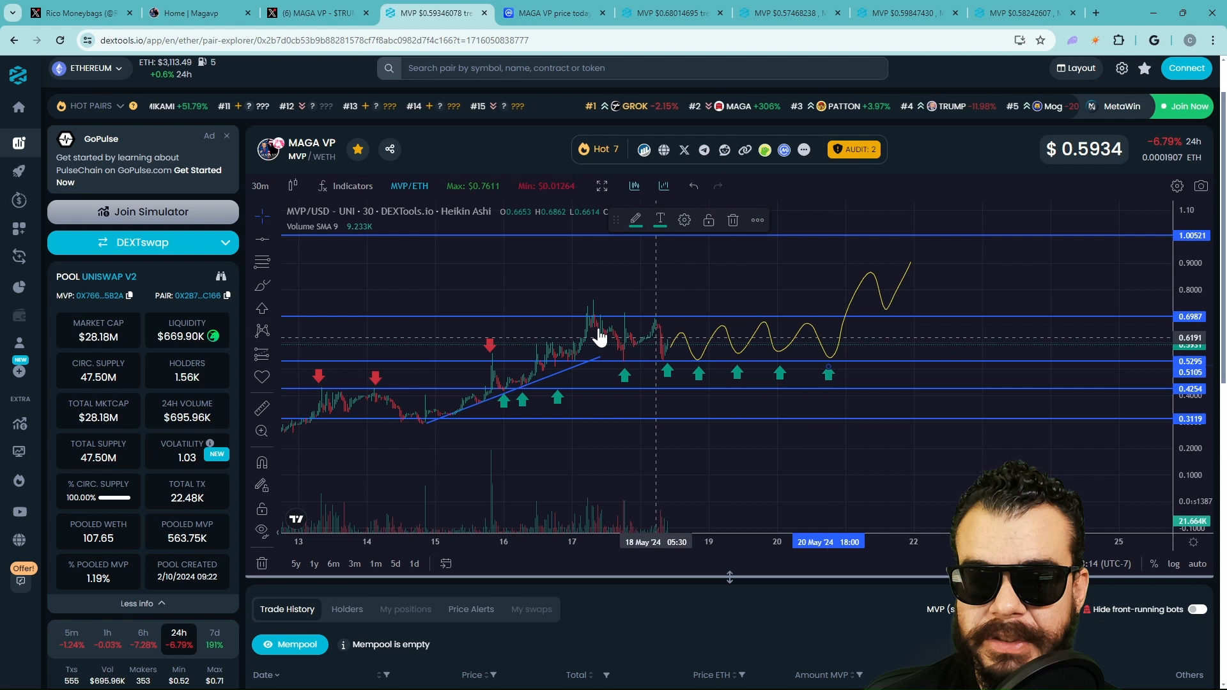
Step: Switch to another open MVP chart, then back to the coin's website Tokenomics section
left_click(672, 12)
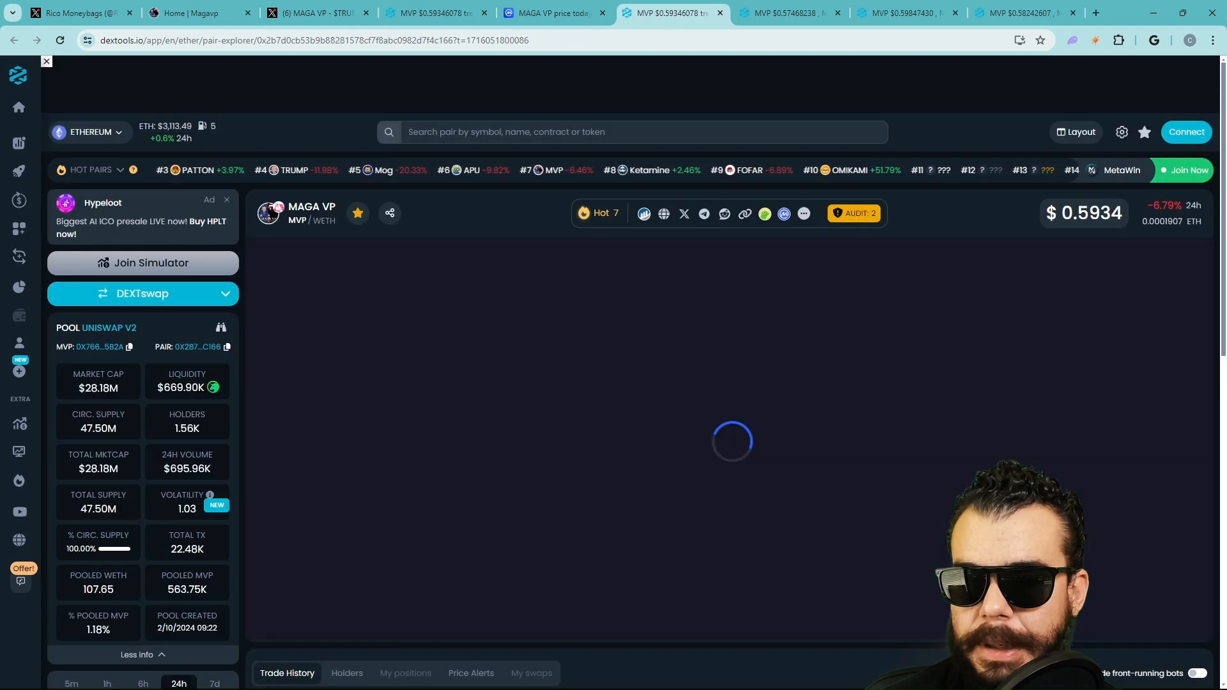
mouse_move(823, 11)
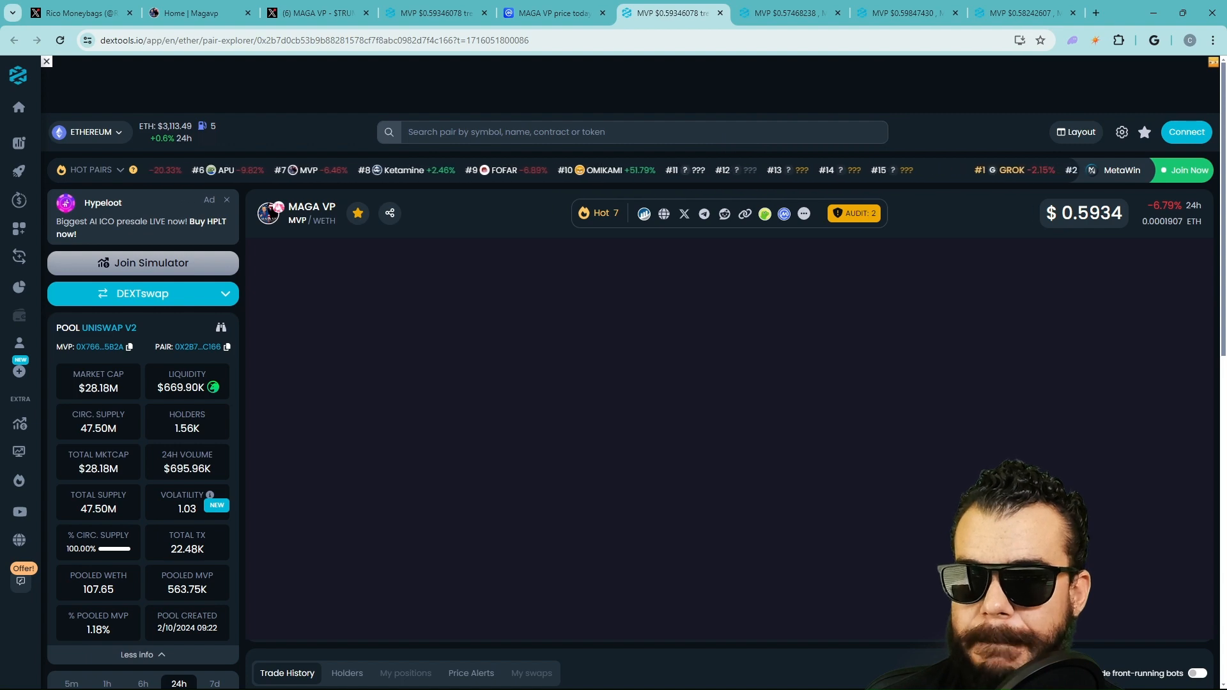
left_click(186, 13)
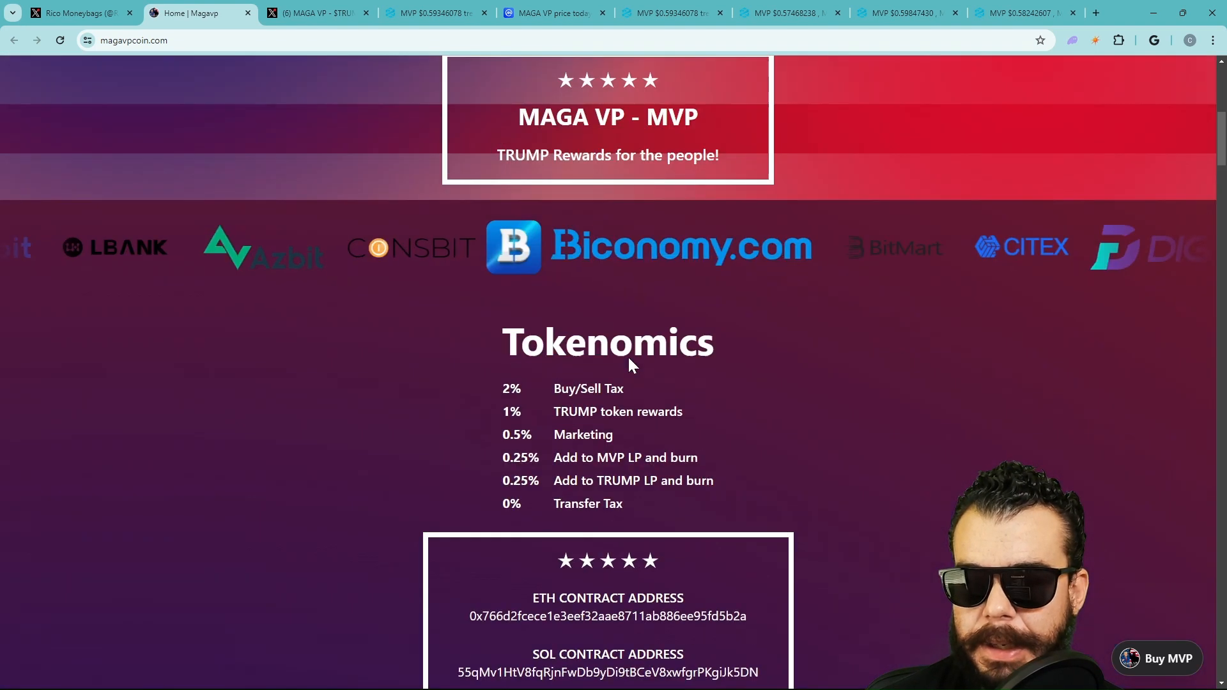
Step: Check the contract address section, then open the Solana MAGA VP / TRUMP pair on DEXTools
scroll("down", 3)
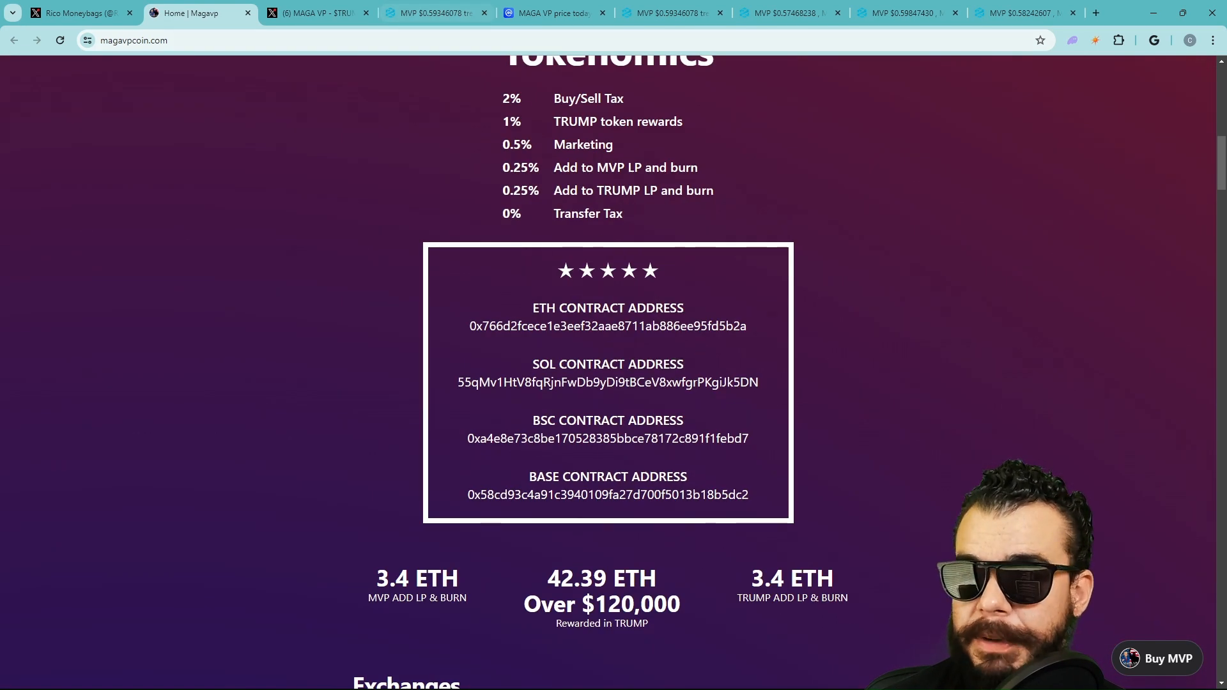
left_click(675, 11)
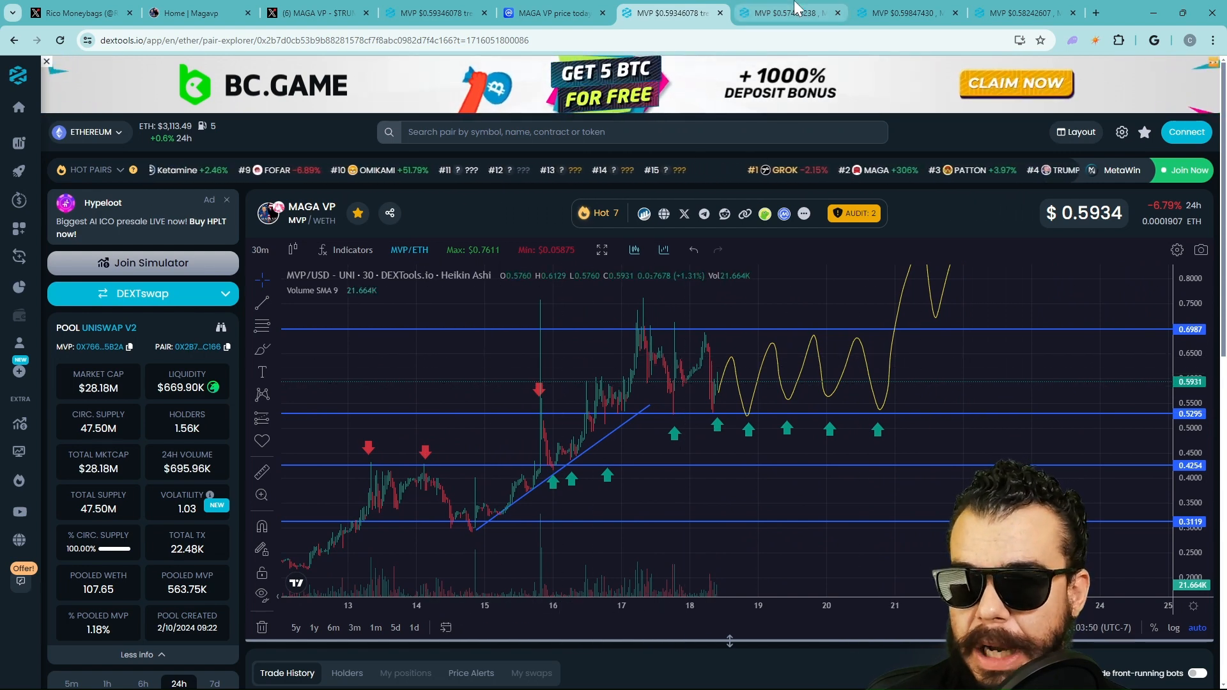
left_click(795, 11)
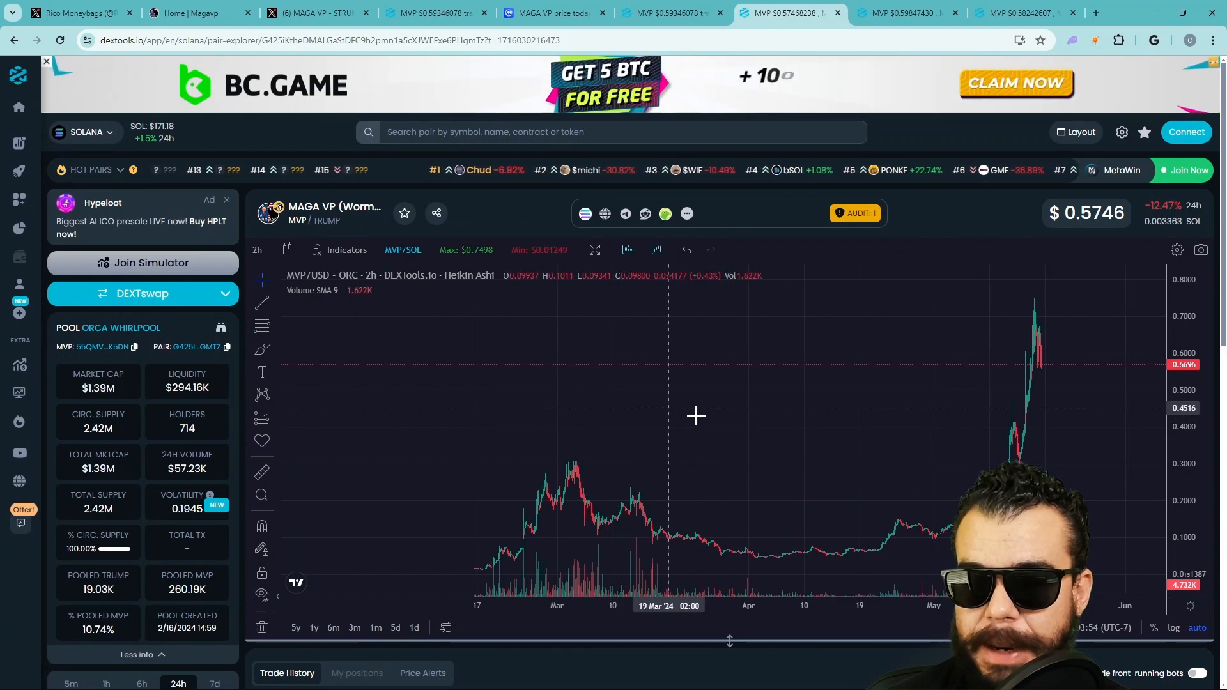
Step: View the Base and BNB Chain MVP pairs with Trade History, then return to the Ethereum chart drawings
left_click(910, 13)
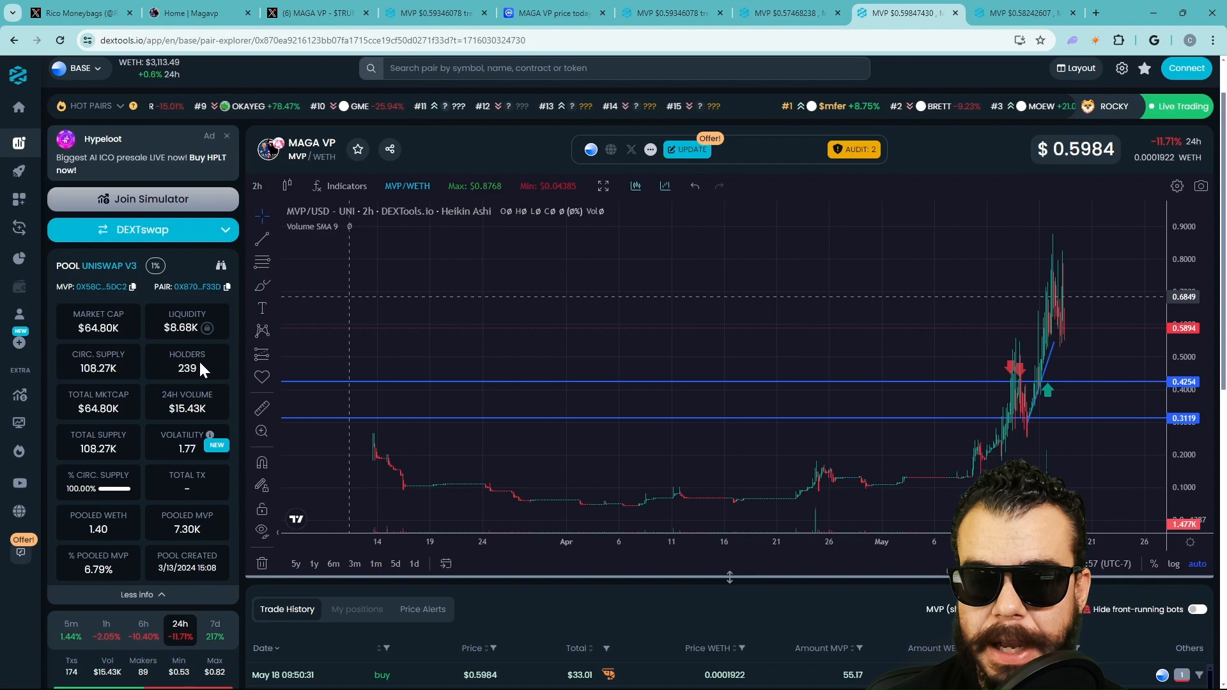
mouse_move(1066, 414)
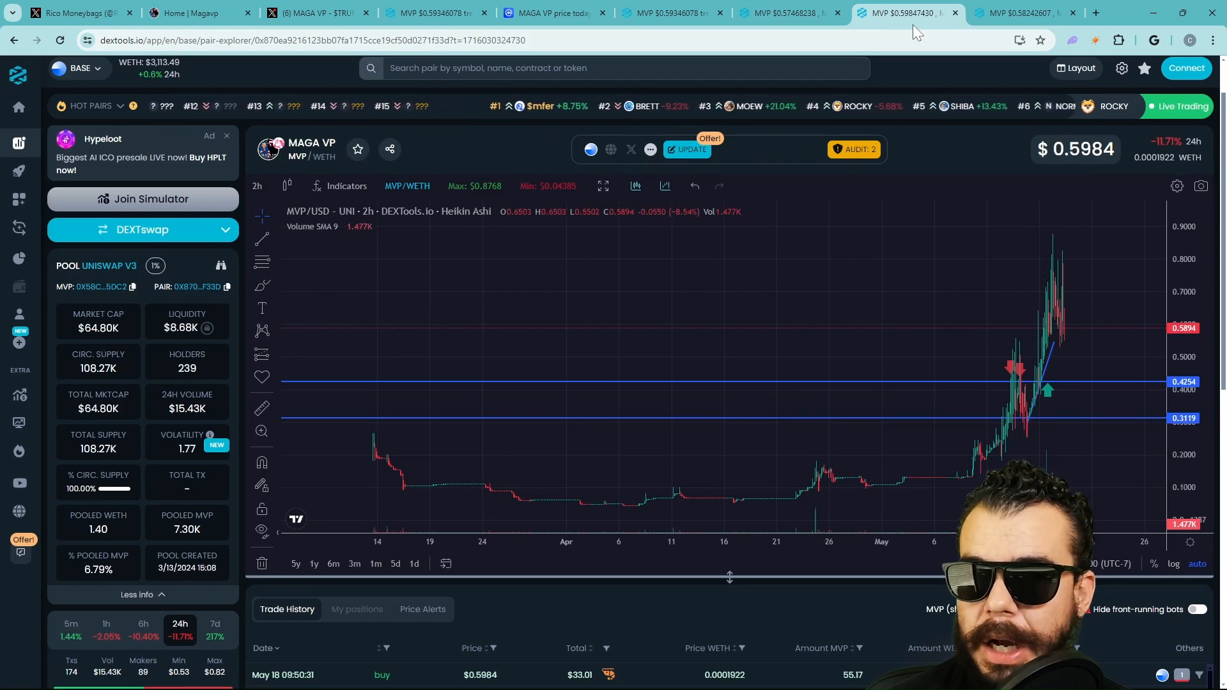
left_click(1025, 13)
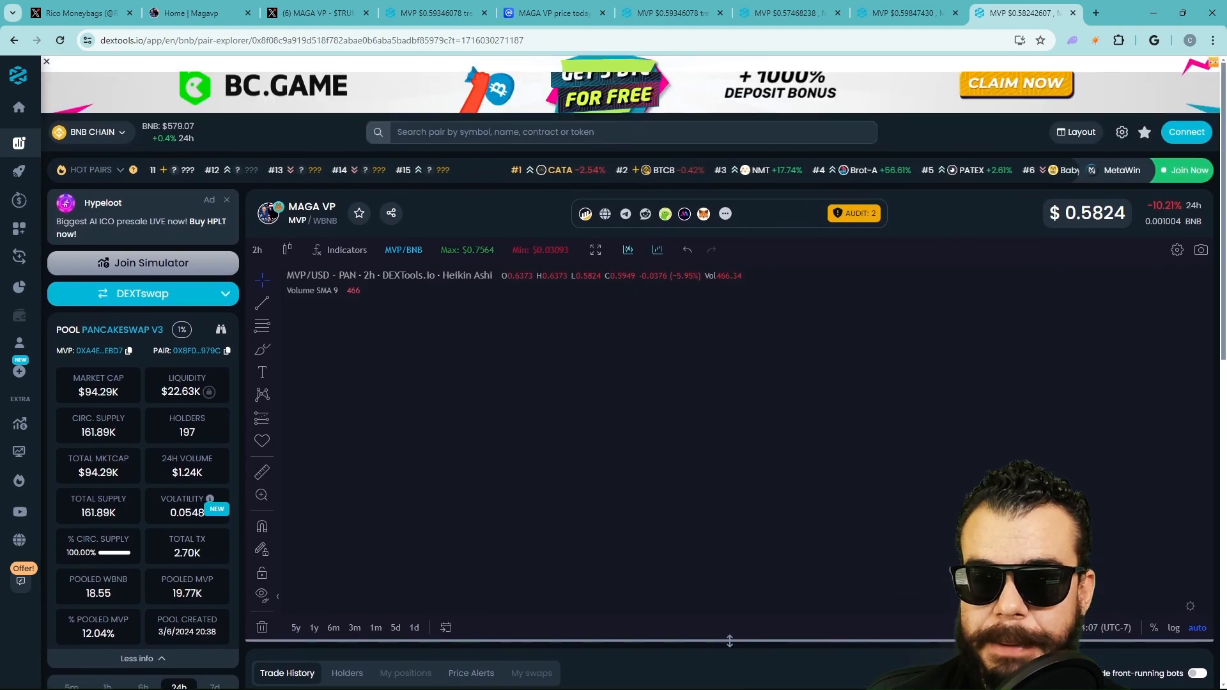
scroll("down", 3)
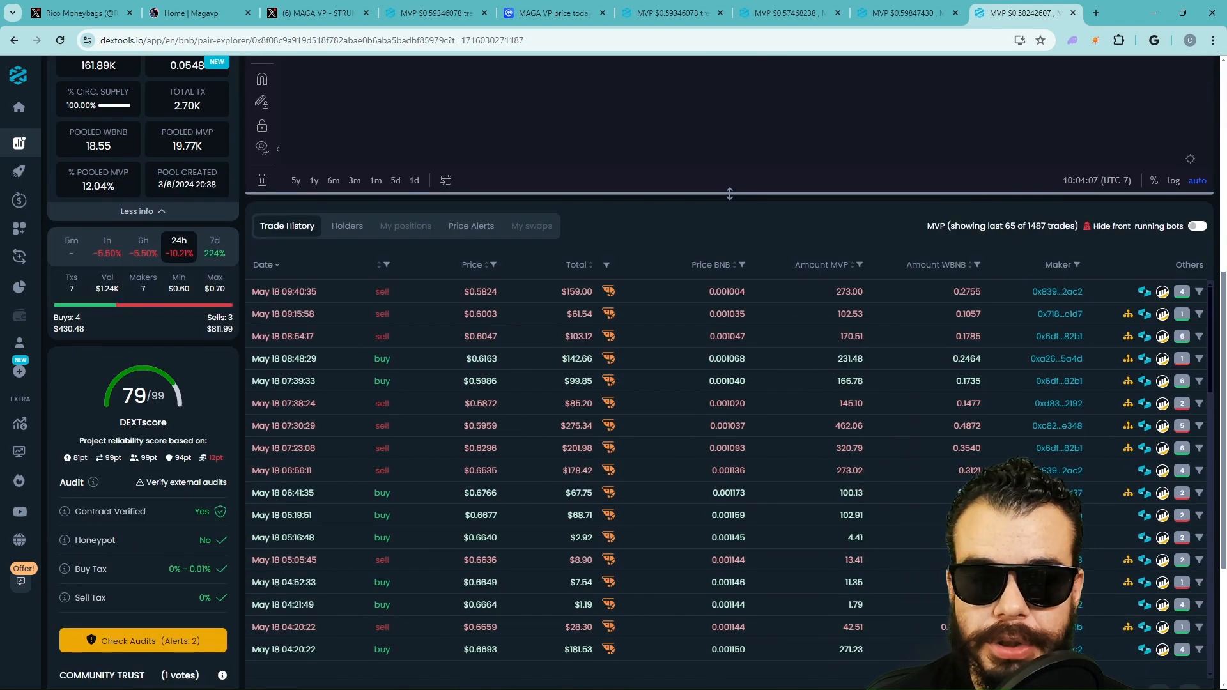
scroll("up", 3)
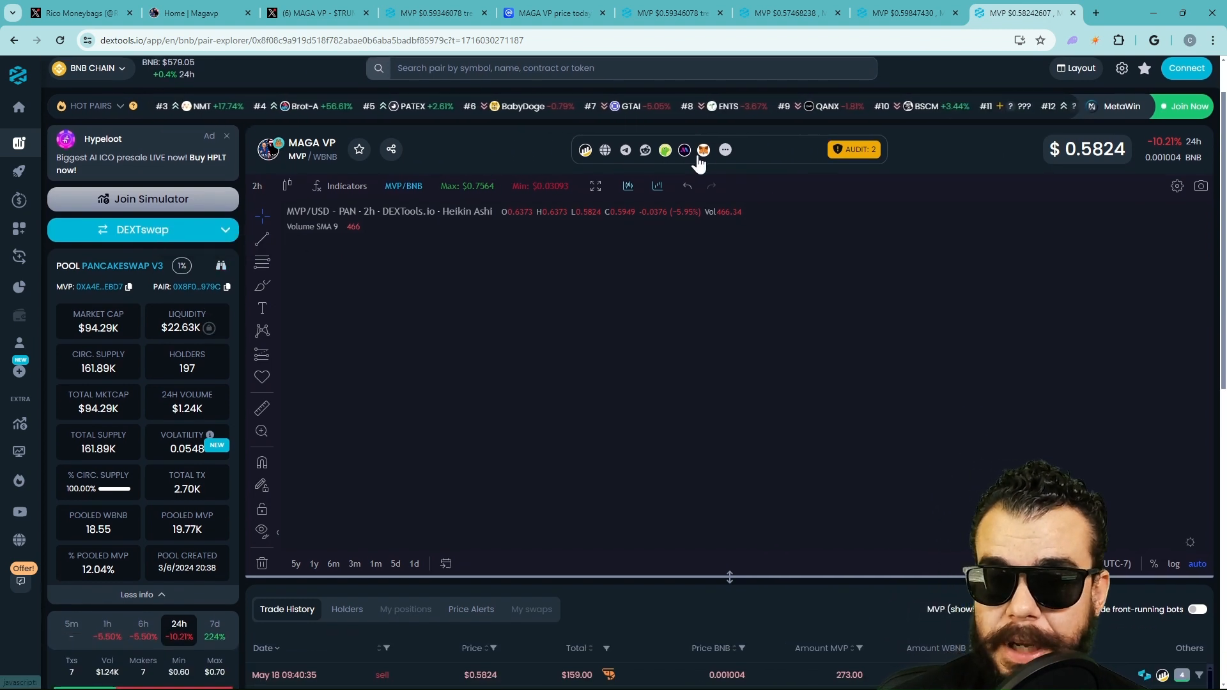
mouse_move(684, 150)
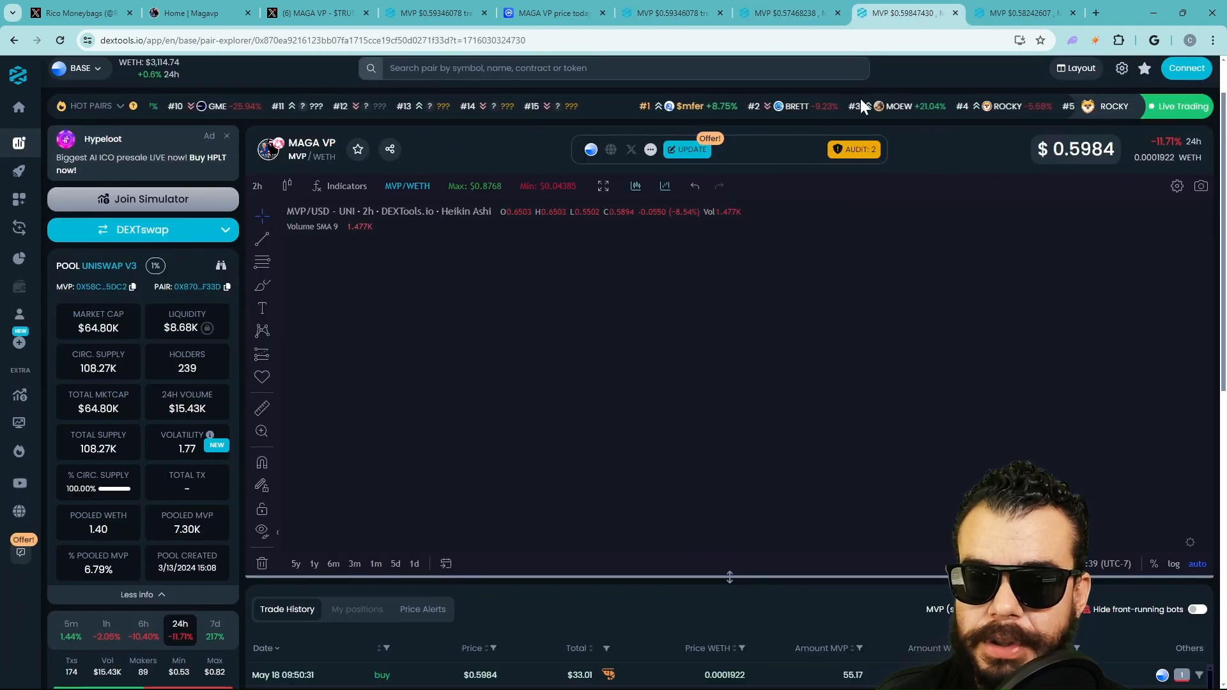
left_click(1025, 13)
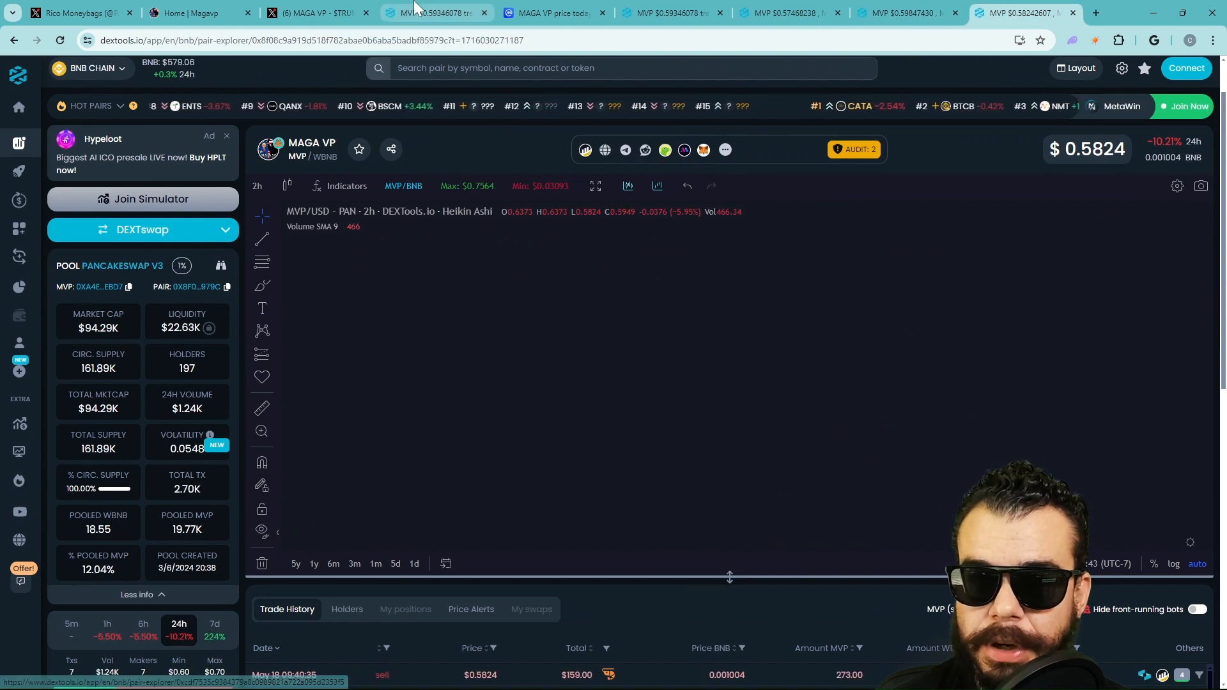
left_click(431, 12)
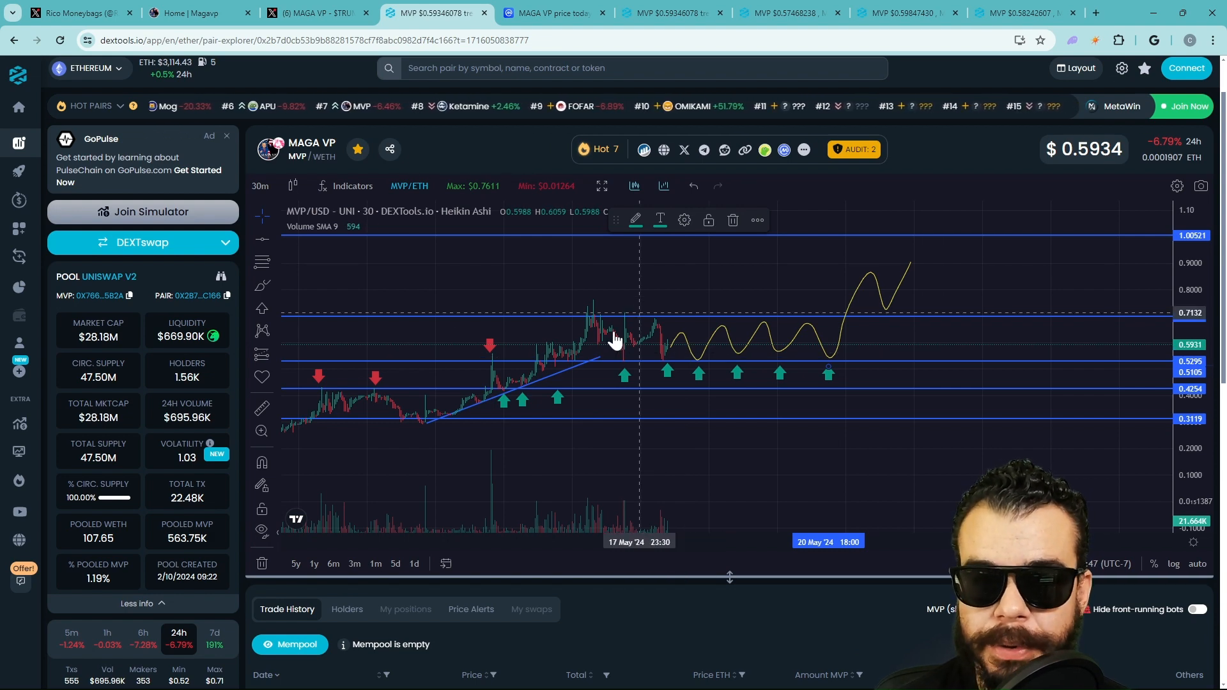
Step: Browse the MAGA VP X timeline down to the Ez Money chart repost
left_click(320, 12)
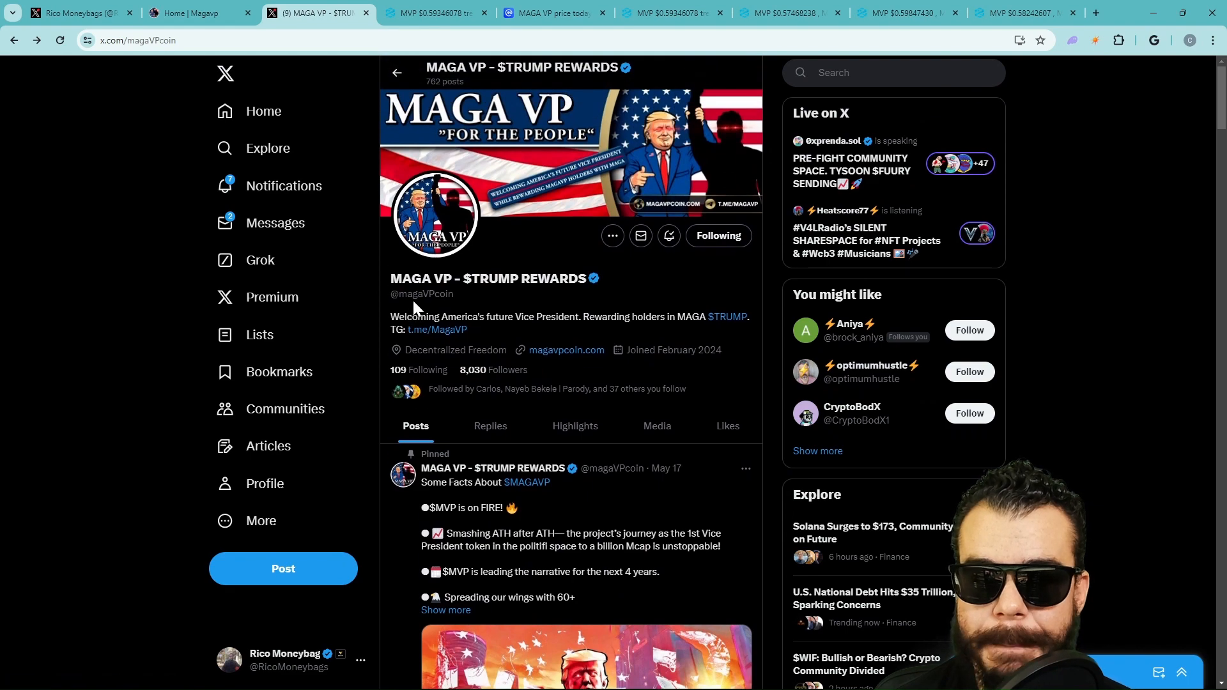
scroll("down", 3)
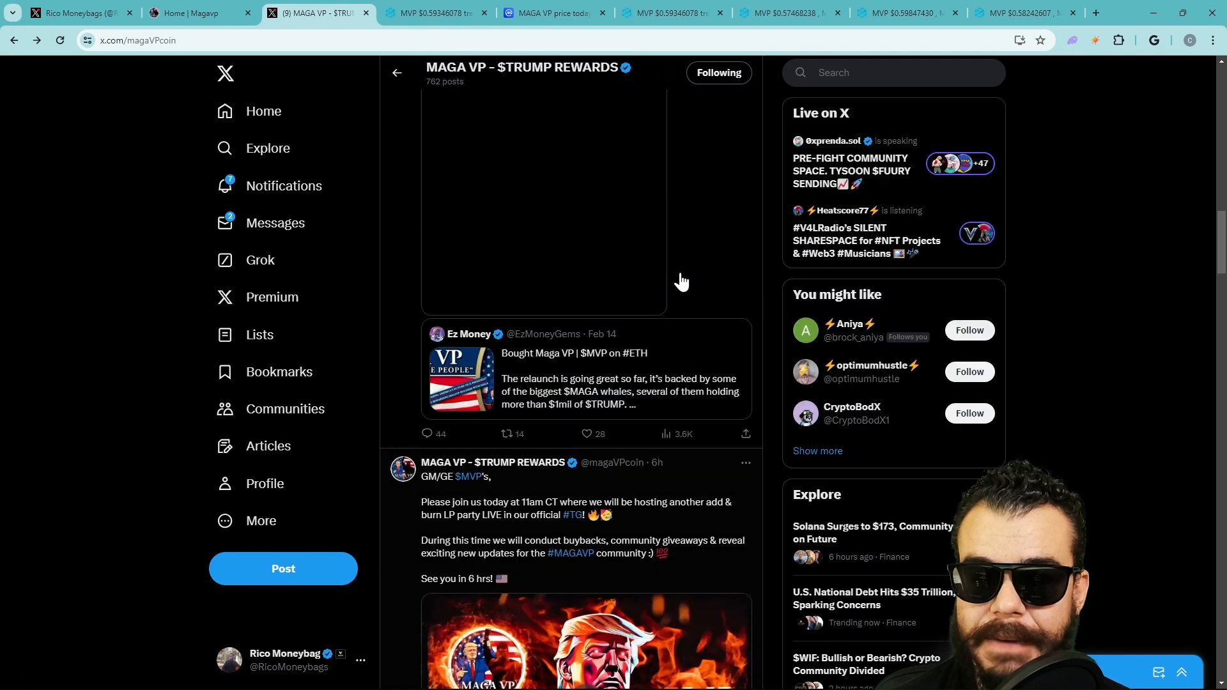
scroll("down", 3)
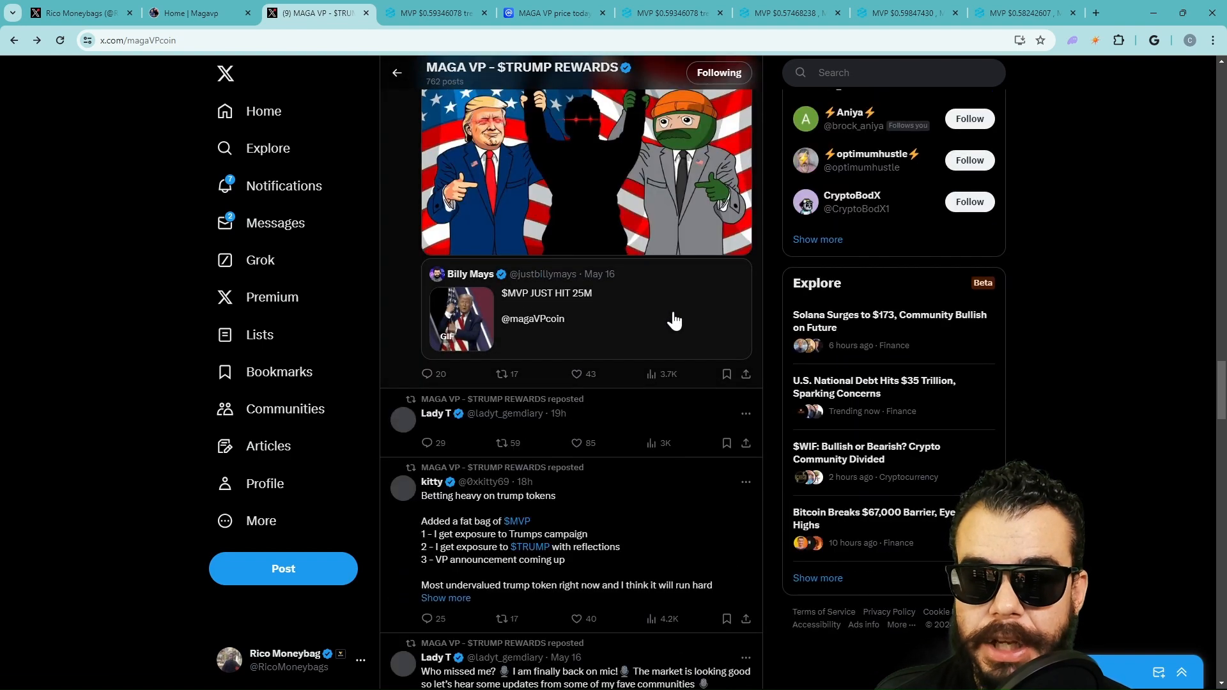
scroll("down", 3)
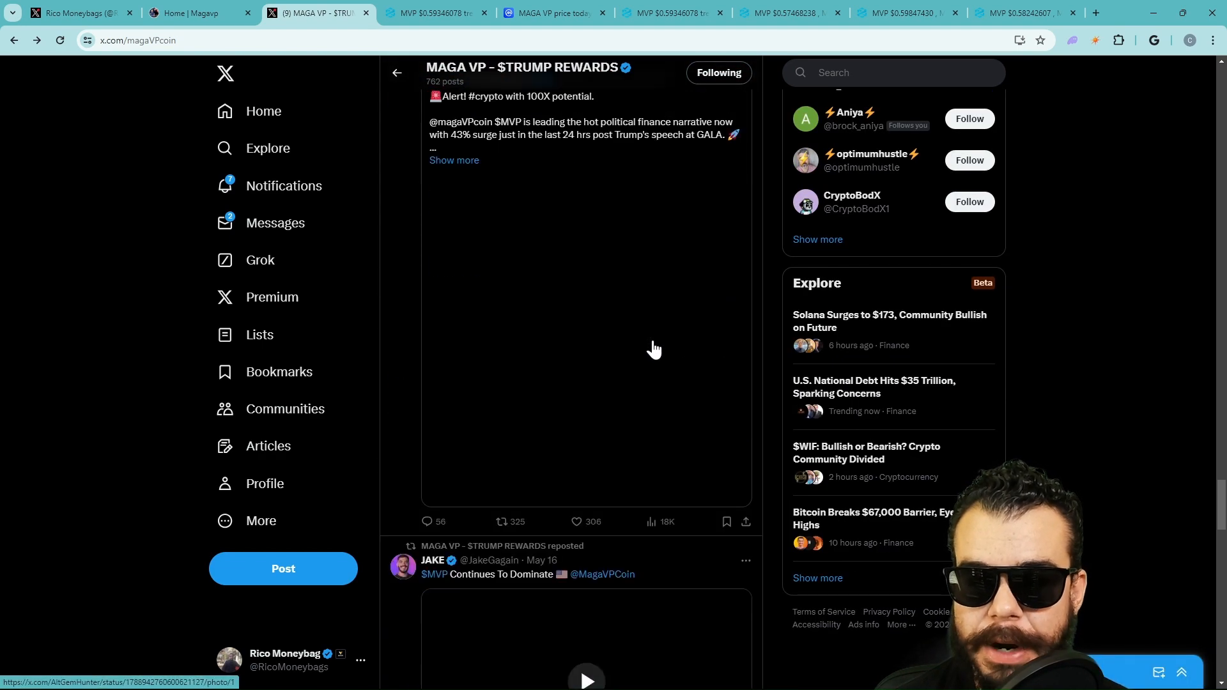
scroll("down", 3)
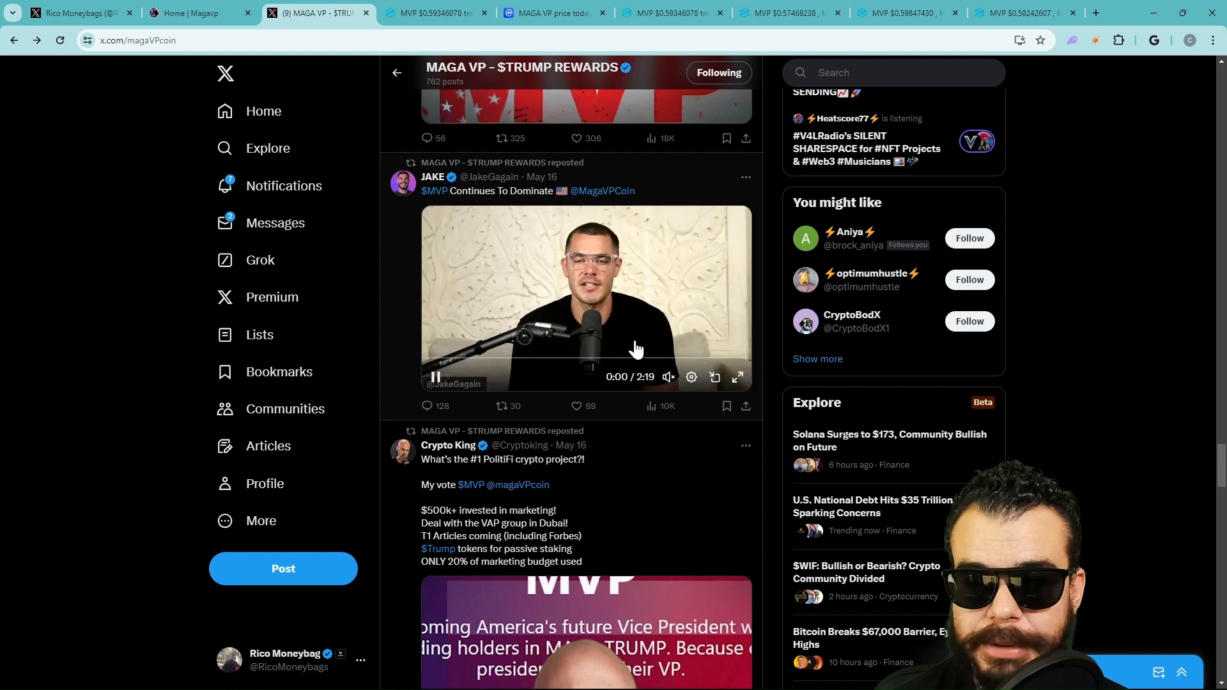
scroll("down", 3)
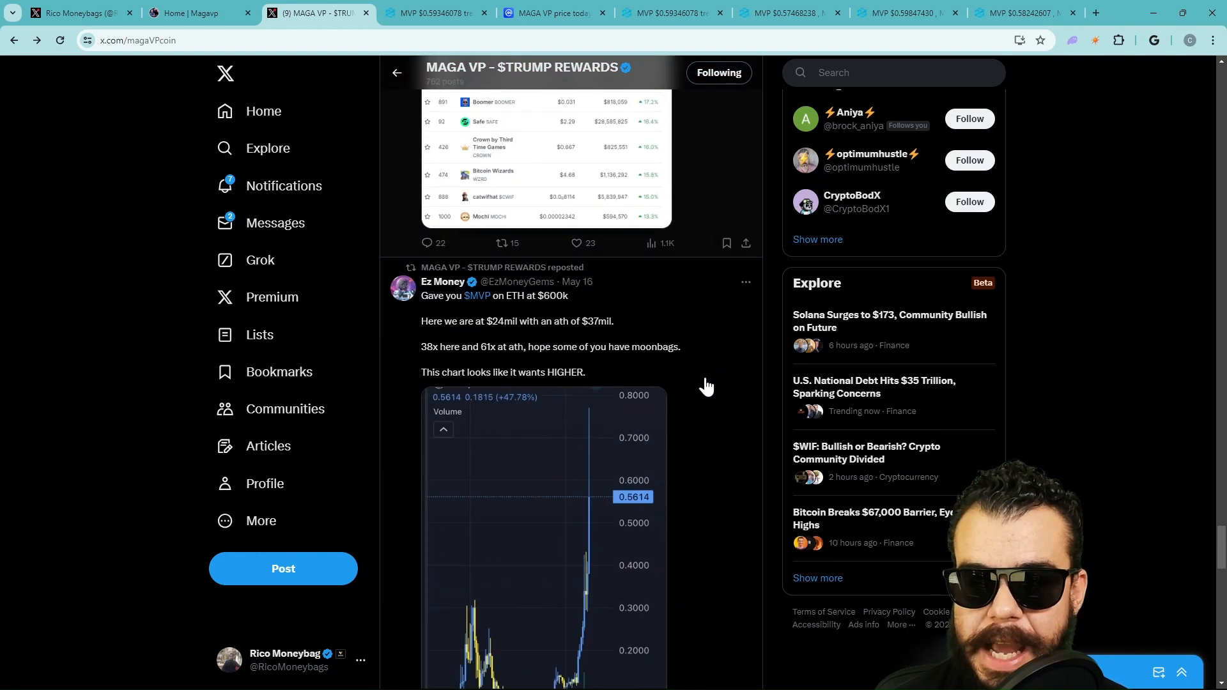